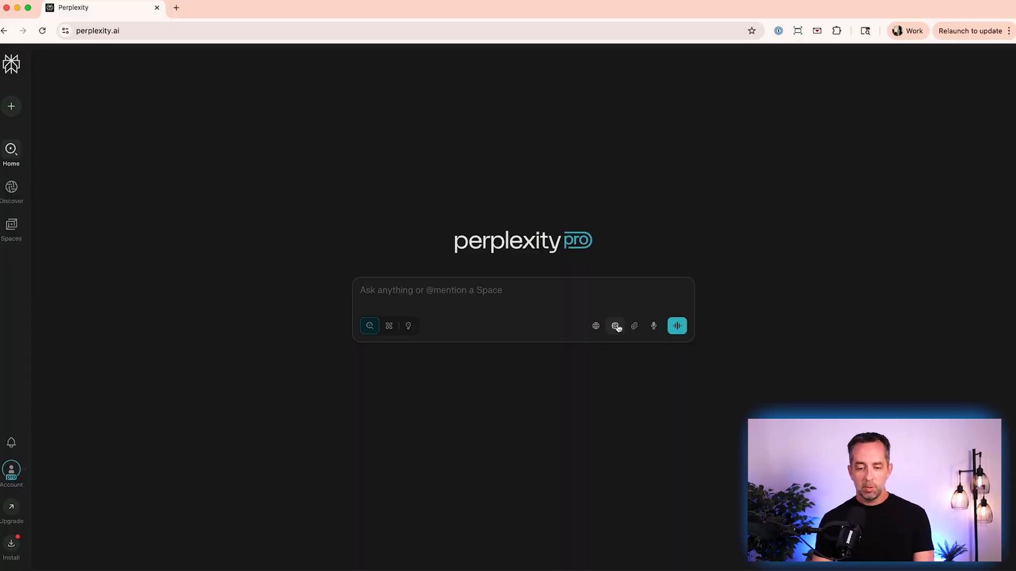
Step: Open the model selector listing Best, Sonar, Claude, Gemini, GPT-5, o3 and Grok
{"action": "left_click", "coordinate": [615, 326]}
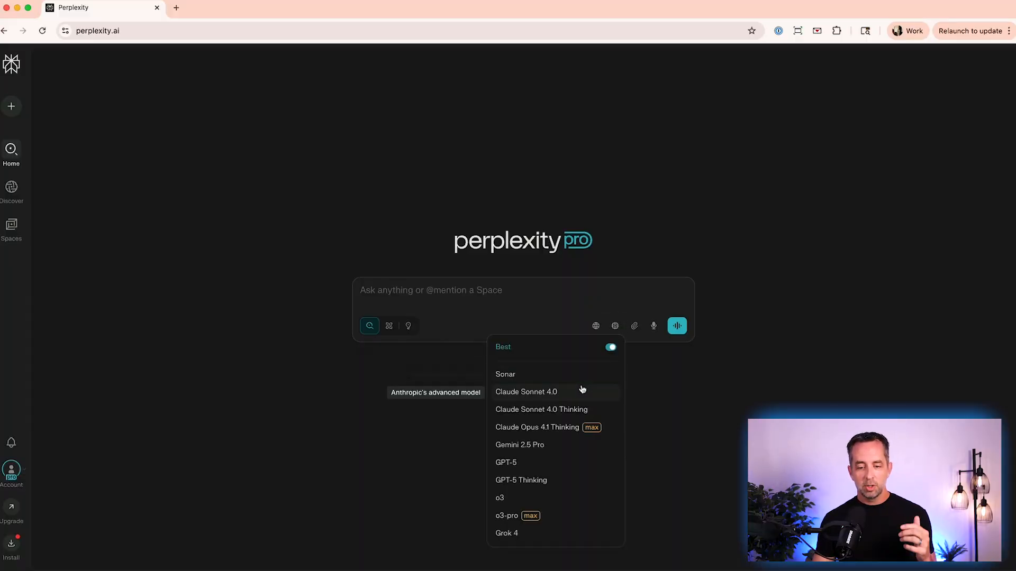
{"action": "mouse_move", "coordinate": [519, 387]}
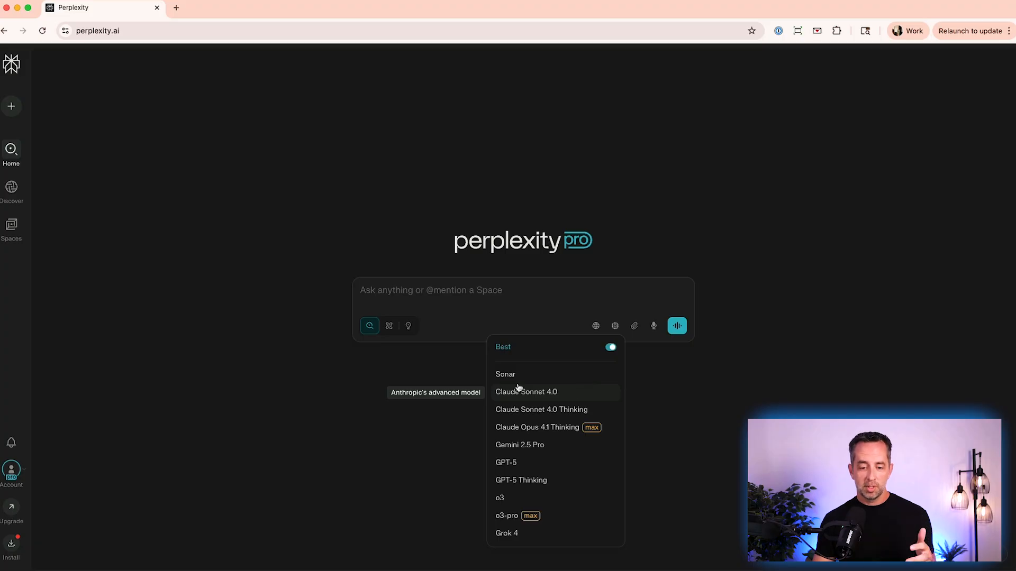
{"action": "mouse_move", "coordinate": [519, 376]}
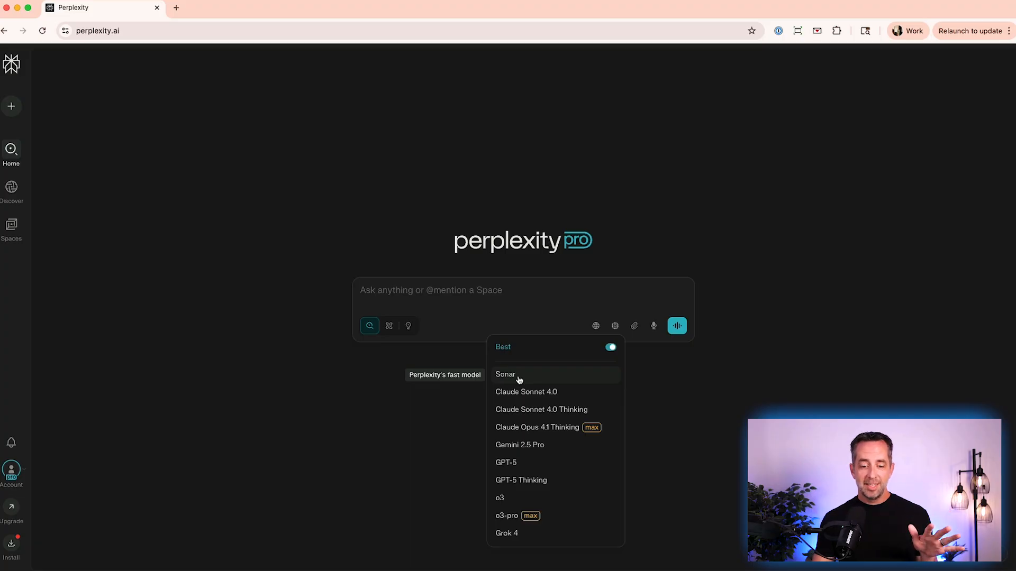
{"action": "mouse_move", "coordinate": [539, 392]}
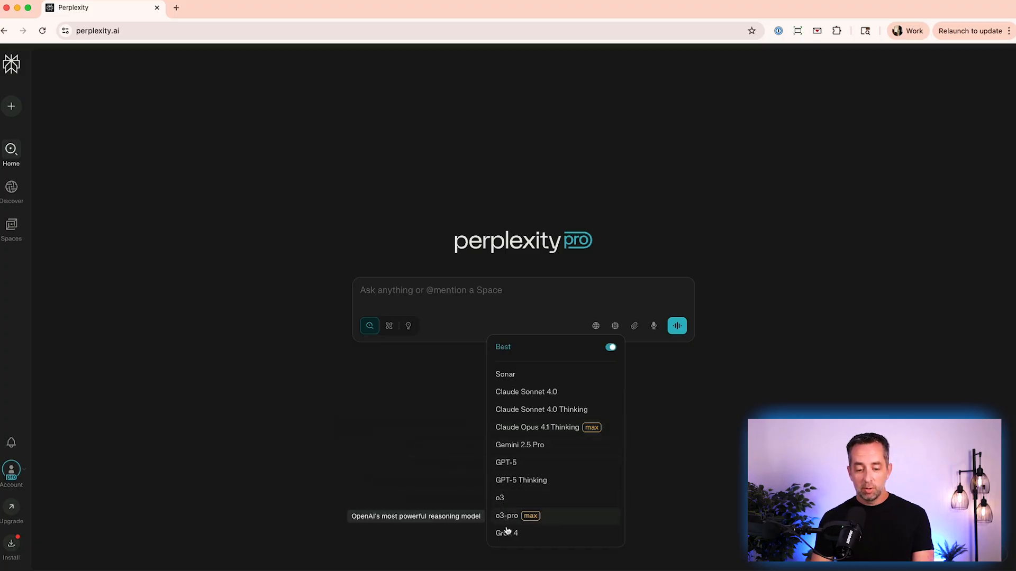
{"action": "mouse_move", "coordinate": [515, 410]}
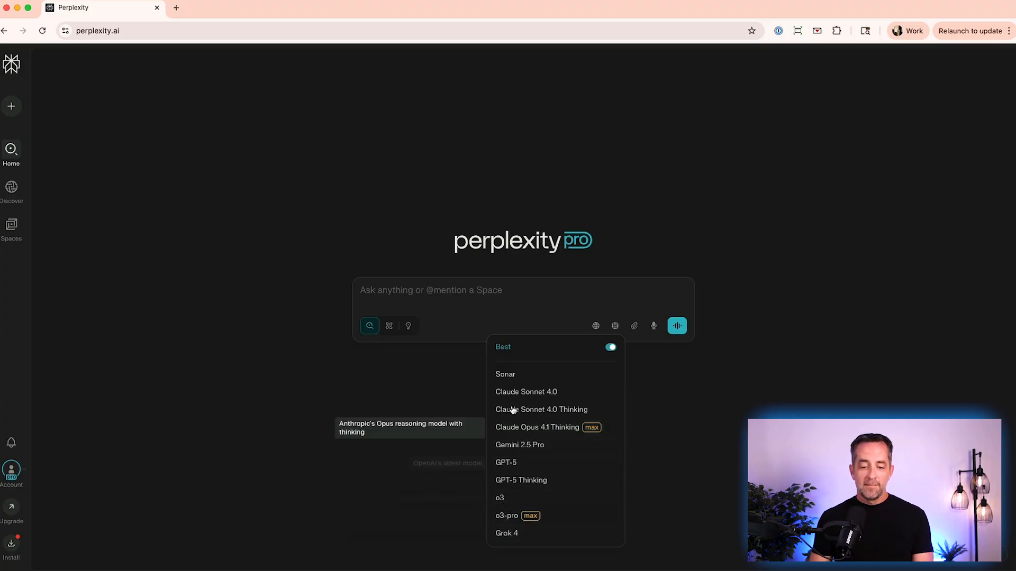
{"action": "mouse_move", "coordinate": [509, 459]}
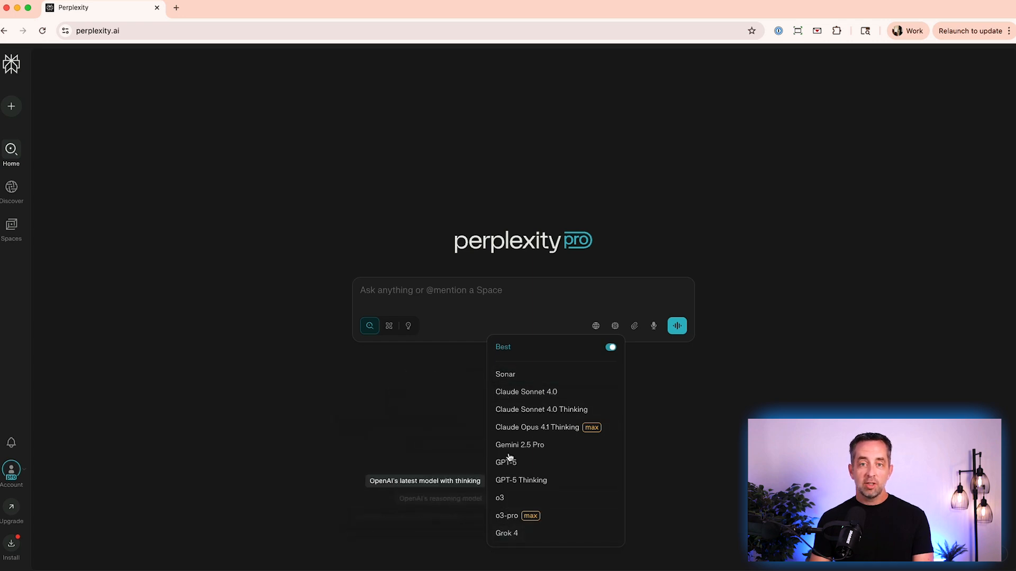
{"action": "mouse_move", "coordinate": [312, 328]}
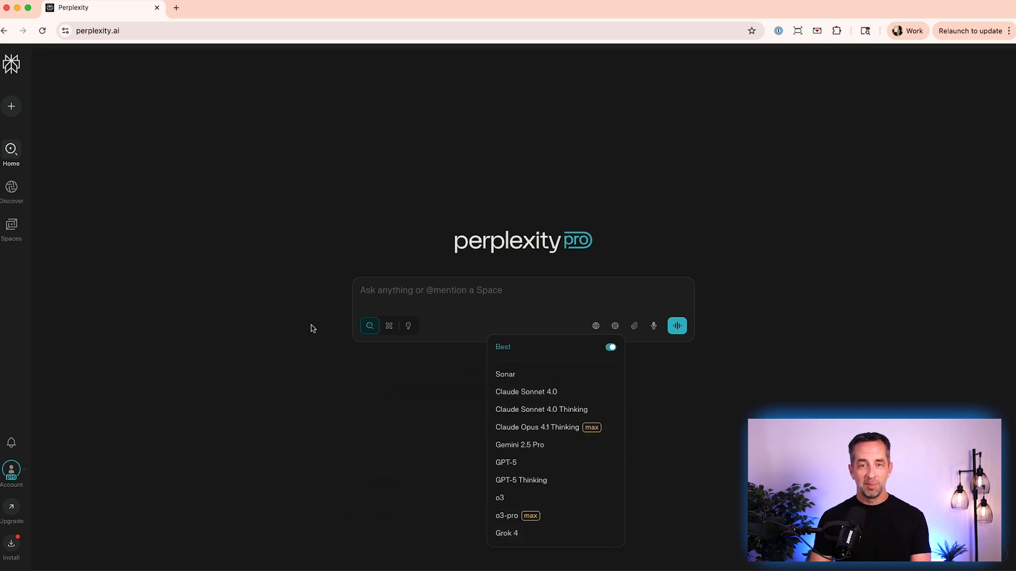
{"action": "mouse_move", "coordinate": [339, 377]}
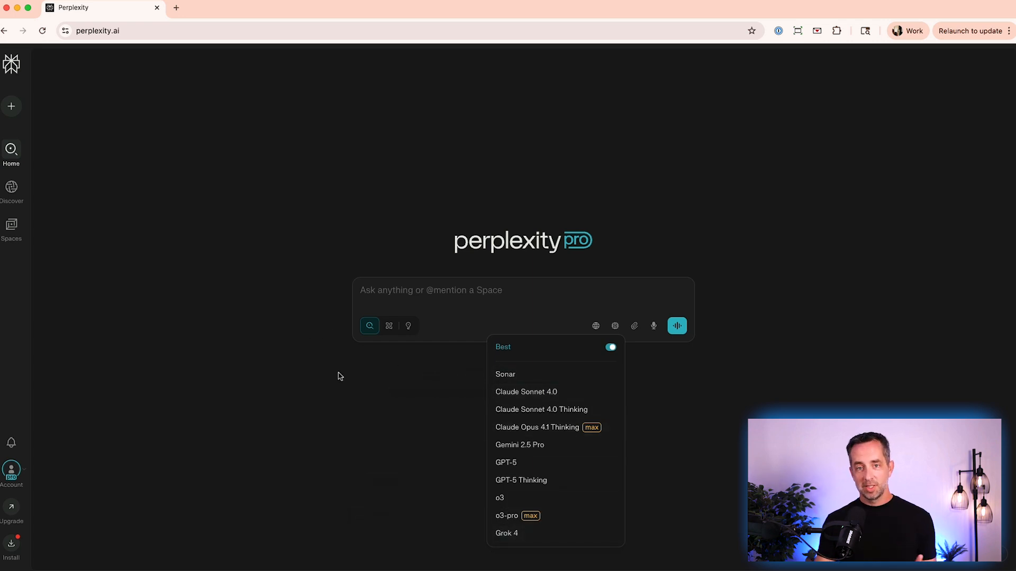
{"action": "mouse_move", "coordinate": [371, 386]}
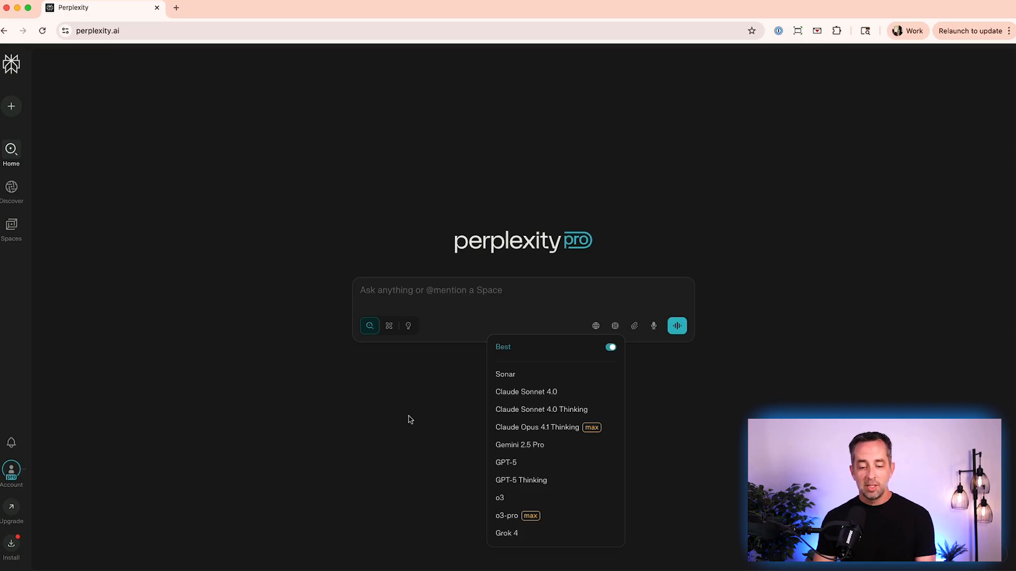
{"action": "mouse_move", "coordinate": [554, 354]}
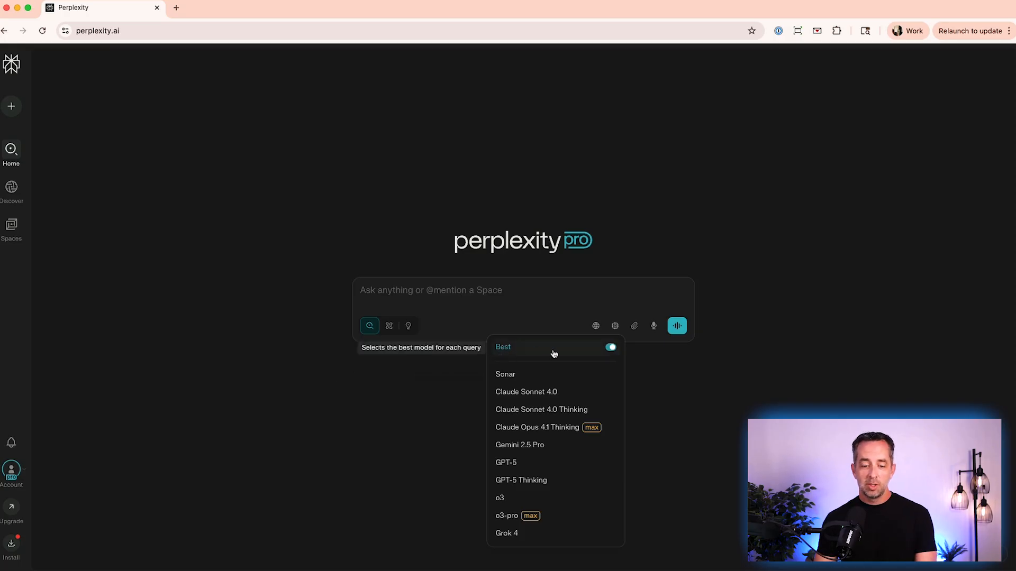
{"action": "mouse_move", "coordinate": [580, 351]}
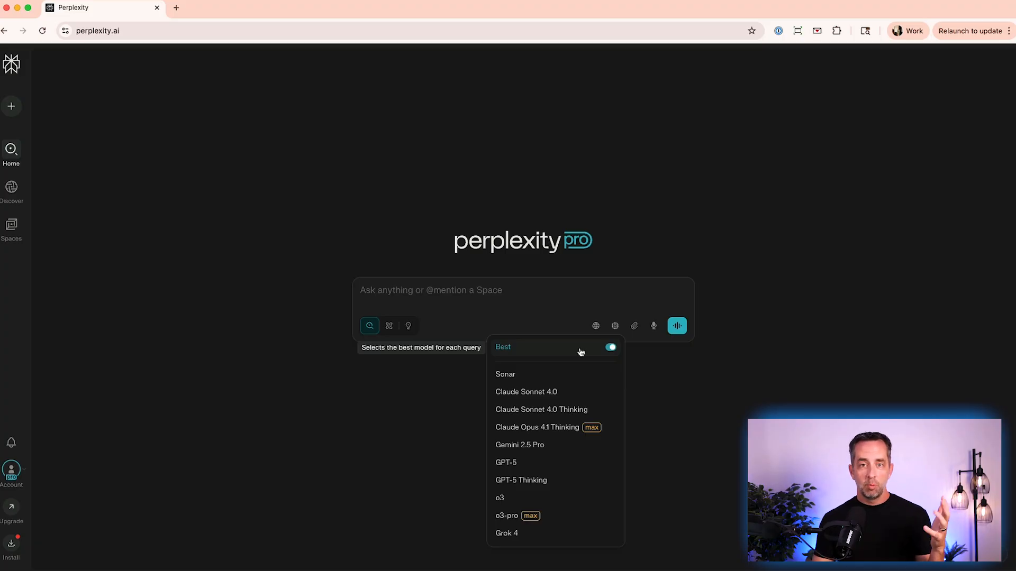
{"action": "mouse_move", "coordinate": [285, 290]}
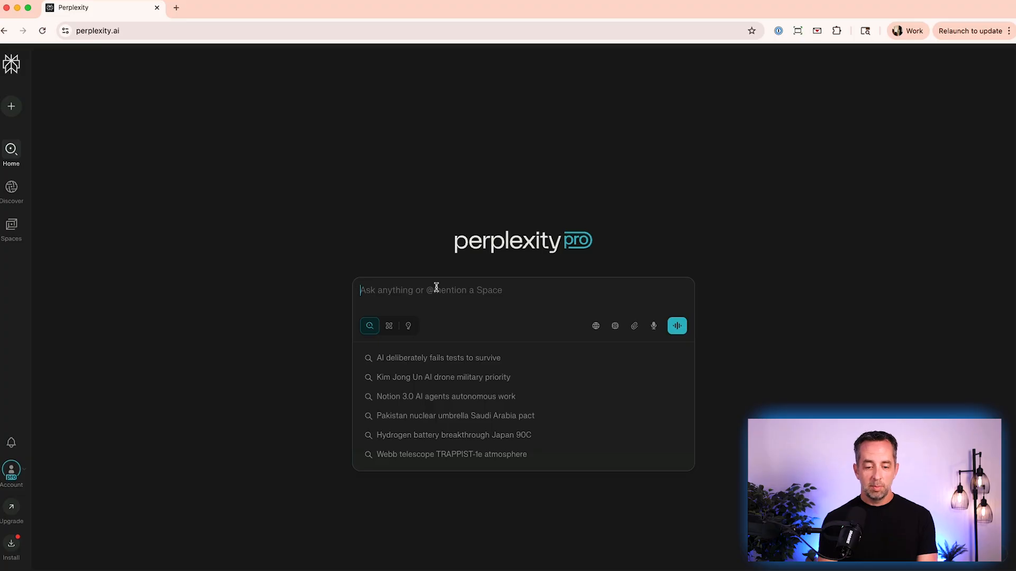
Step: Submit a thorough research-paper prompt on AI hallucinations and browse its Sources tab
{"action": "type", "text": "Create a thorough rese"}
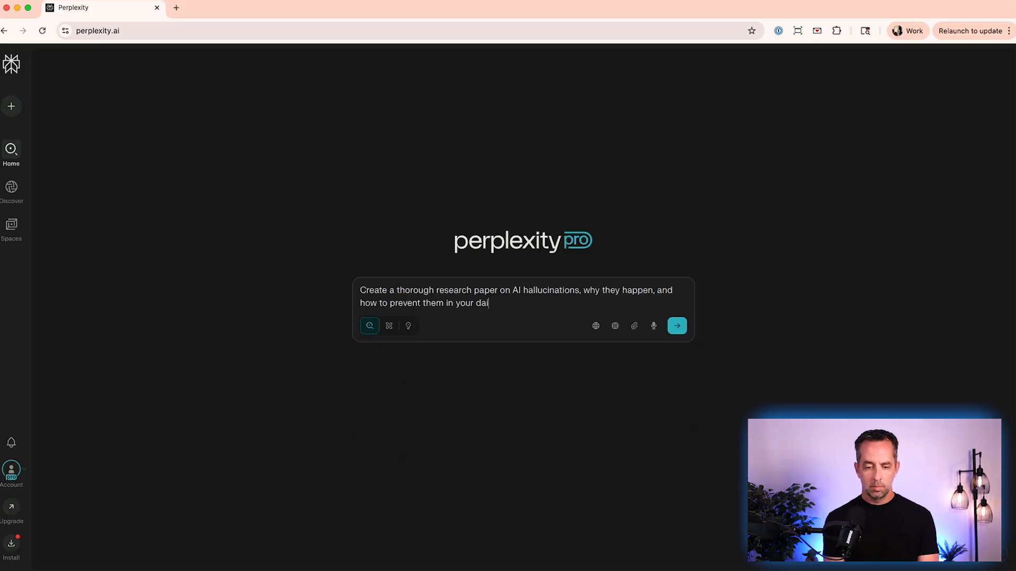
{"action": "left_click", "coordinate": [677, 325]}
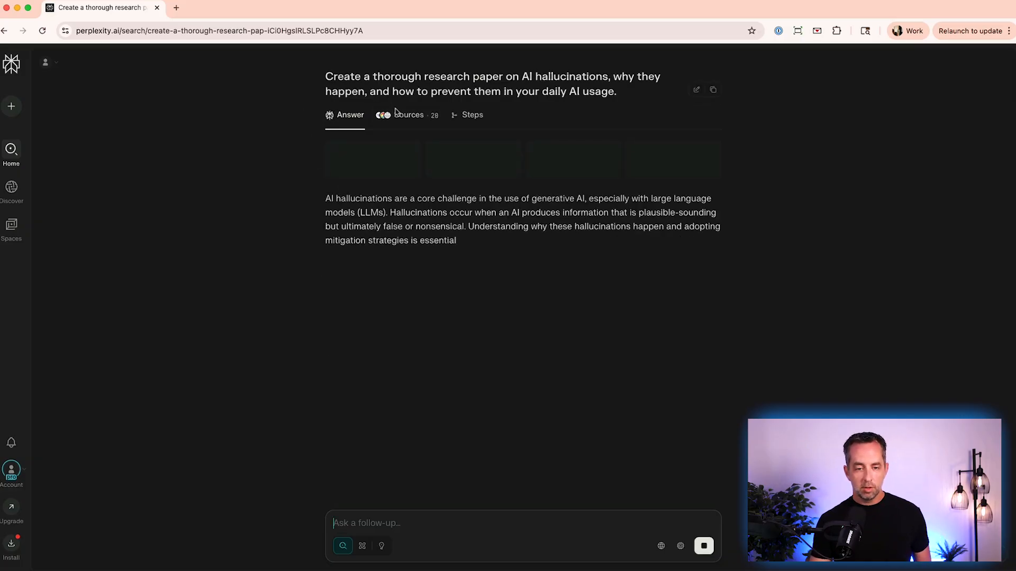
{"action": "left_click", "coordinate": [408, 114]}
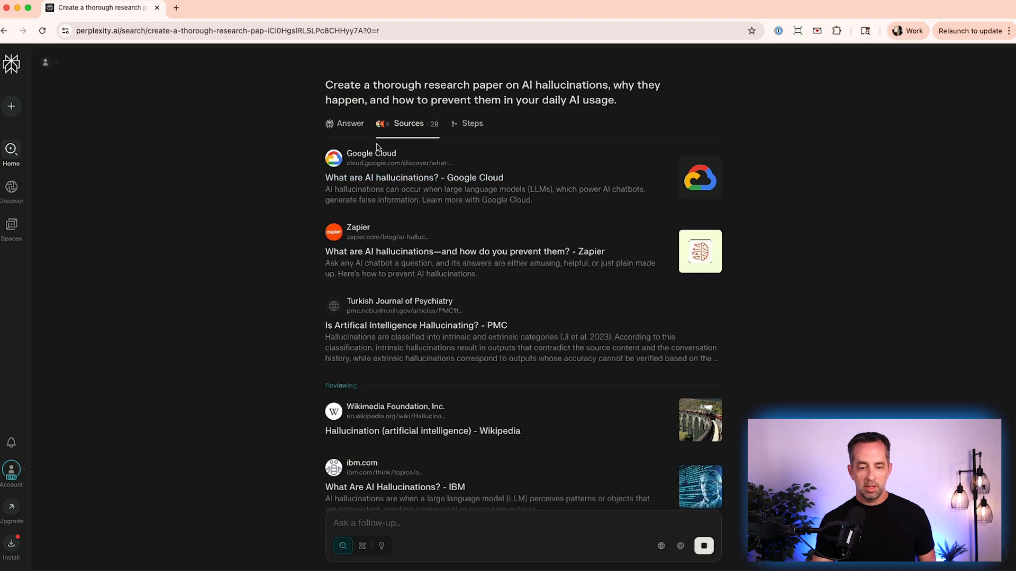
{"action": "scroll", "scroll_direction": "down", "scroll_amount": 3}
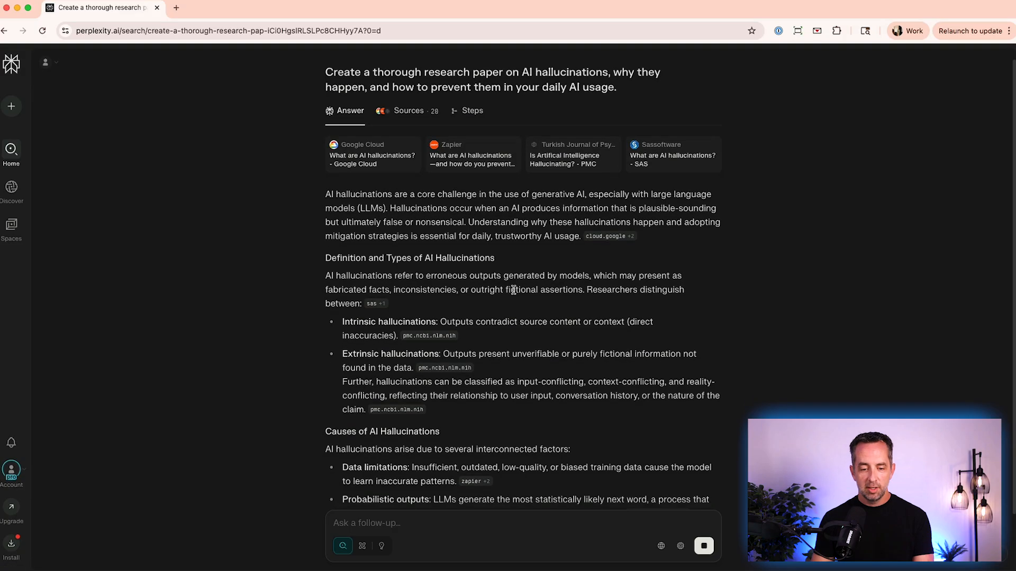
{"action": "mouse_move", "coordinate": [429, 318]}
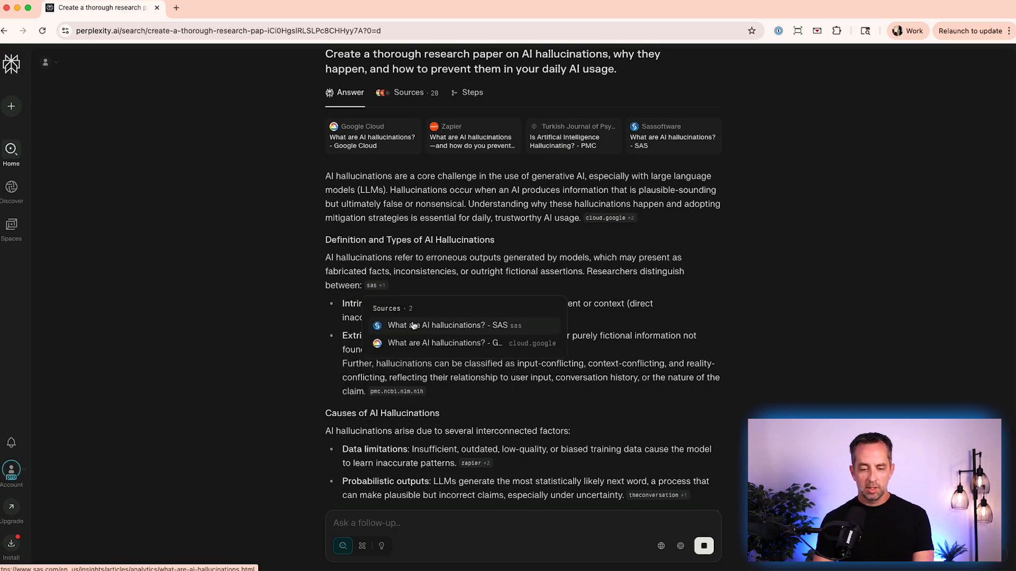
{"action": "left_click", "coordinate": [454, 325]}
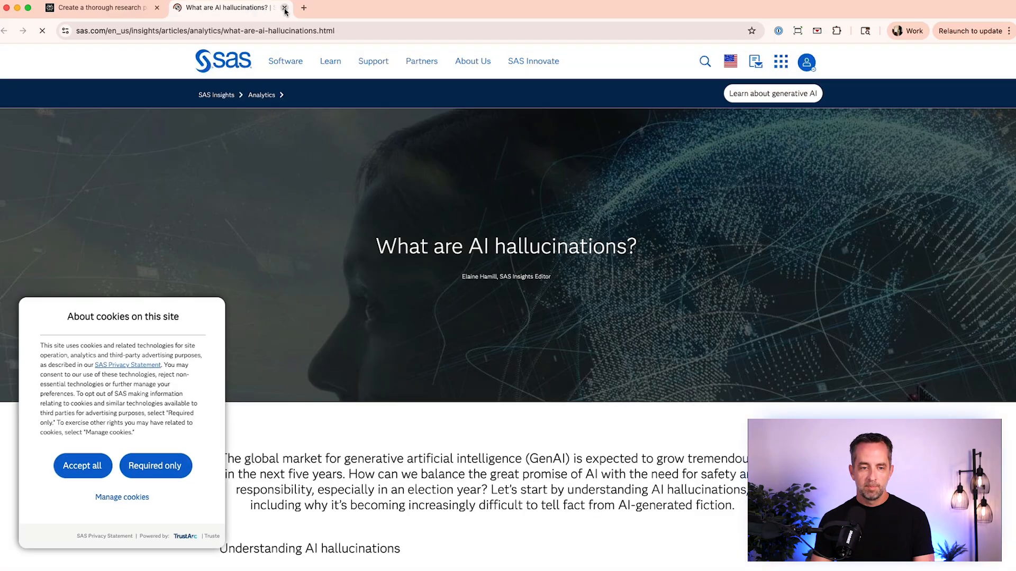
{"action": "left_click", "coordinate": [285, 8]}
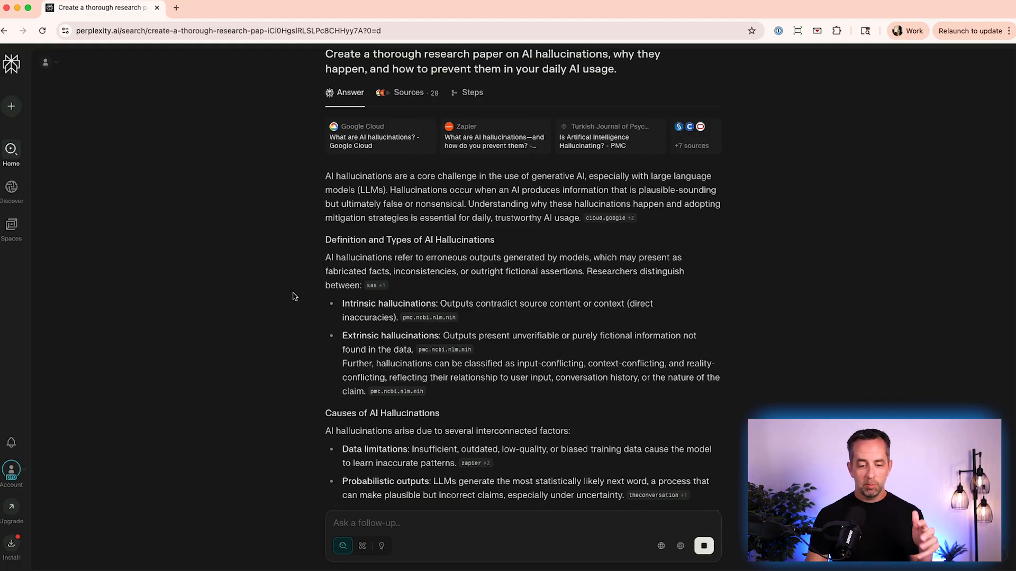
Step: Scroll the hallucinations answer down to its conclusion and related questions
{"action": "scroll", "scroll_direction": "down", "scroll_amount": 3}
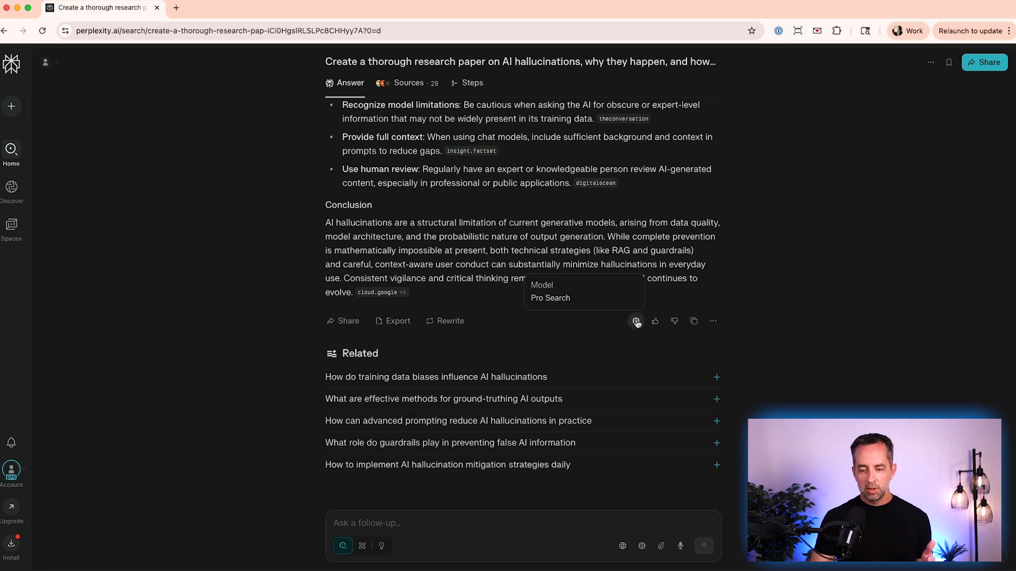
{"action": "mouse_move", "coordinate": [642, 546]}
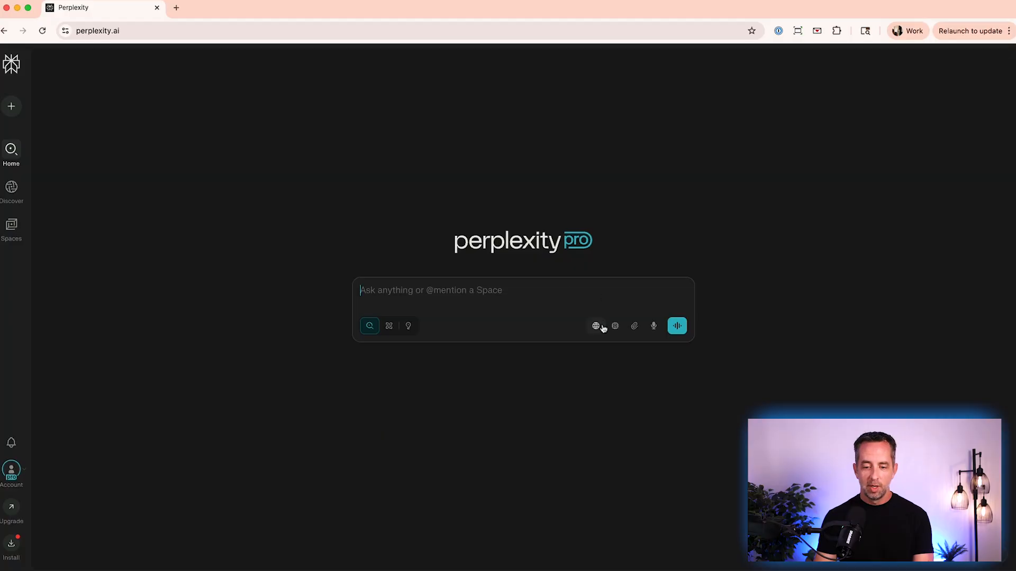
{"action": "left_click", "coordinate": [596, 326]}
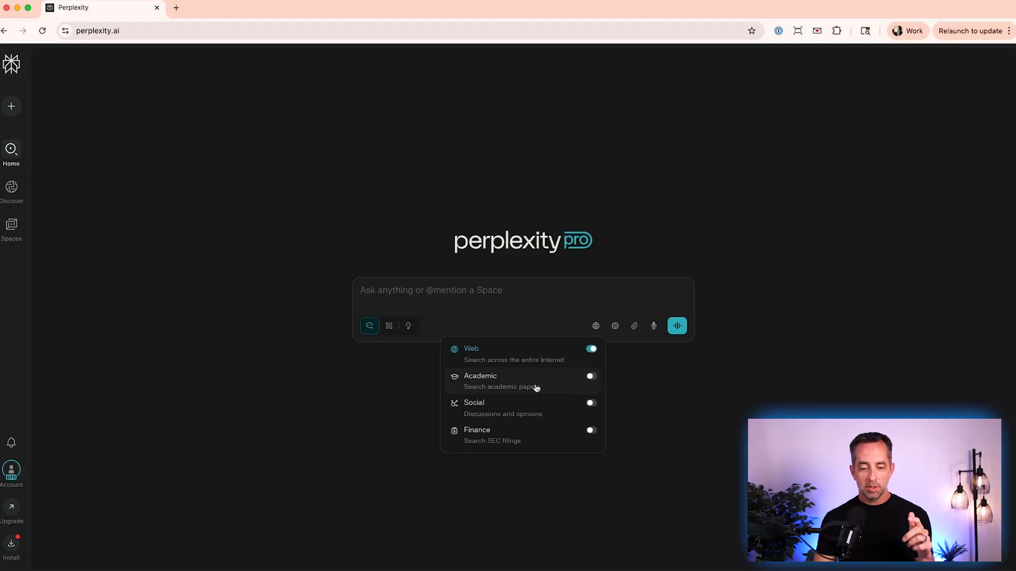
{"action": "mouse_move", "coordinate": [523, 387]}
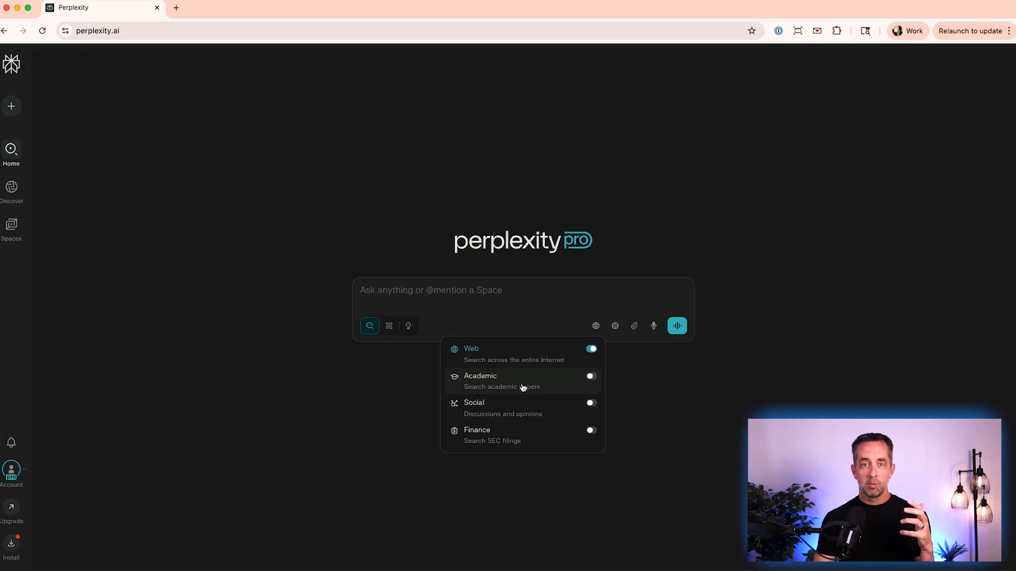
{"action": "mouse_move", "coordinate": [516, 439]}
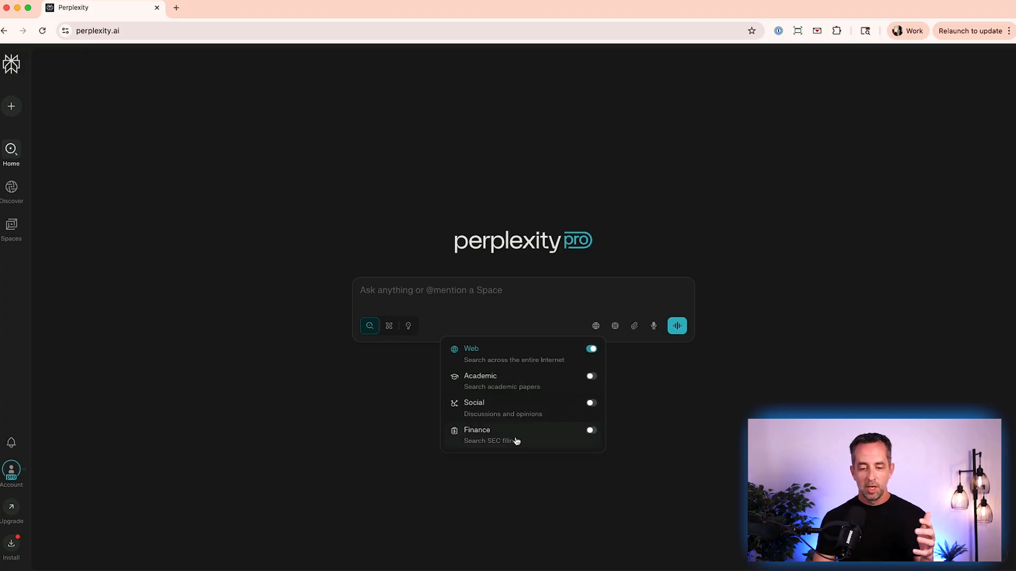
{"action": "mouse_move", "coordinate": [533, 440]}
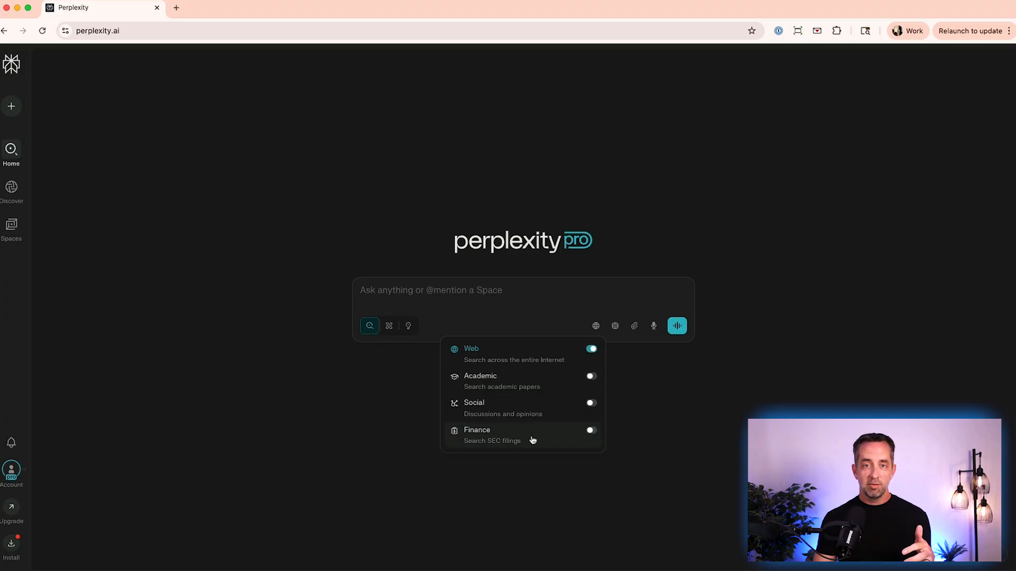
{"action": "mouse_move", "coordinate": [541, 418]}
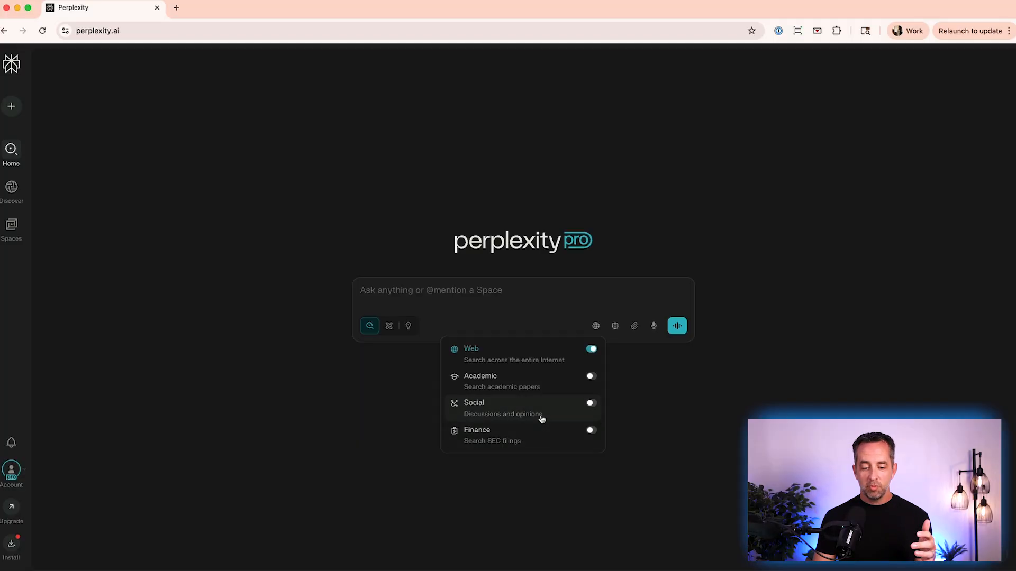
{"action": "left_click", "coordinate": [590, 402]}
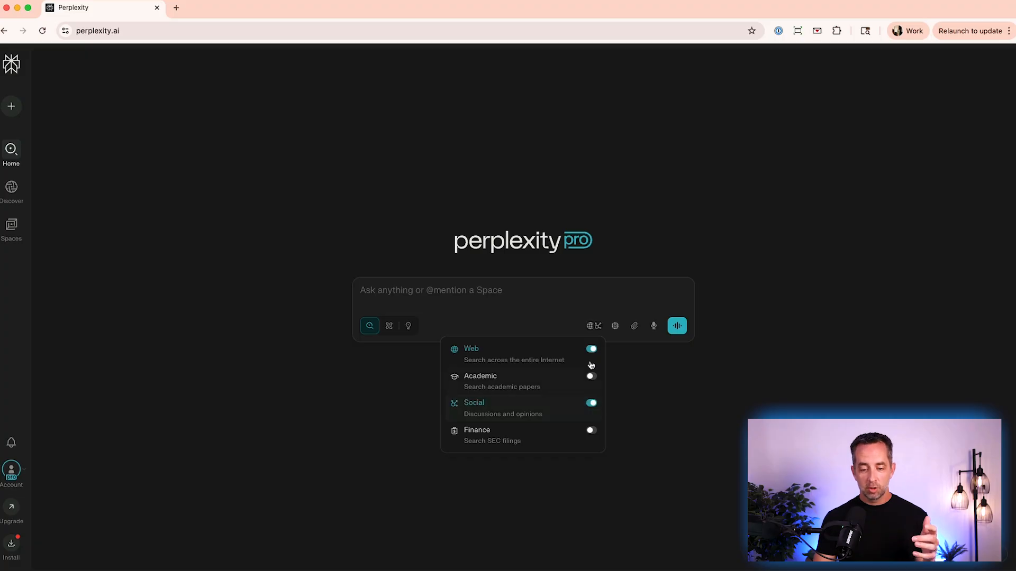
{"action": "left_click", "coordinate": [590, 349]}
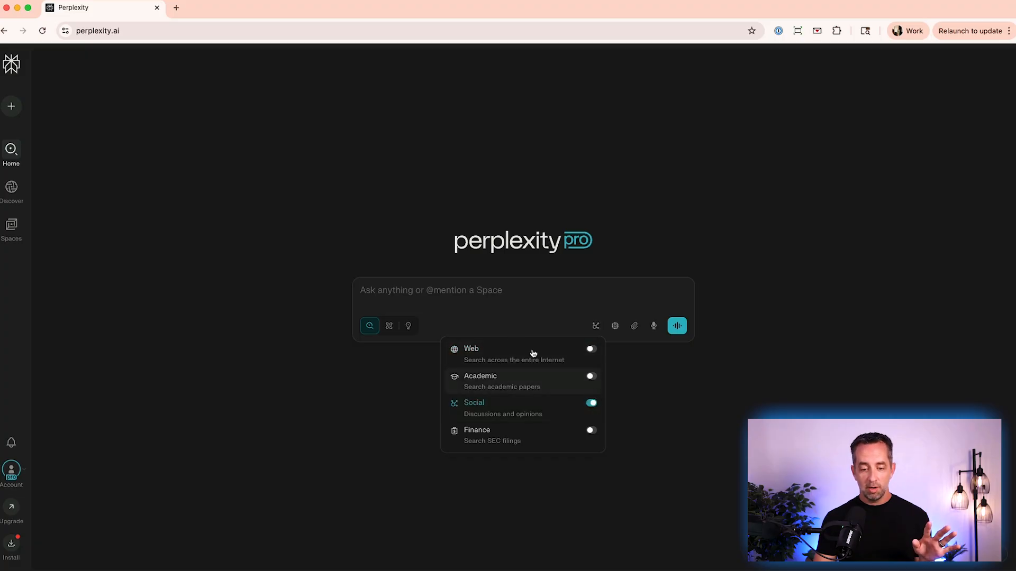
{"action": "left_click", "coordinate": [445, 290]}
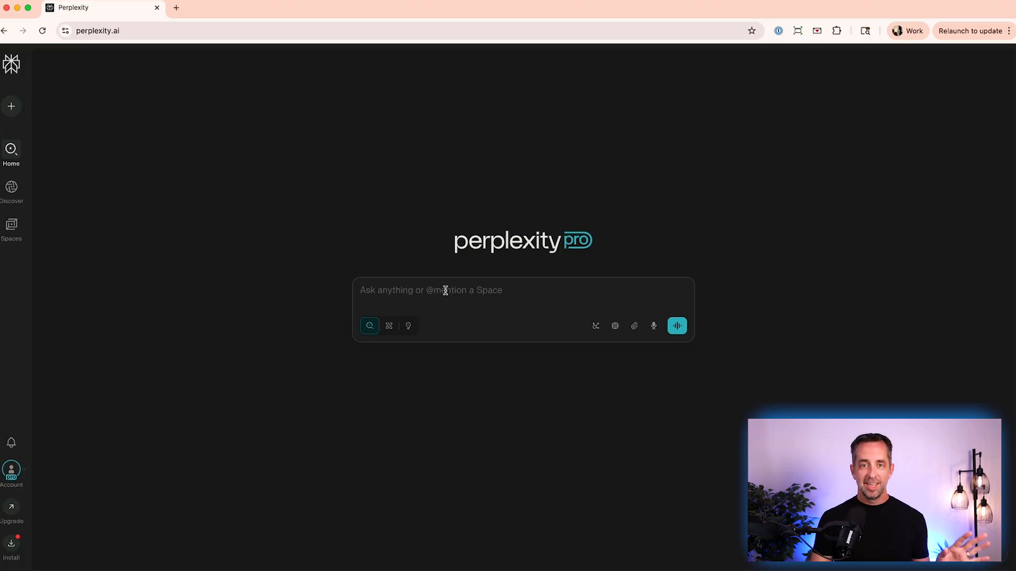
{"action": "left_click", "coordinate": [444, 291]}
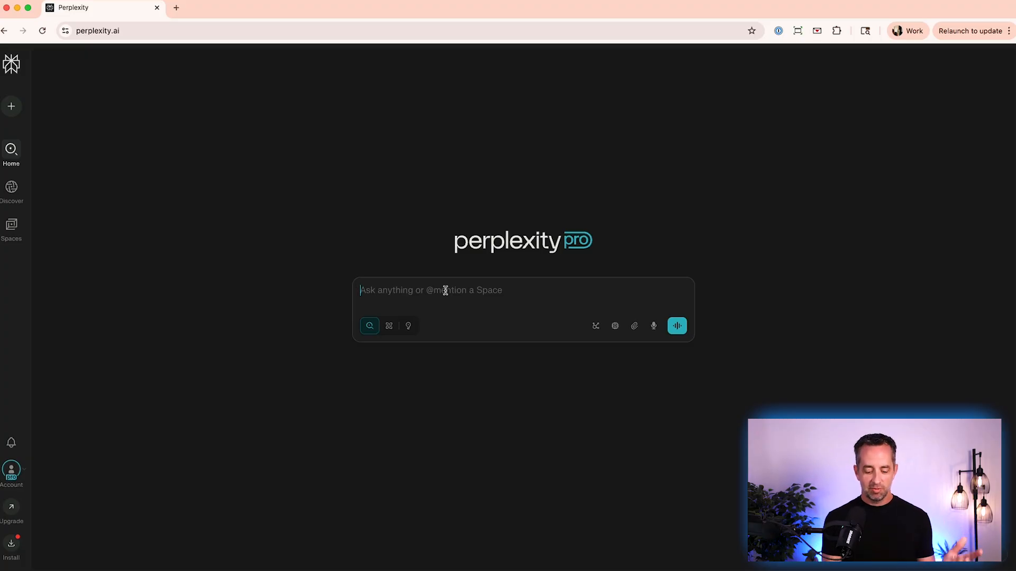
Step: Search 'best cordless vacuum for pet hair' and scroll through the product results
{"action": "type", "text": "what is the best cordle"}
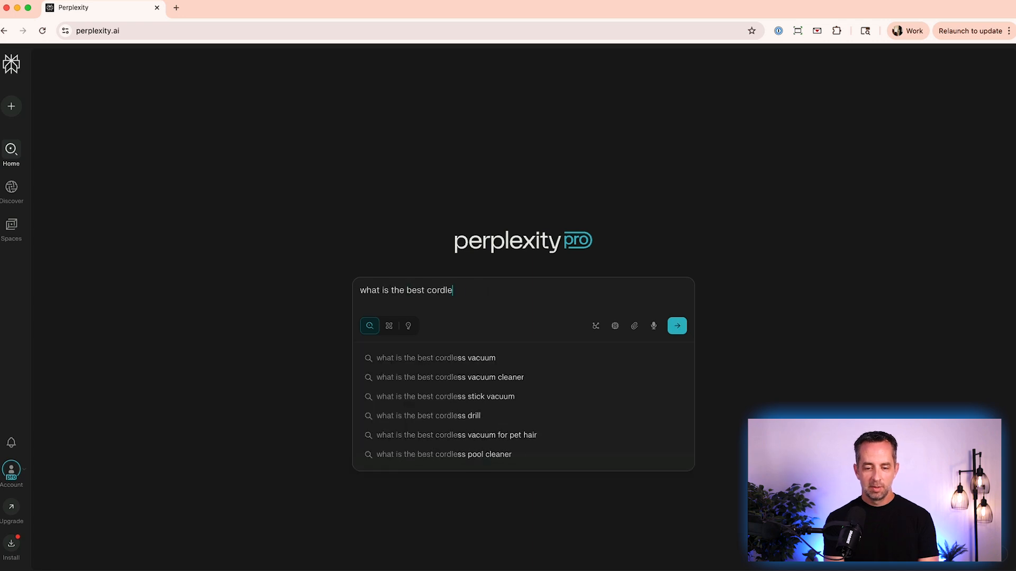
{"action": "left_click", "coordinate": [456, 435]}
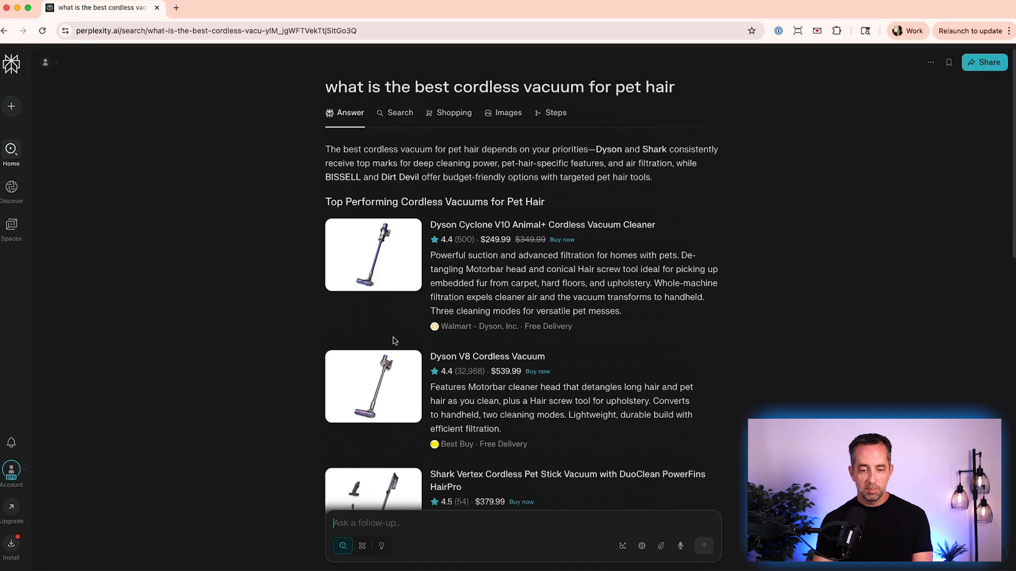
{"action": "scroll", "scroll_direction": "down", "scroll_amount": 3}
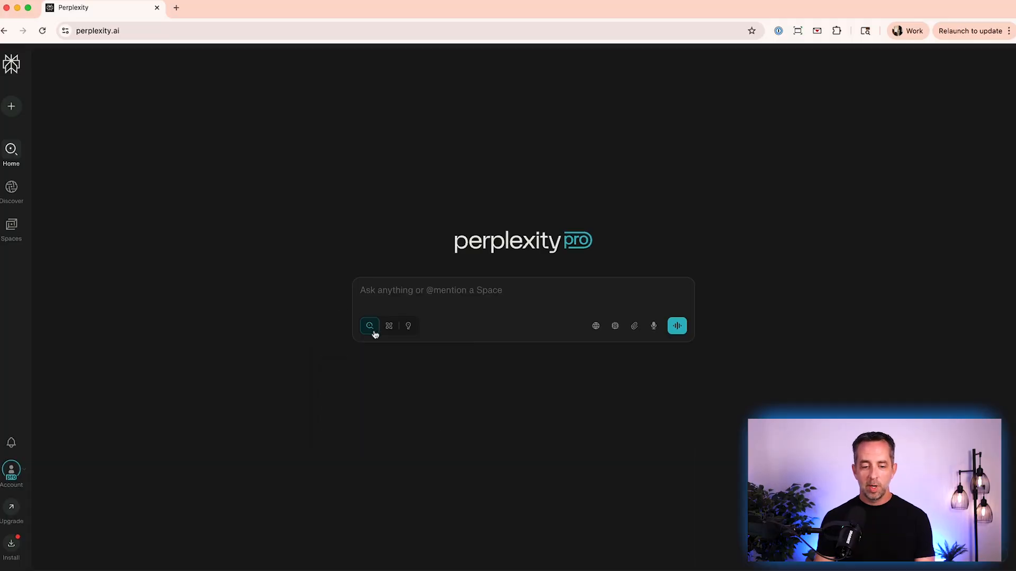
{"action": "mouse_move", "coordinate": [369, 326]}
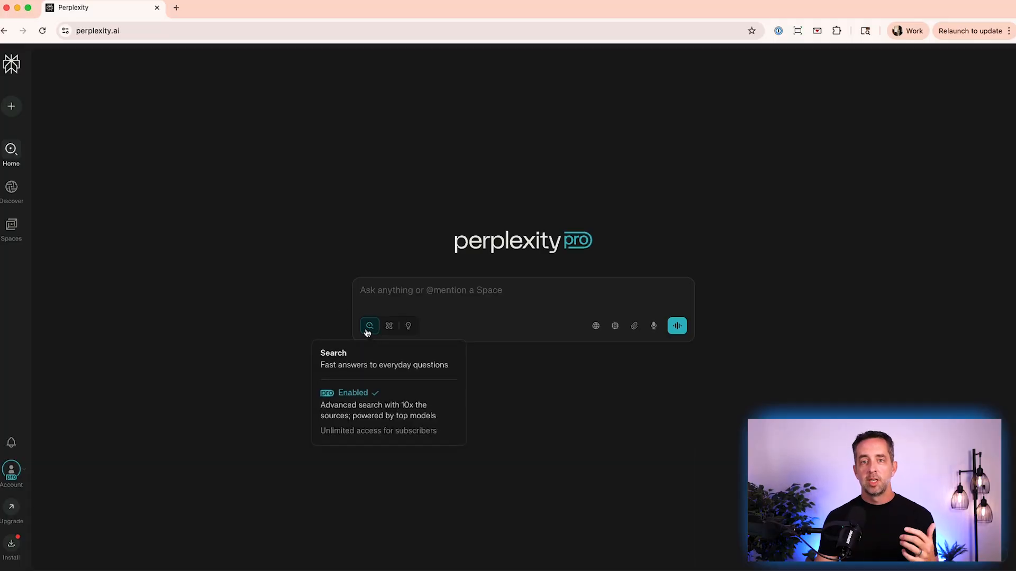
{"action": "mouse_move", "coordinate": [389, 326]}
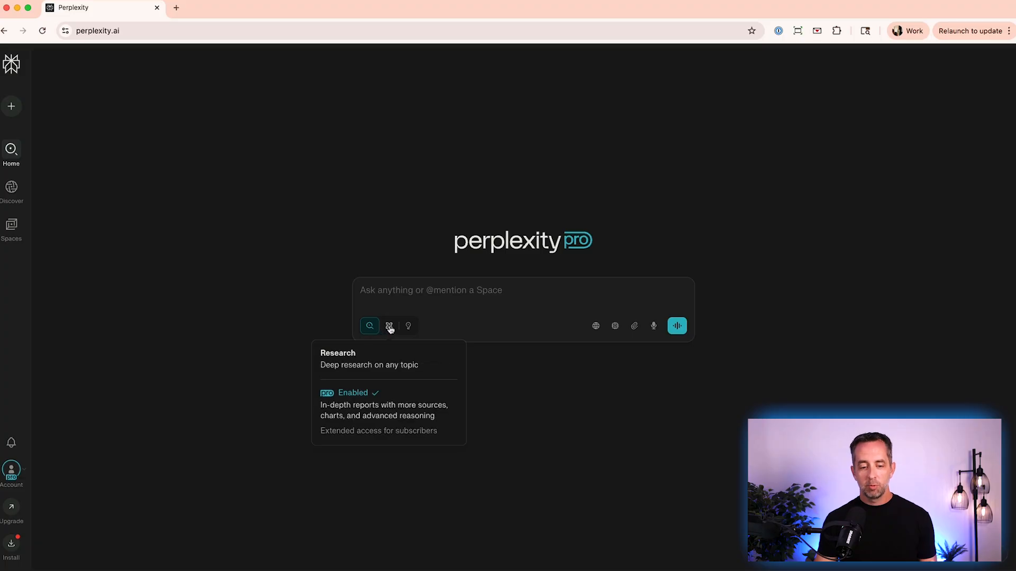
Step: In Research mode, type how AI affected secondary-market SaaS valuations for $1M–$25M ARR PE acquisitions
{"action": "left_click", "coordinate": [389, 325]}
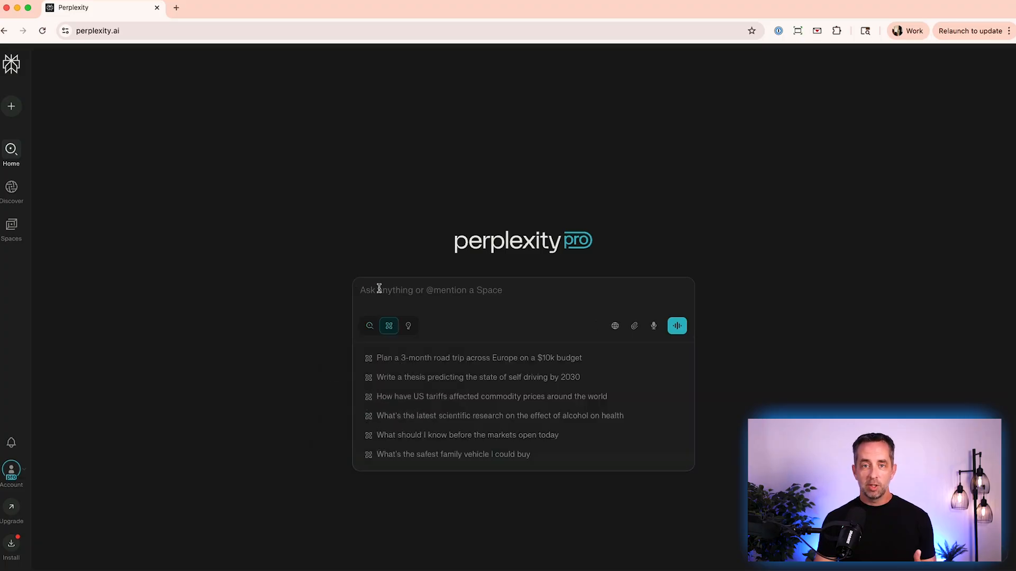
{"action": "type", "text": "how has AI affected SaaS"}
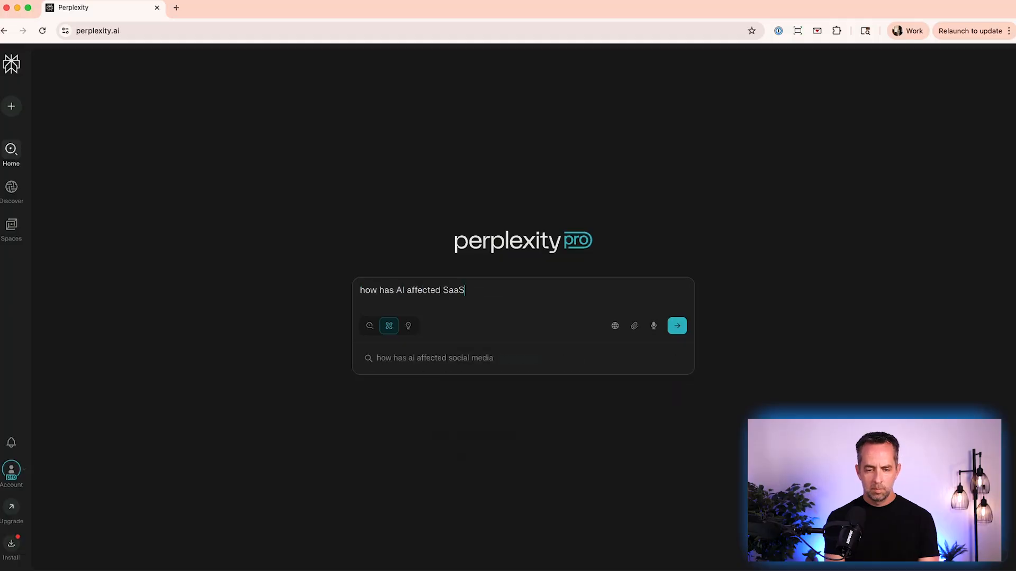
{"action": "type", "text": "valuations in the secondary market?  this is for businesses between $1M"}
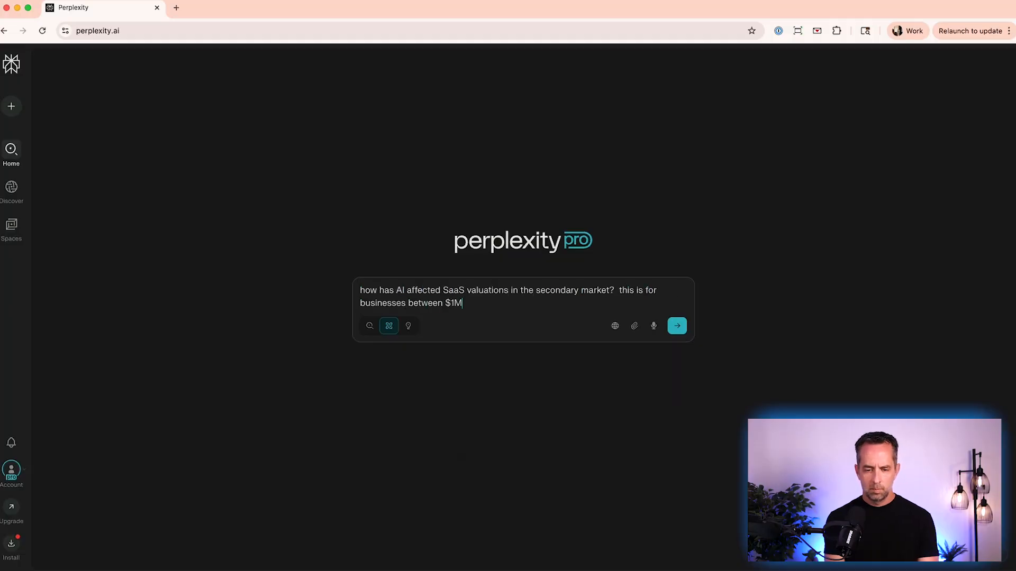
{"action": "type", "text": "and $25M ARR who are acquired by private equity."}
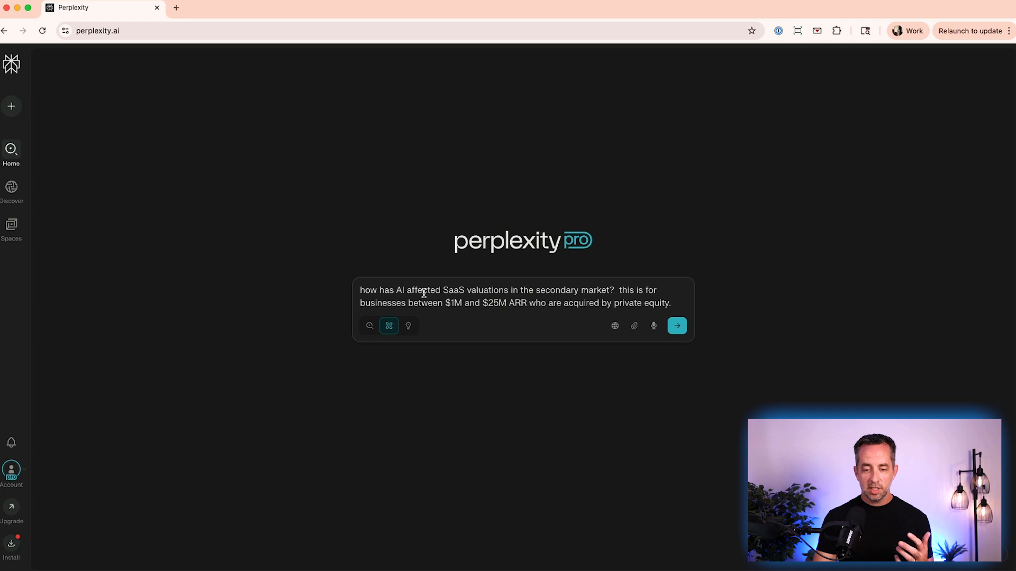
{"action": "mouse_move", "coordinate": [552, 303]}
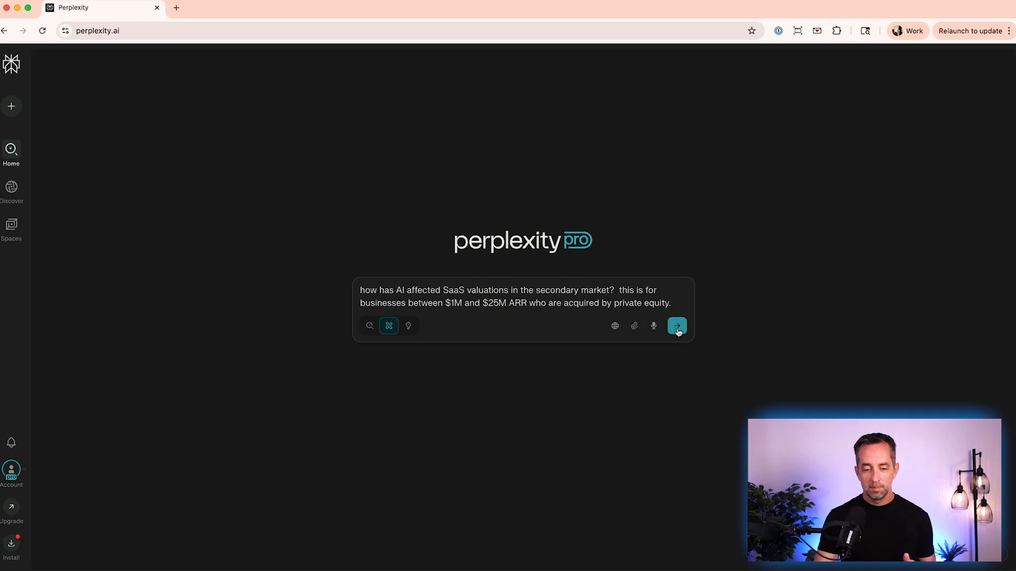
Step: Submit the SaaS valuation research question and allow browser notifications
{"action": "left_click", "coordinate": [677, 326]}
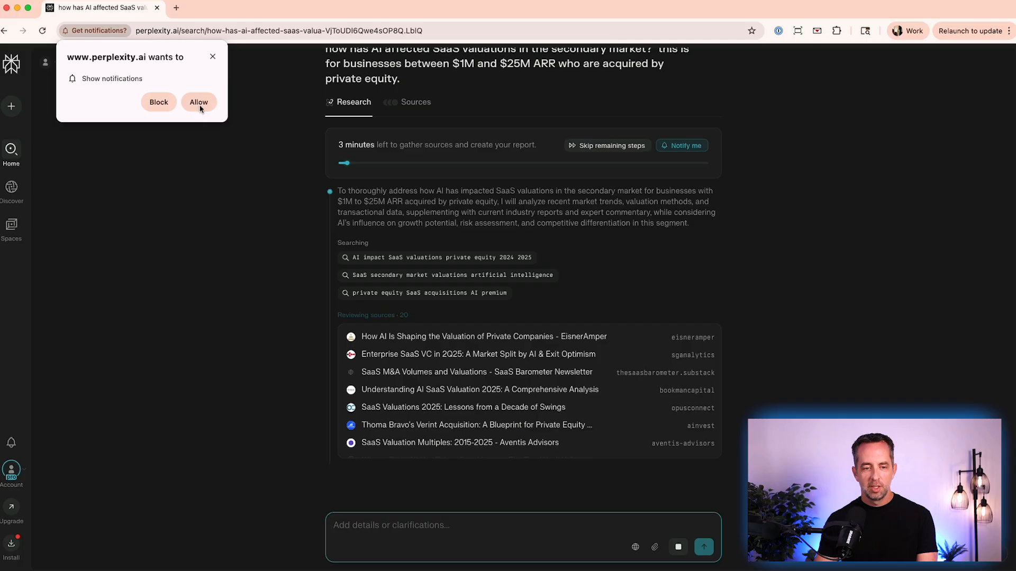
{"action": "left_click", "coordinate": [198, 102]}
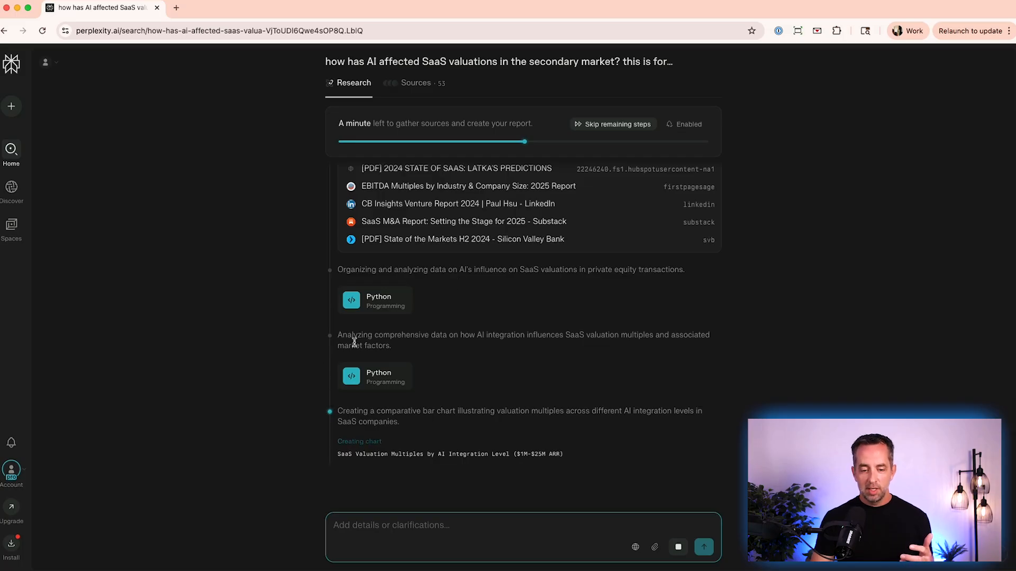
{"action": "mouse_move", "coordinate": [463, 329]}
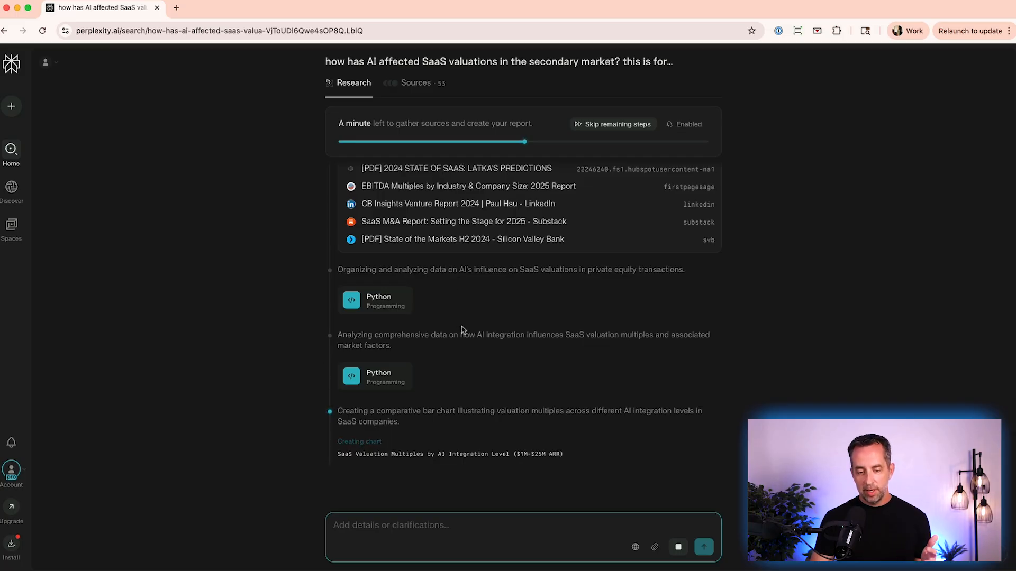
{"action": "mouse_move", "coordinate": [278, 347]}
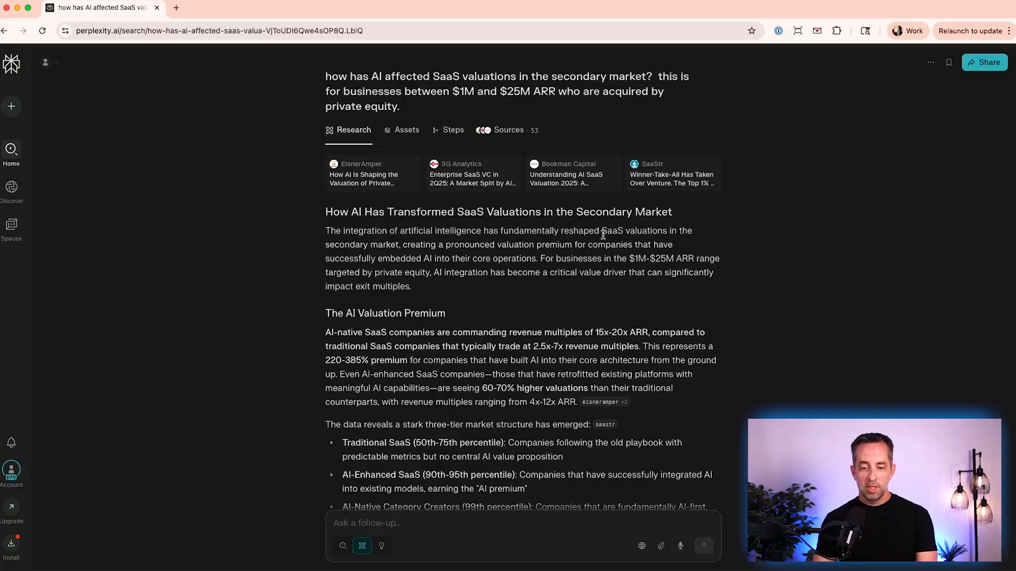
{"action": "scroll", "scroll_direction": "down", "scroll_amount": 3}
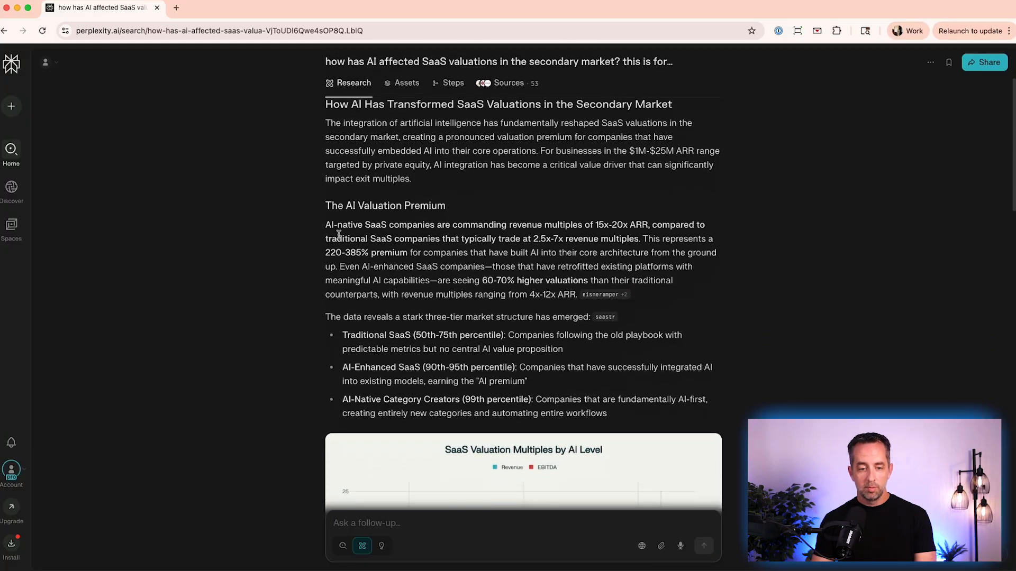
{"action": "scroll", "scroll_direction": "down", "scroll_amount": 3}
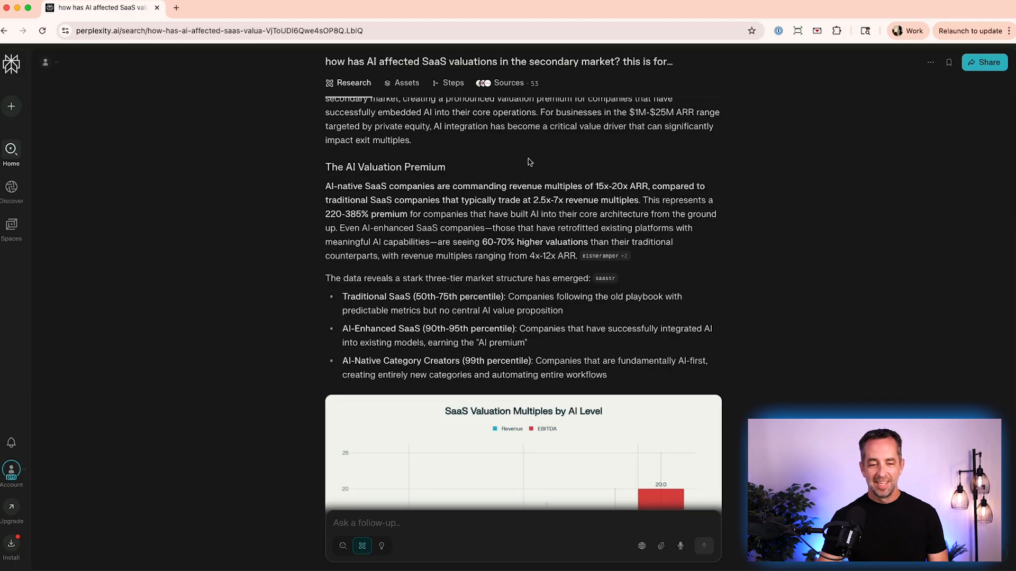
{"action": "scroll", "scroll_direction": "down", "scroll_amount": 3}
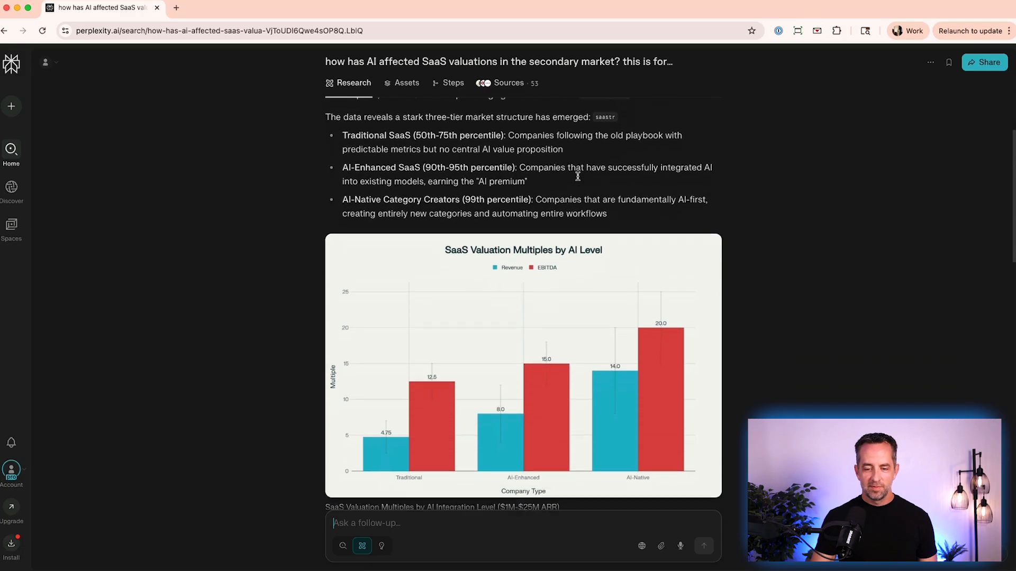
{"action": "scroll", "scroll_direction": "down", "scroll_amount": 3}
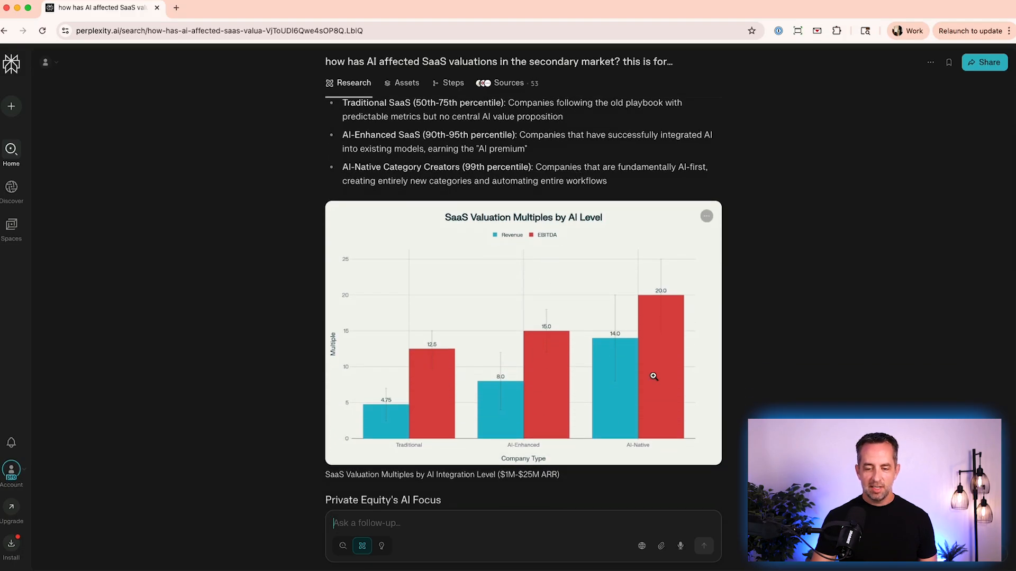
{"action": "mouse_move", "coordinate": [537, 413]}
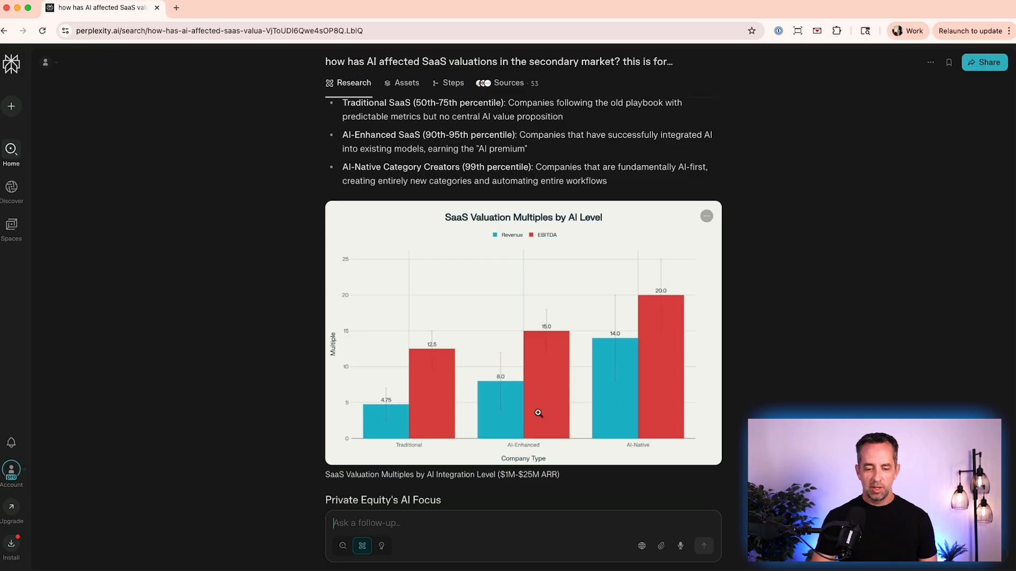
{"action": "mouse_move", "coordinate": [560, 379]}
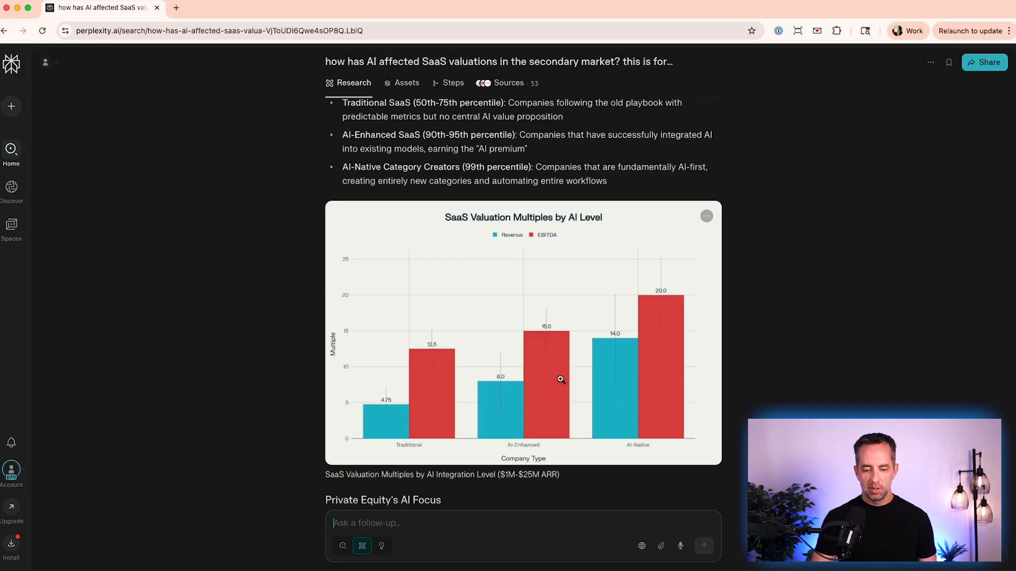
{"action": "scroll", "scroll_direction": "down", "scroll_amount": 3}
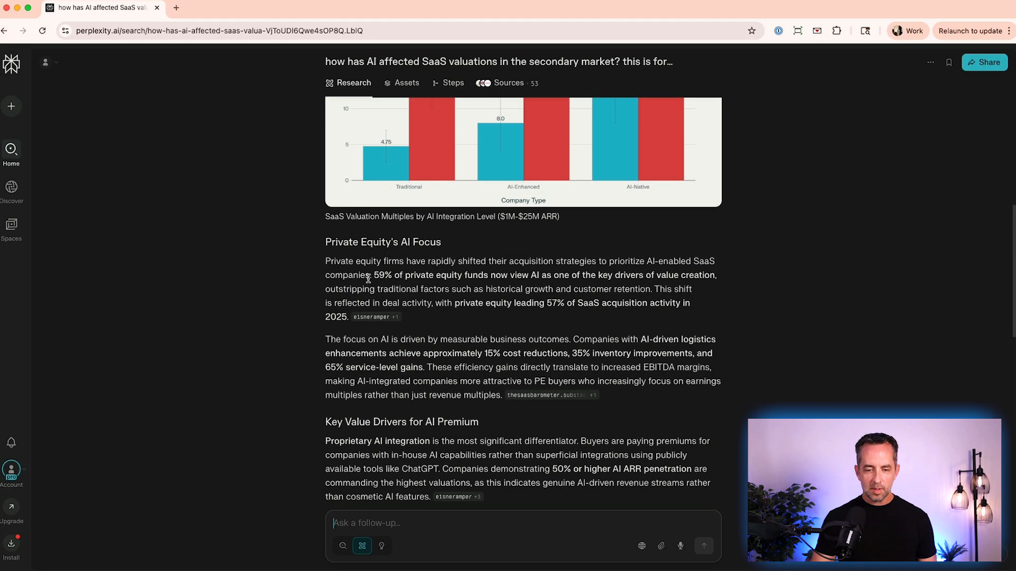
{"action": "mouse_move", "coordinate": [426, 273]}
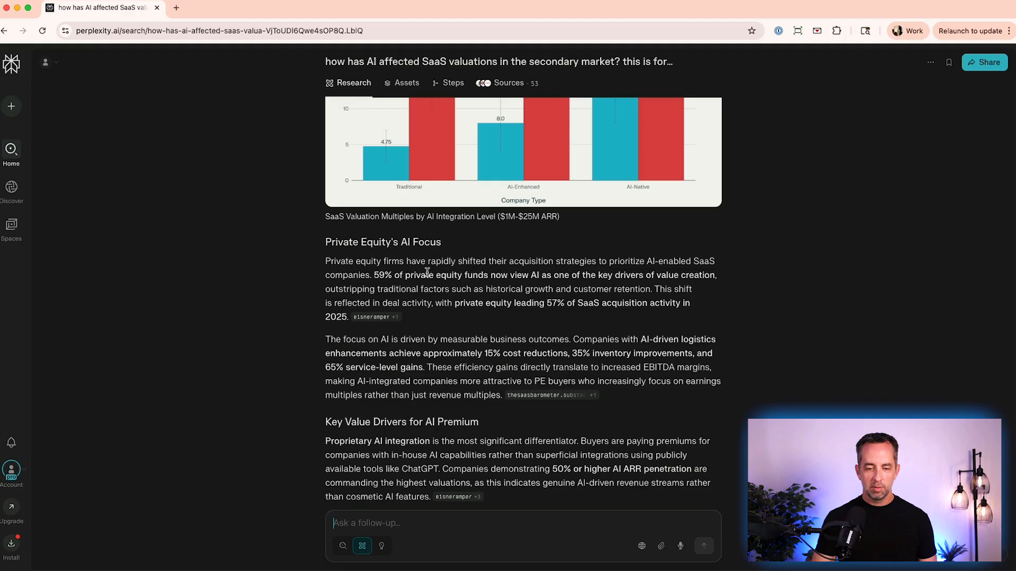
{"action": "mouse_move", "coordinate": [609, 273]}
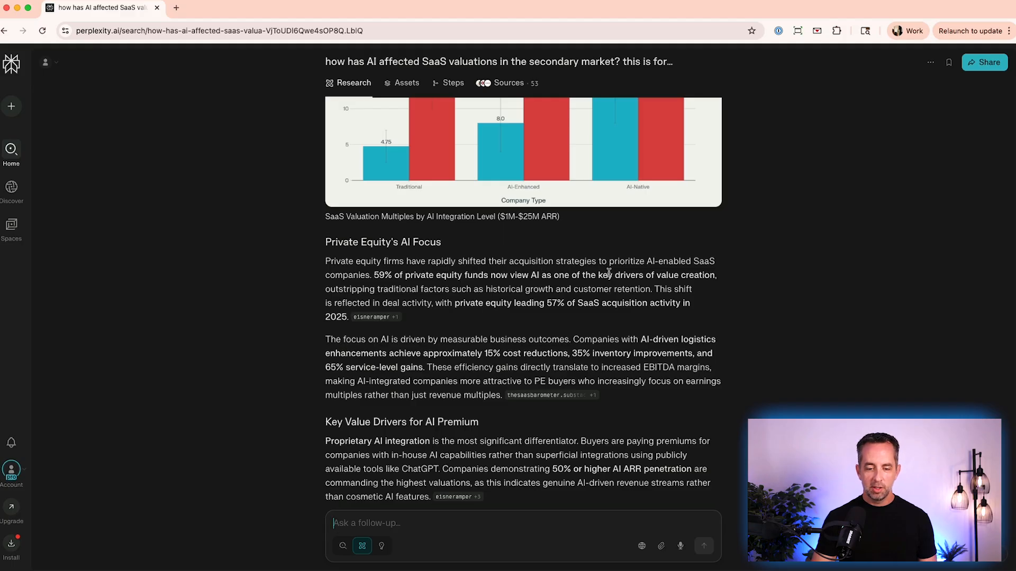
{"action": "scroll", "scroll_direction": "down", "scroll_amount": 3}
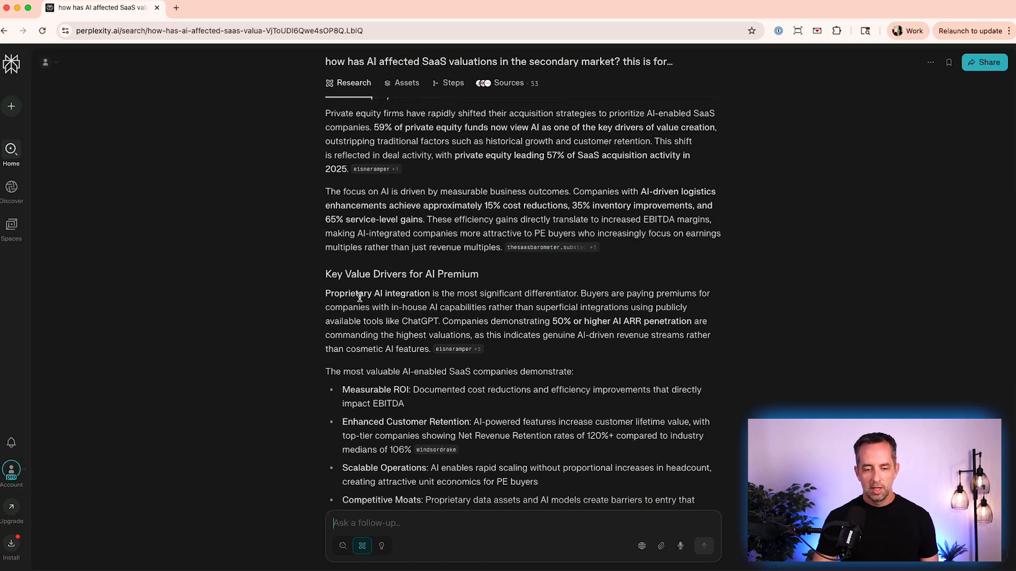
{"action": "scroll", "scroll_direction": "down", "scroll_amount": 3}
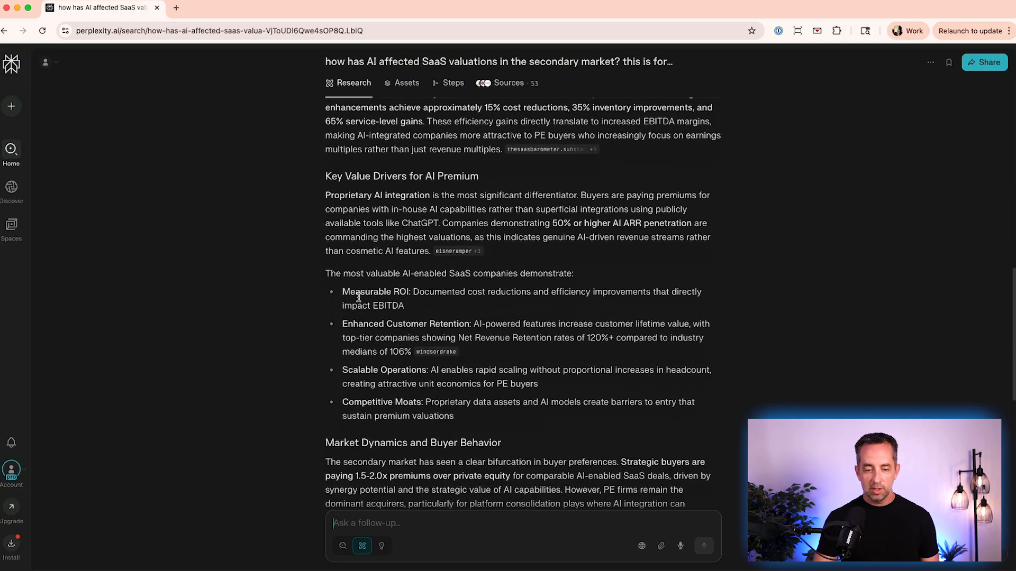
{"action": "scroll", "scroll_direction": "down", "scroll_amount": 3}
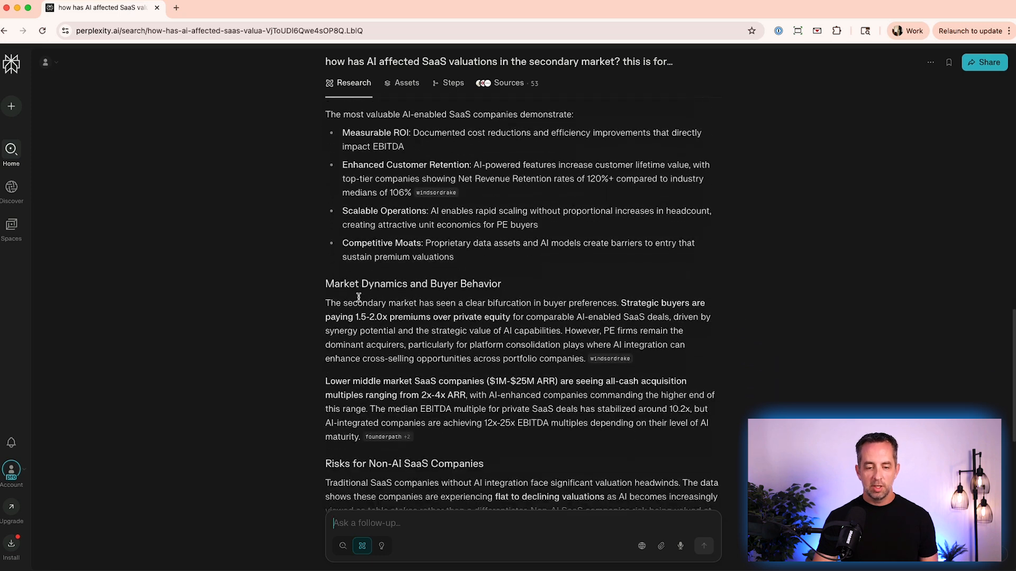
{"action": "scroll", "scroll_direction": "down", "scroll_amount": 3}
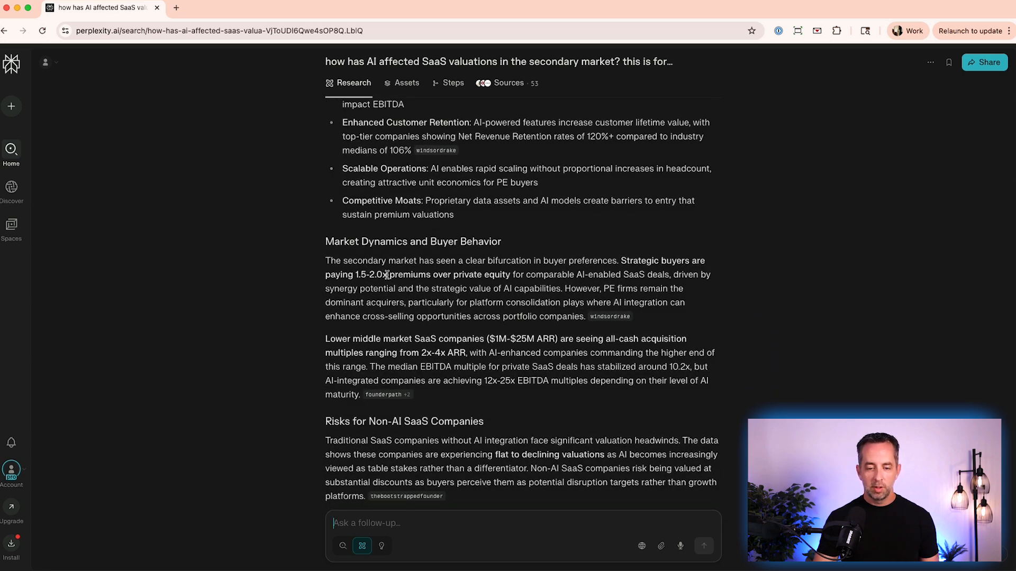
{"action": "scroll", "scroll_direction": "down", "scroll_amount": 3}
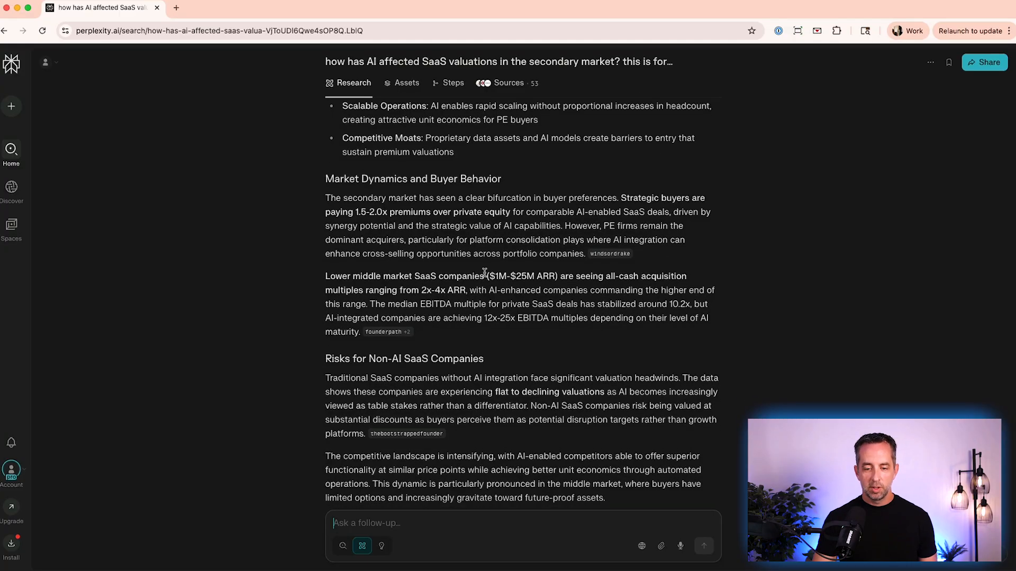
{"action": "mouse_move", "coordinate": [305, 276]}
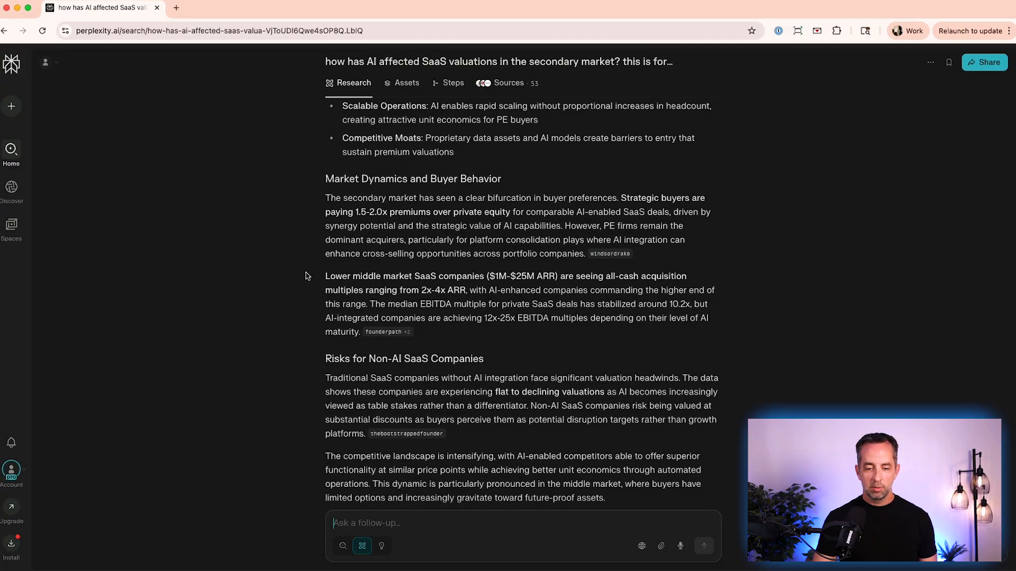
{"action": "scroll", "scroll_direction": "down", "scroll_amount": 3}
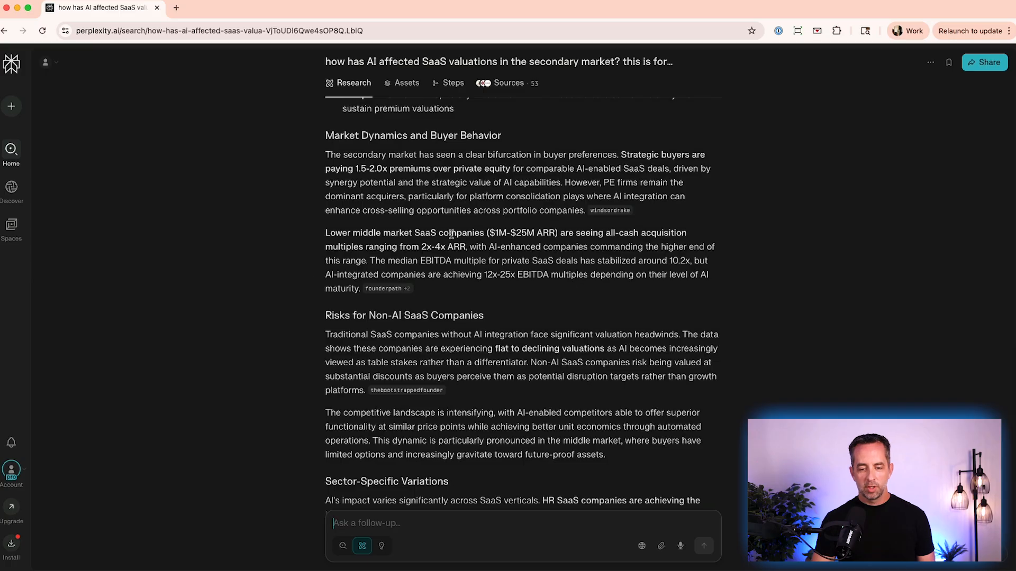
{"action": "scroll", "scroll_direction": "down", "scroll_amount": 3}
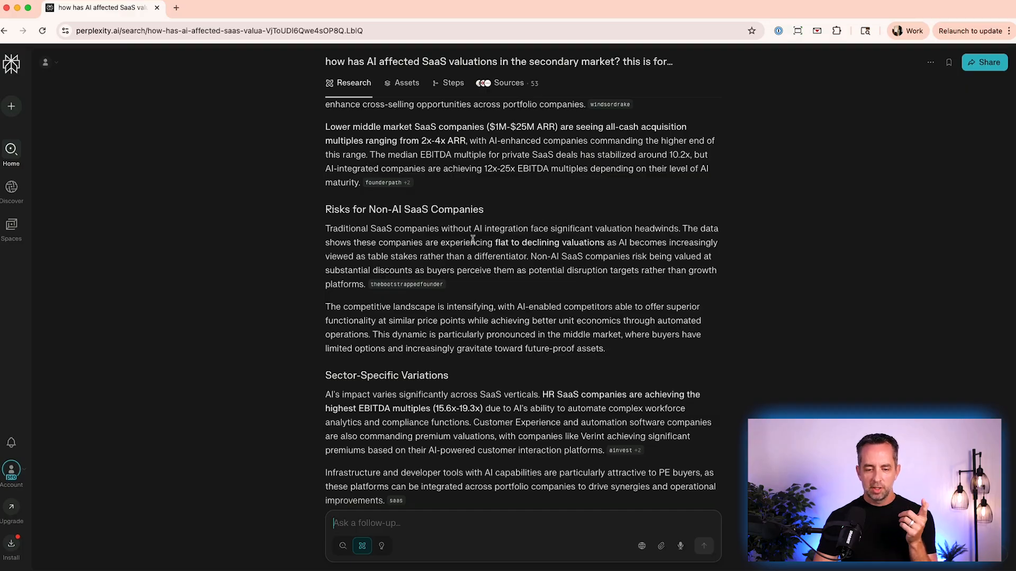
{"action": "scroll", "scroll_direction": "down", "scroll_amount": 3}
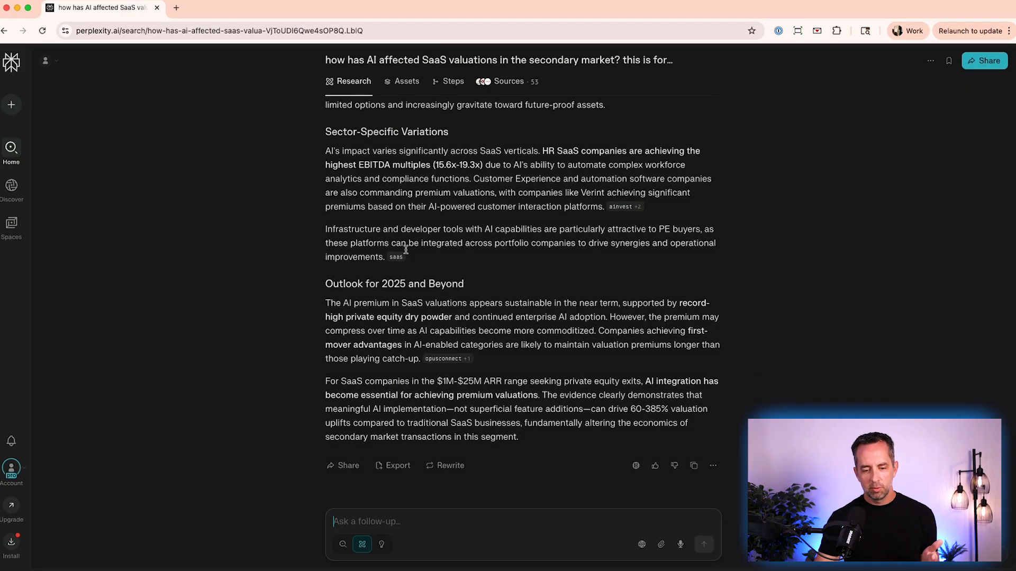
Step: Send the follow-up 'what sectors within SaaS are seeing the most growth'
{"action": "type", "text": "w"}
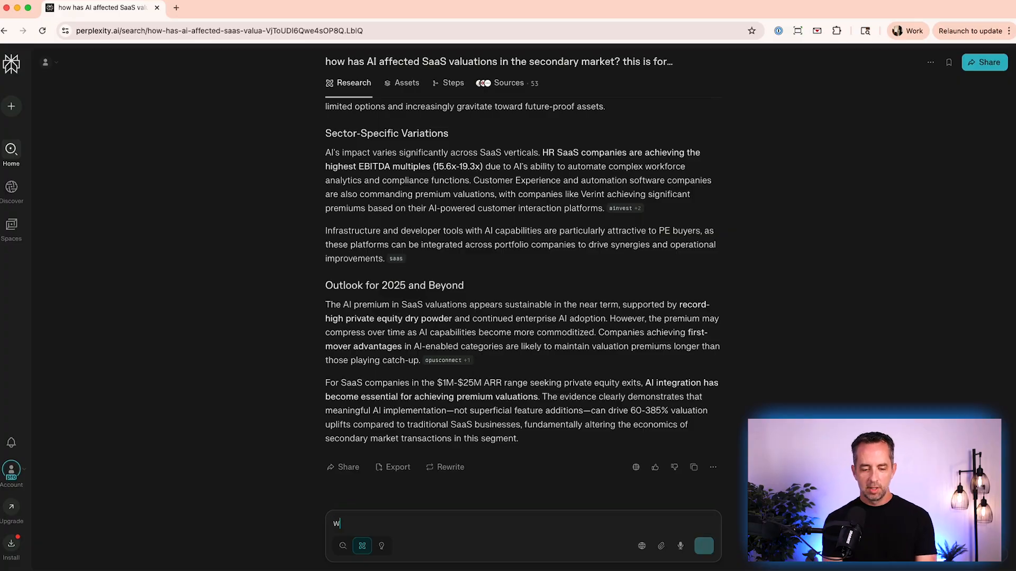
{"action": "type", "text": "hat sectors within SaaS are seeing the most growth in the"}
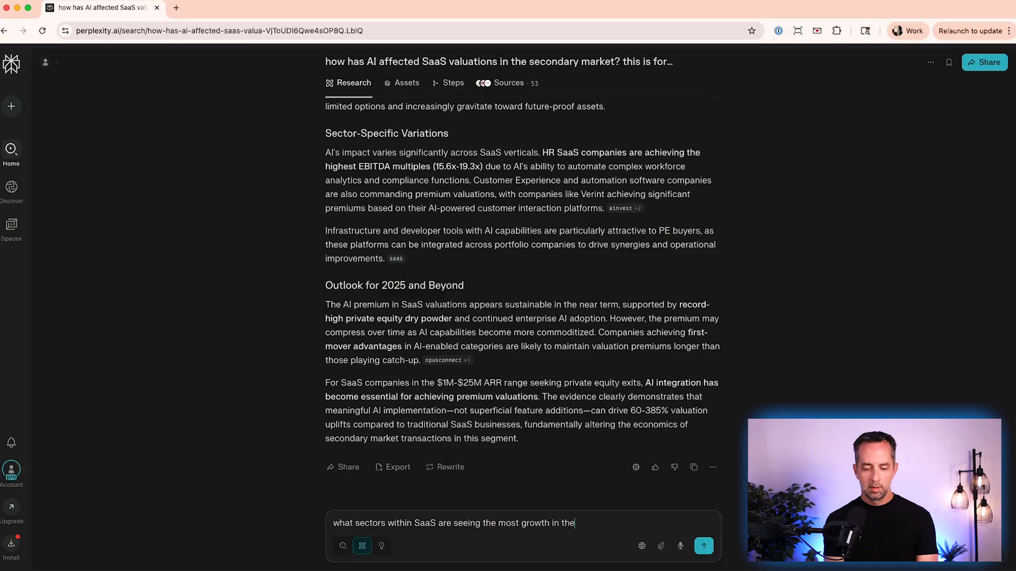
{"action": "left_click", "coordinate": [703, 546]}
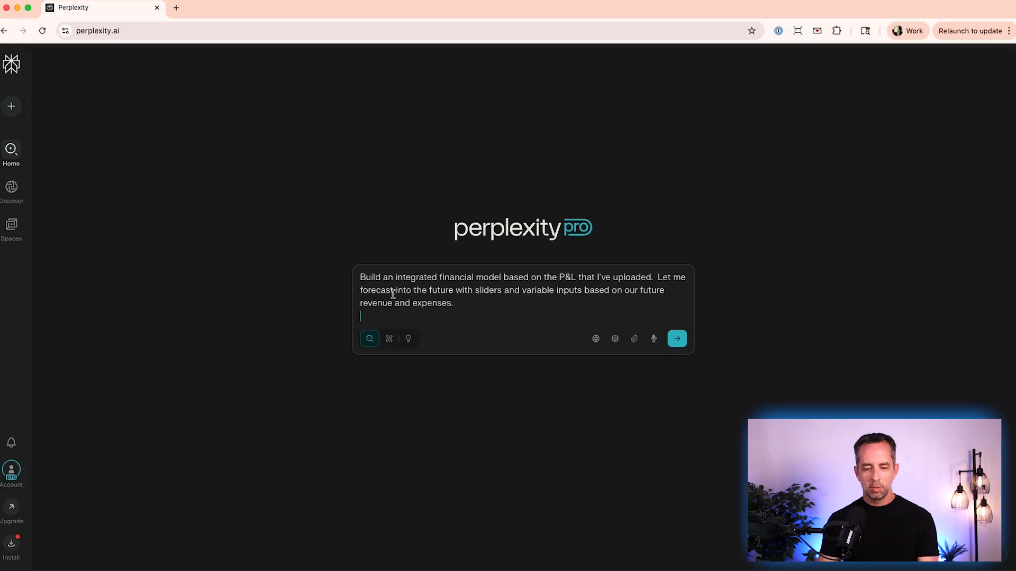
{"action": "mouse_move", "coordinate": [639, 350]}
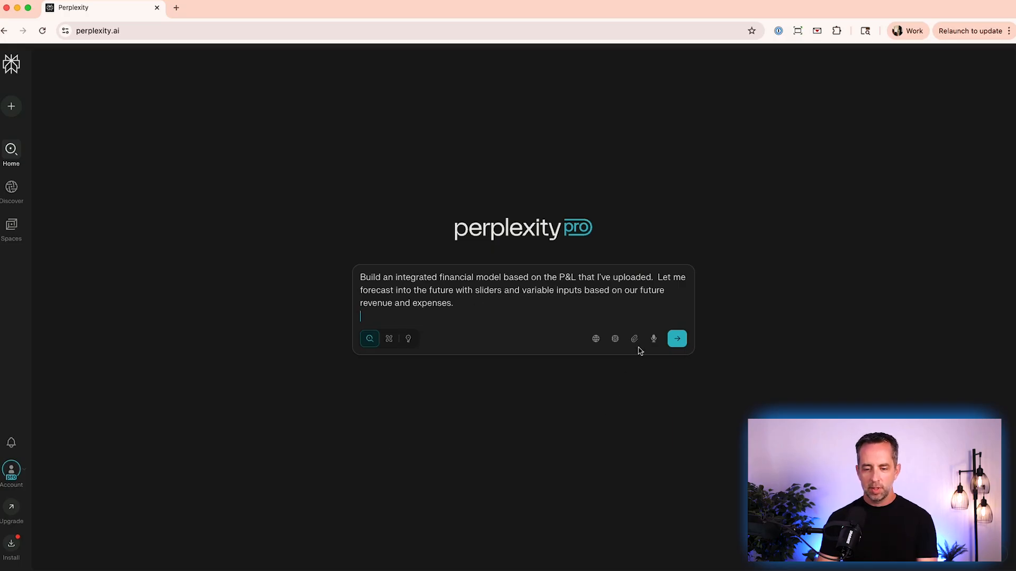
Step: Attach the SaaS P&L CSV and send the integrated financial model request
{"action": "left_click", "coordinate": [634, 338]}
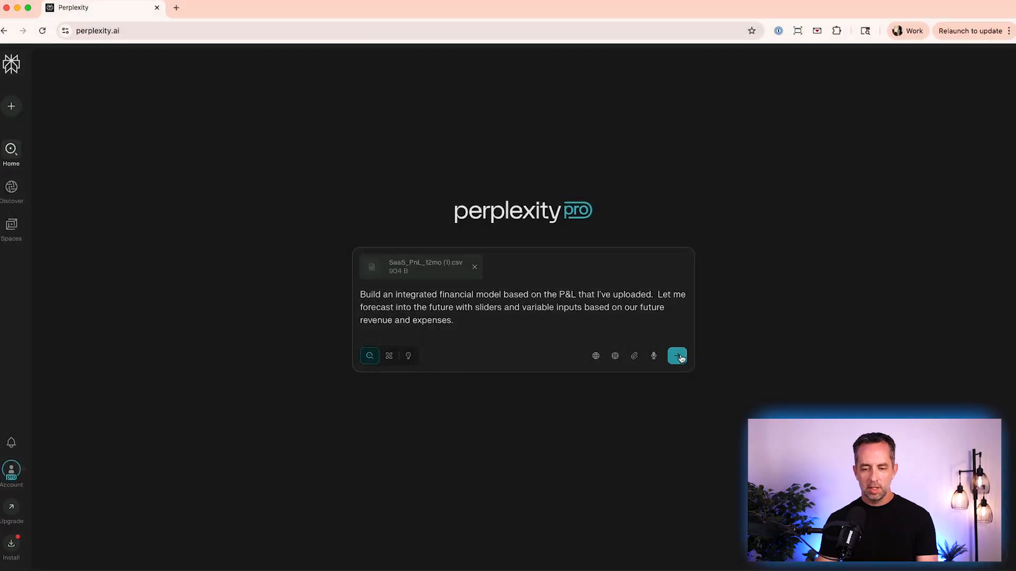
{"action": "left_click", "coordinate": [676, 356]}
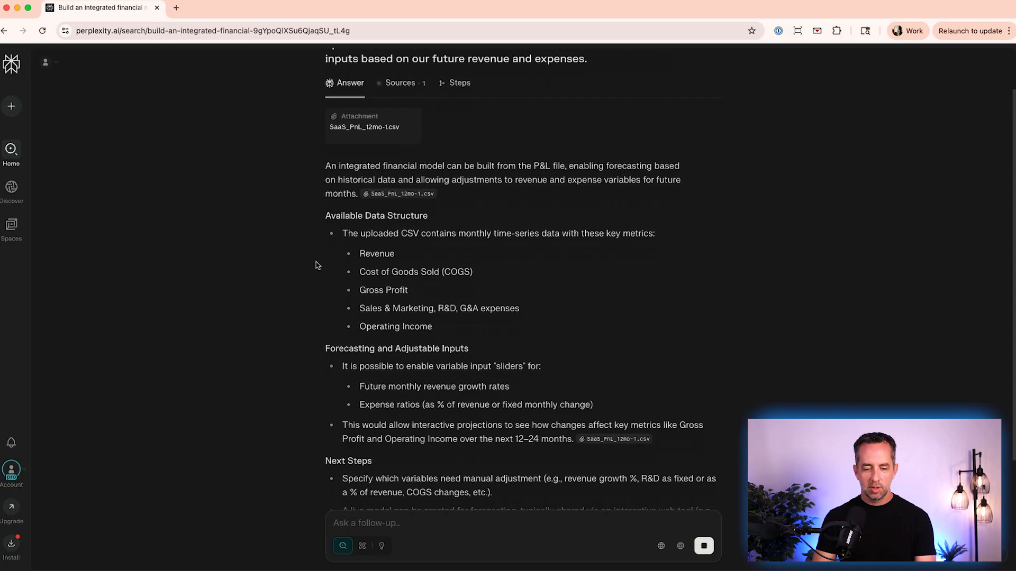
Step: Reply with the revenue growth metrics and a request for an interactive web app
{"action": "scroll", "scroll_direction": "down", "scroll_amount": 3}
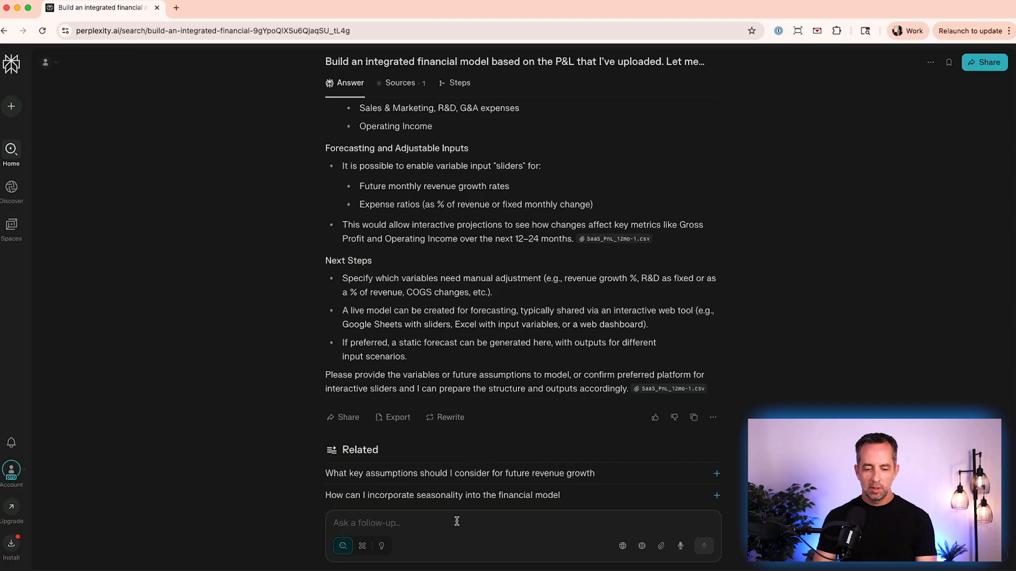
{"action": "type", "text": "1."}
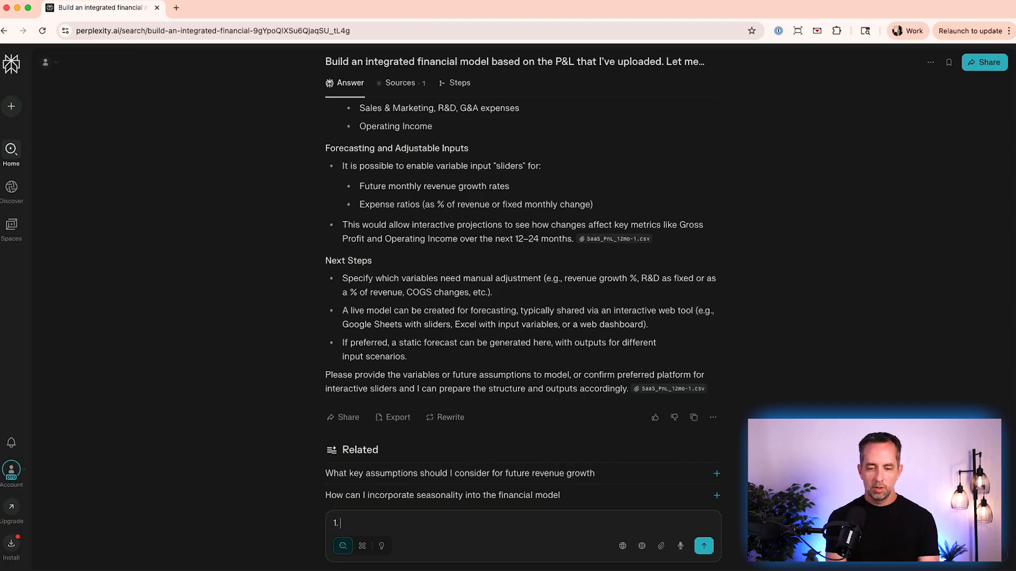
{"action": "type", "text": "Revenue growth, revenue, COGS"}
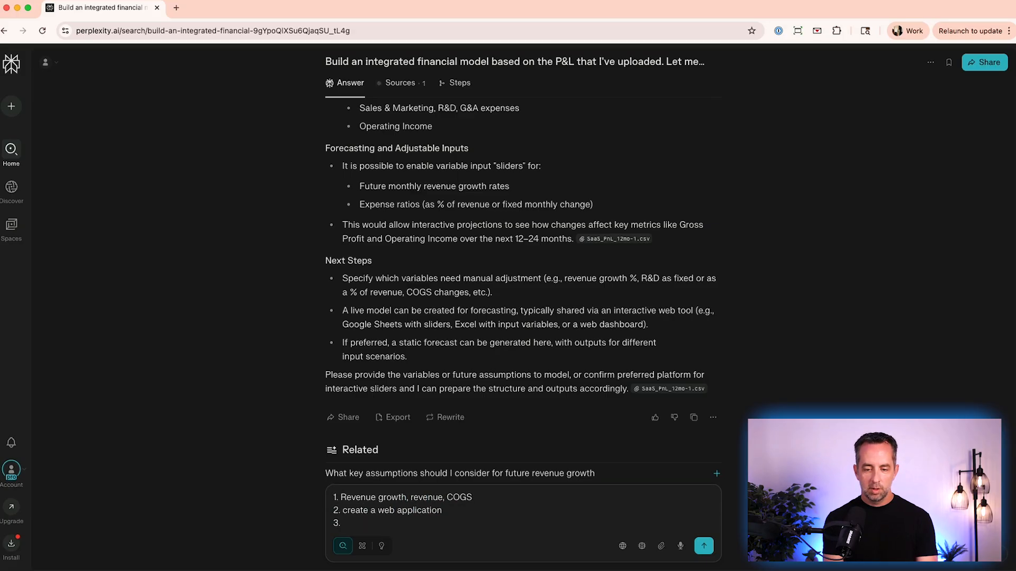
{"action": "type", "text": "no, i want an interactive web app"}
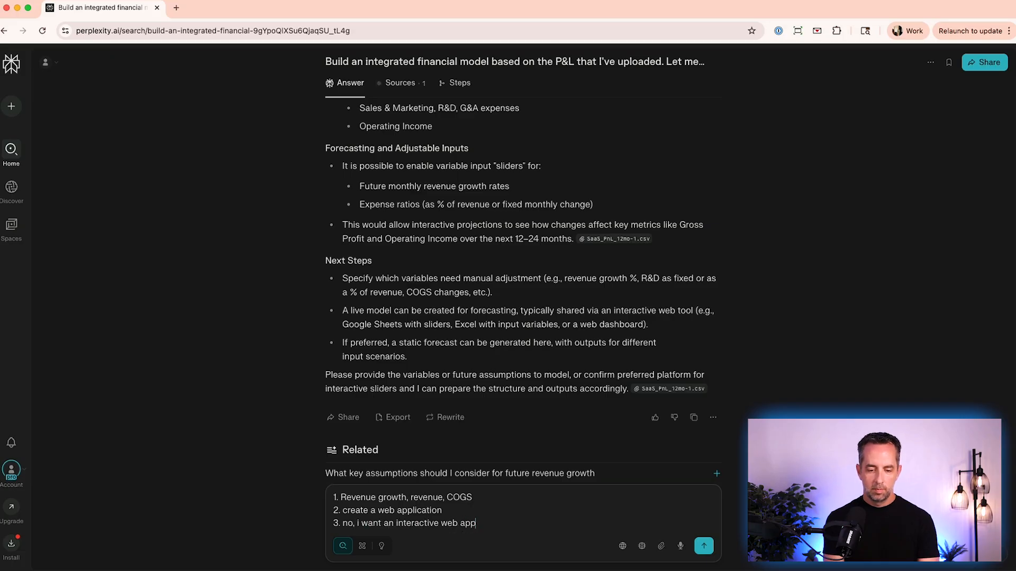
{"action": "left_click", "coordinate": [703, 546]}
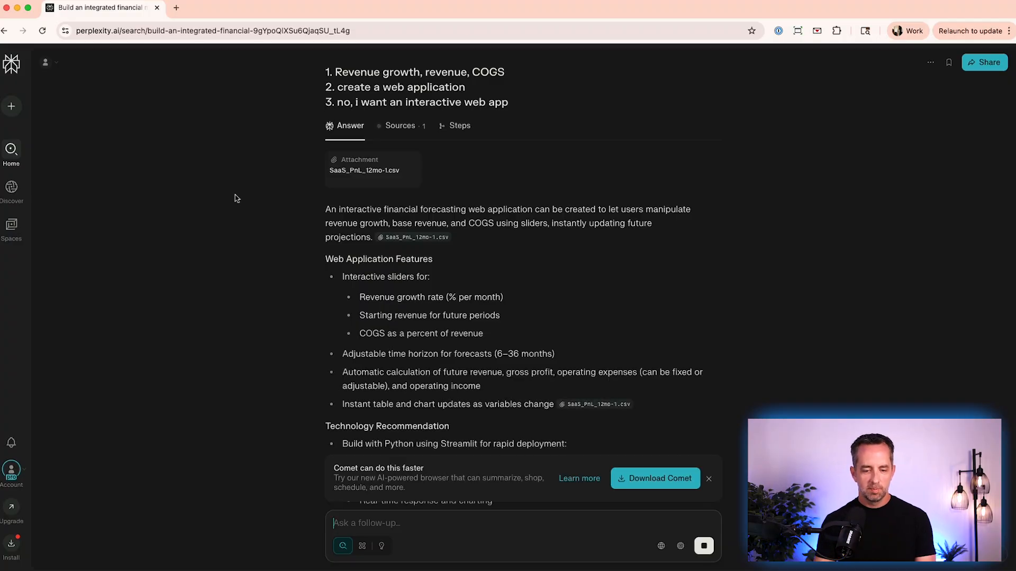
Step: Scroll through the generated Streamlit Python skeleton code to the related questions
{"action": "scroll", "scroll_direction": "down", "scroll_amount": 3}
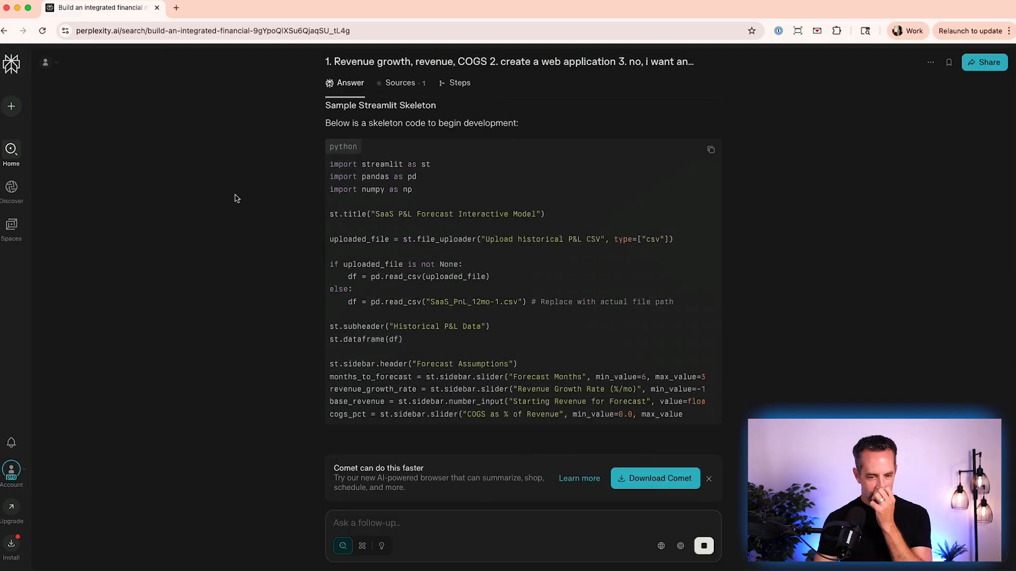
{"action": "scroll", "scroll_direction": "down", "scroll_amount": 3}
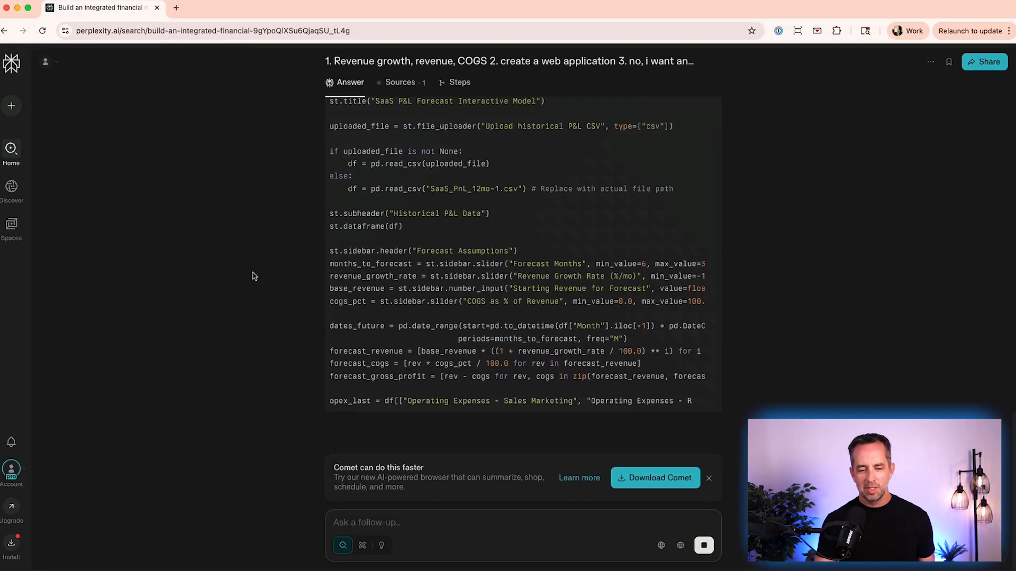
{"action": "scroll", "scroll_direction": "down", "scroll_amount": 3}
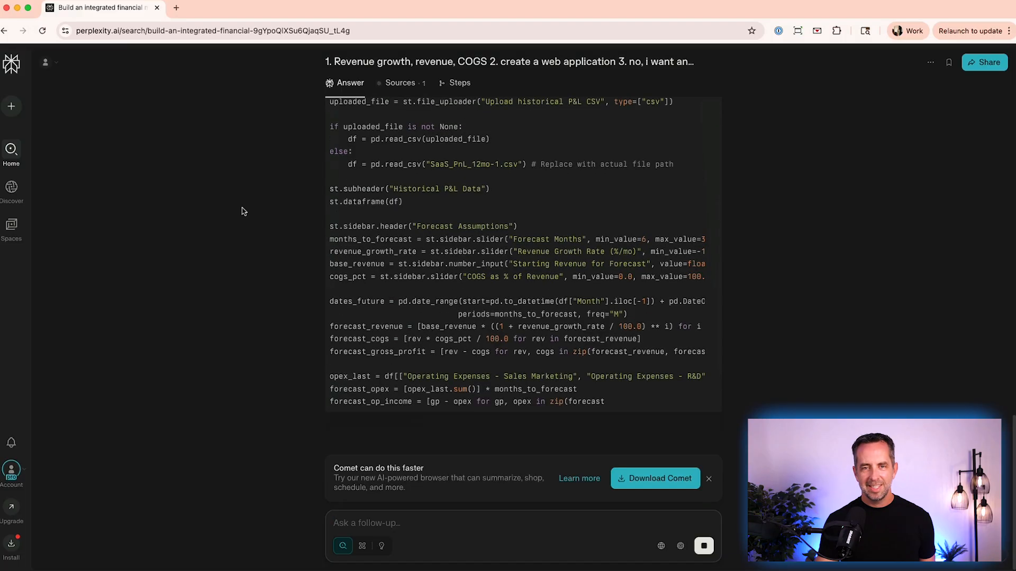
{"action": "scroll", "scroll_direction": "down", "scroll_amount": 3}
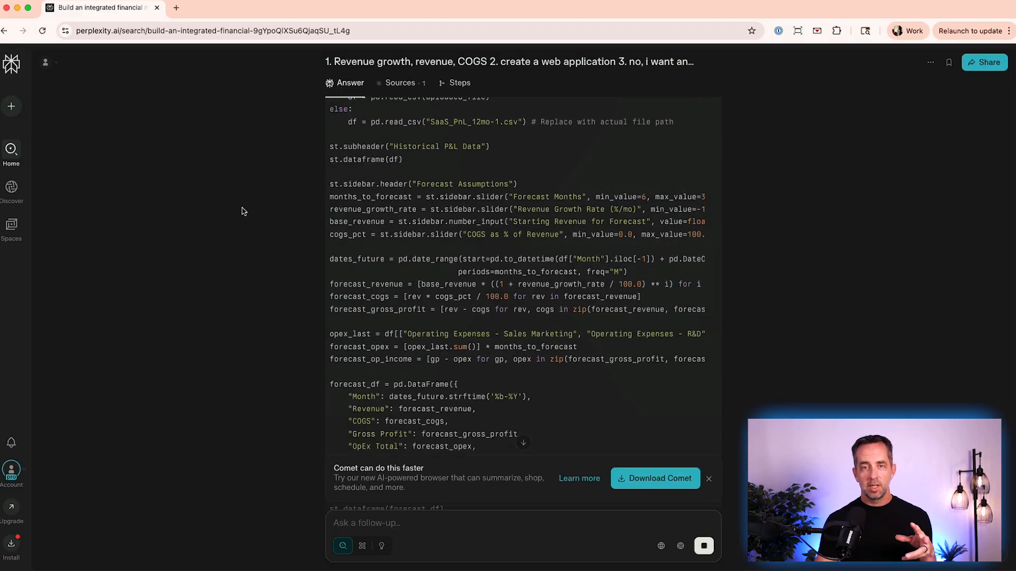
{"action": "scroll", "scroll_direction": "down", "scroll_amount": 3}
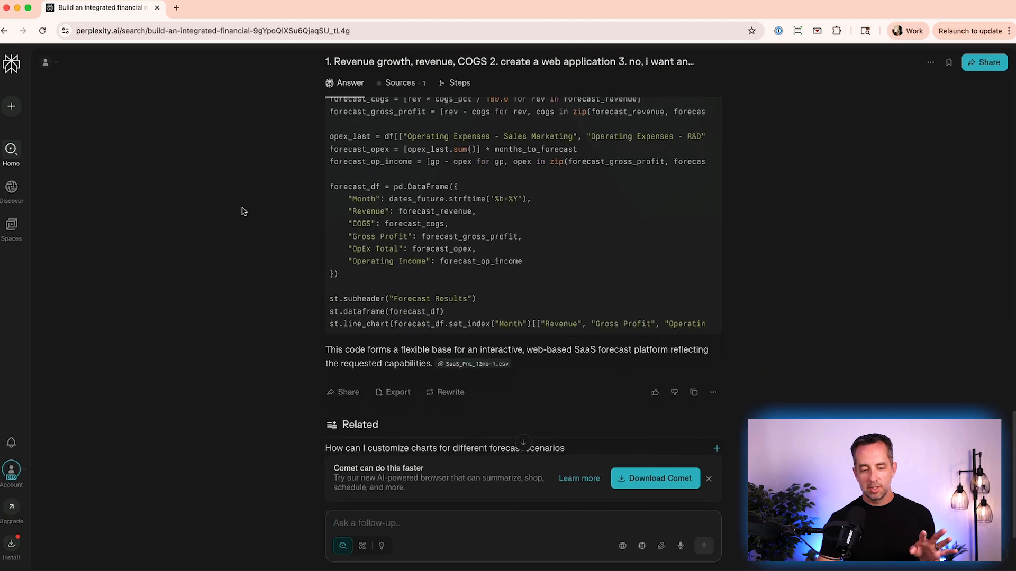
{"action": "scroll", "scroll_direction": "down", "scroll_amount": 3}
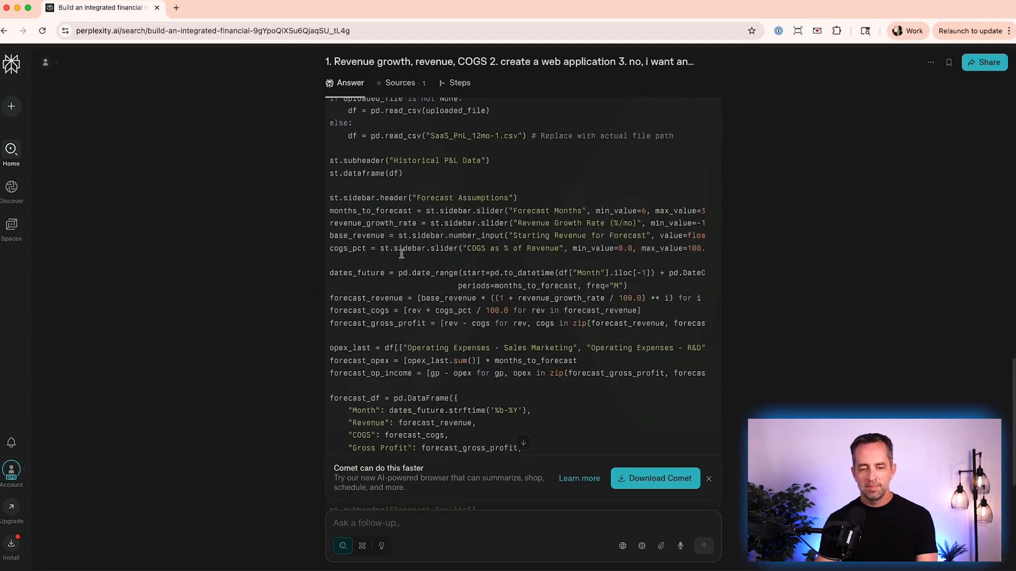
{"action": "scroll", "scroll_direction": "down", "scroll_amount": 3}
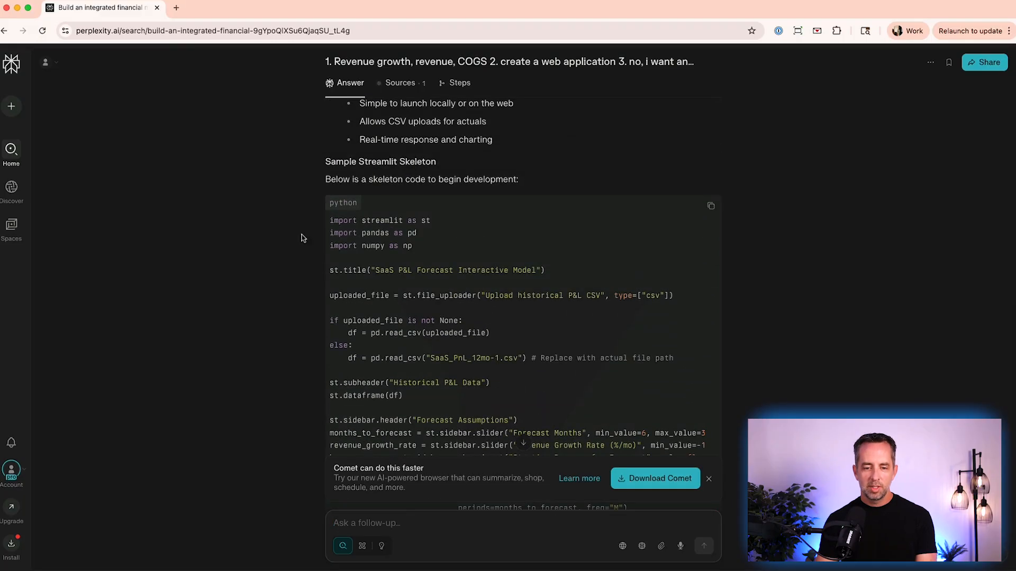
{"action": "scroll", "scroll_direction": "down", "scroll_amount": 3}
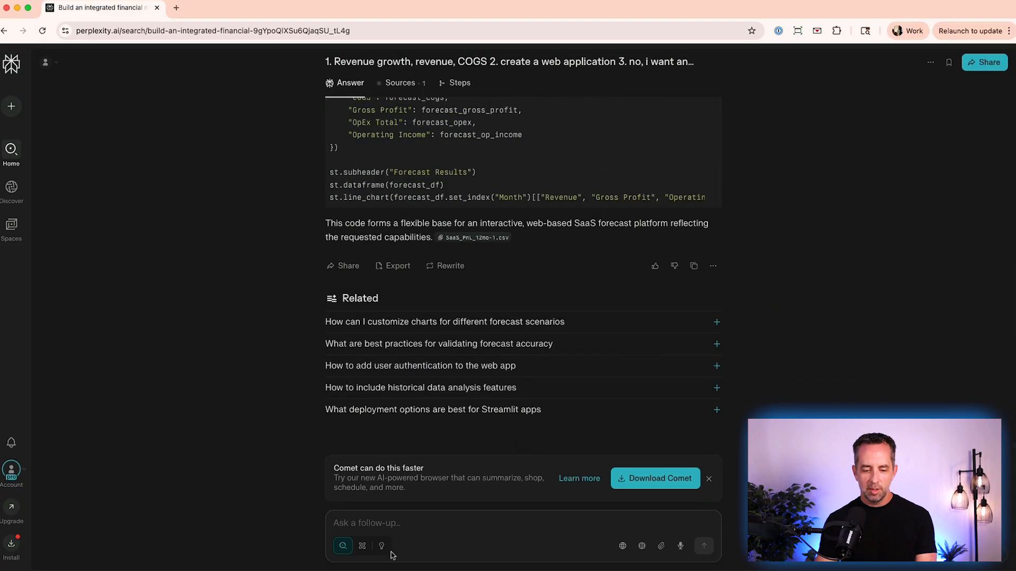
Step: Go to Discover and read the Machu Picchu Seven Wonders story
{"action": "left_click", "coordinate": [11, 188]}
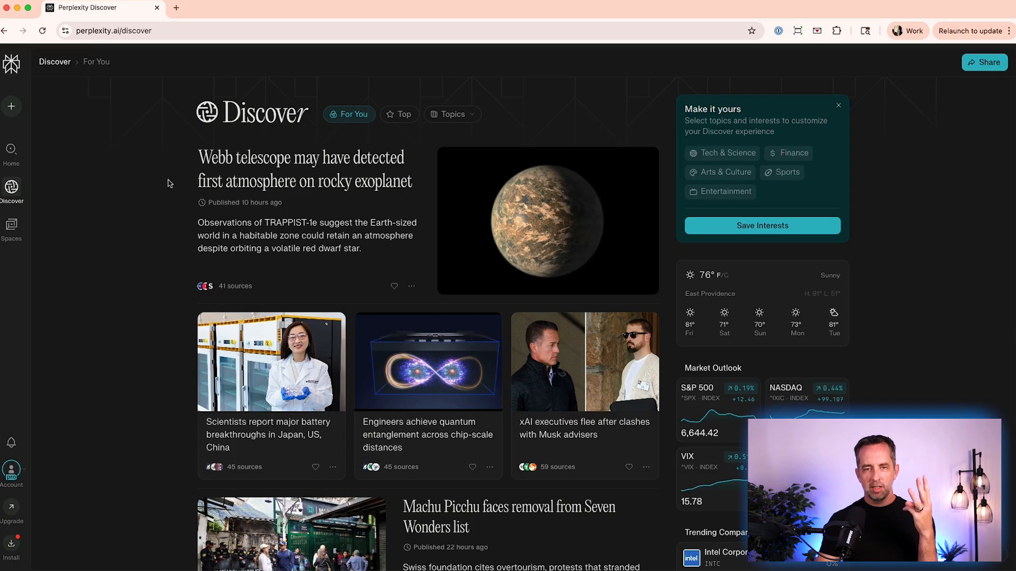
{"action": "mouse_move", "coordinate": [337, 196]}
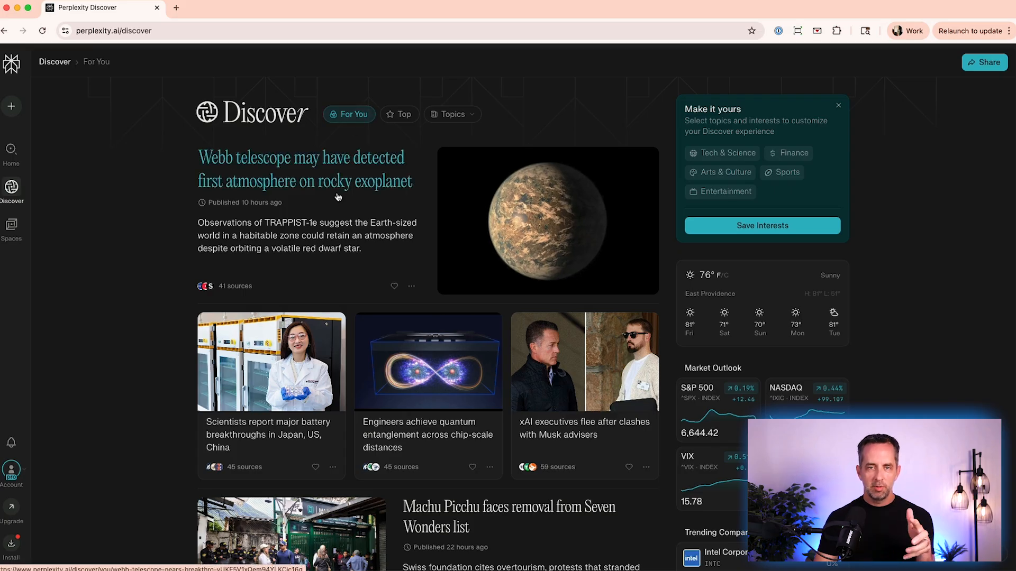
{"action": "mouse_move", "coordinate": [316, 239]}
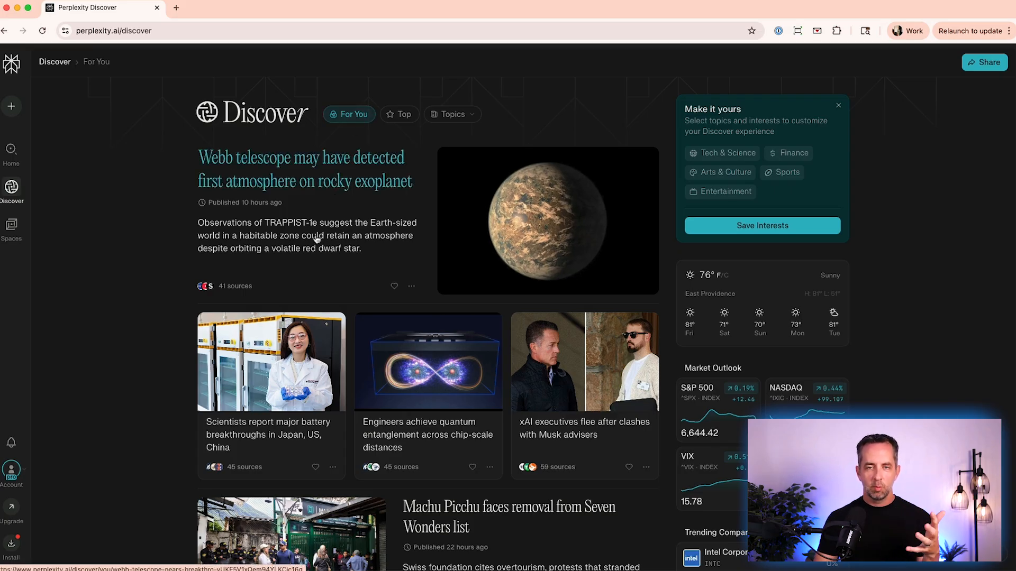
{"action": "scroll", "scroll_direction": "down", "scroll_amount": 3}
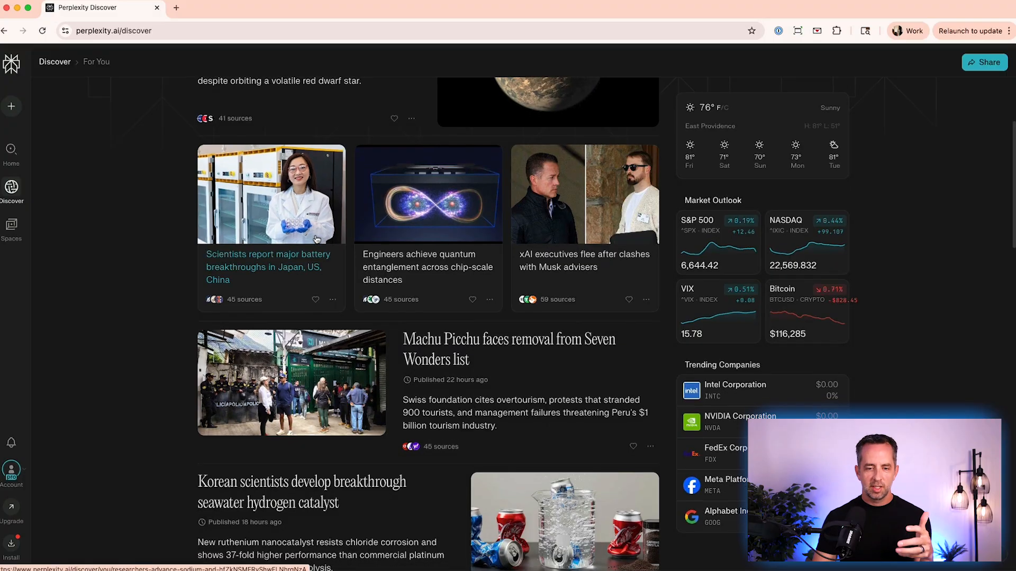
{"action": "scroll", "scroll_direction": "down", "scroll_amount": 3}
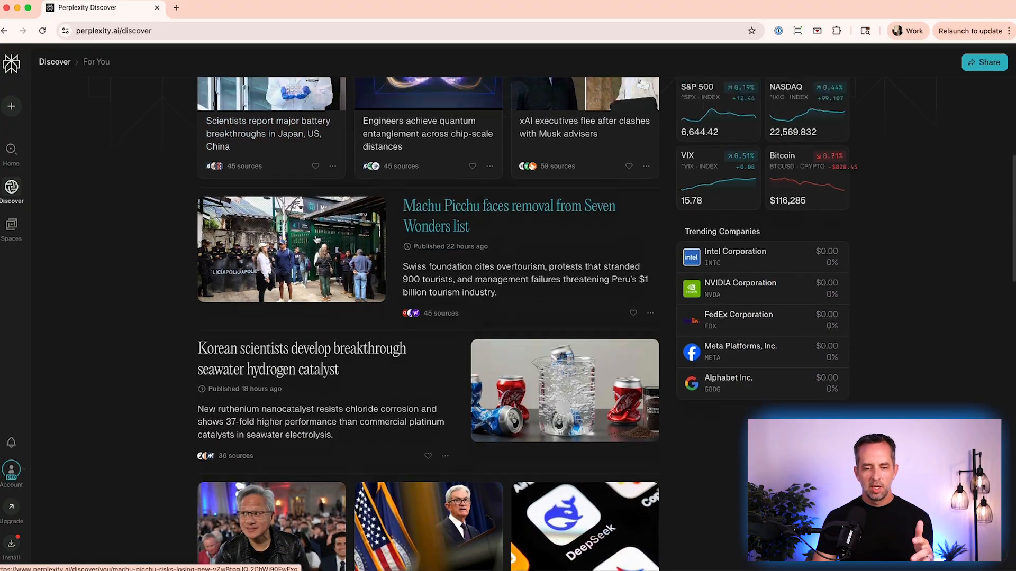
{"action": "left_click", "coordinate": [399, 115]}
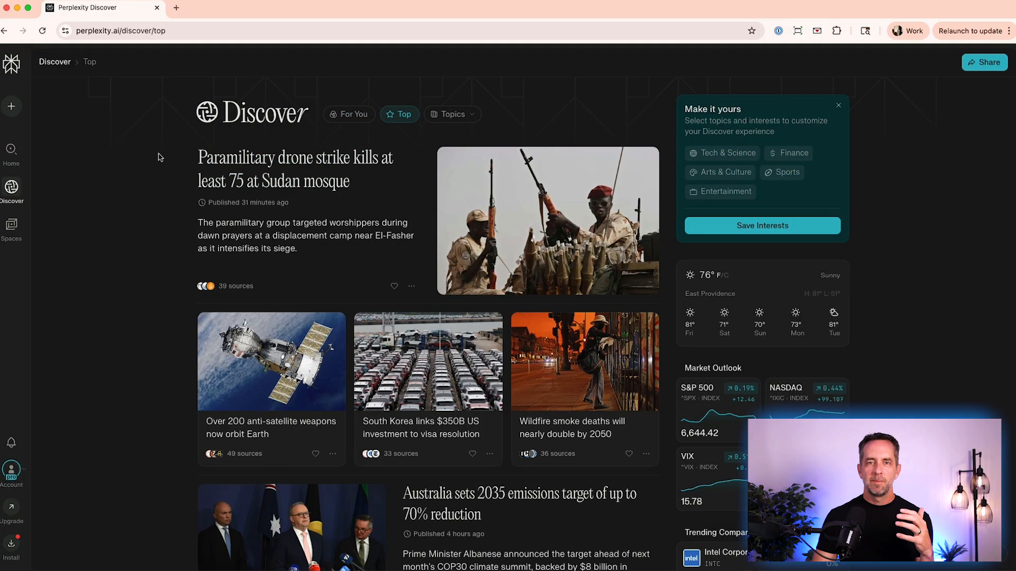
{"action": "scroll", "scroll_direction": "down", "scroll_amount": 3}
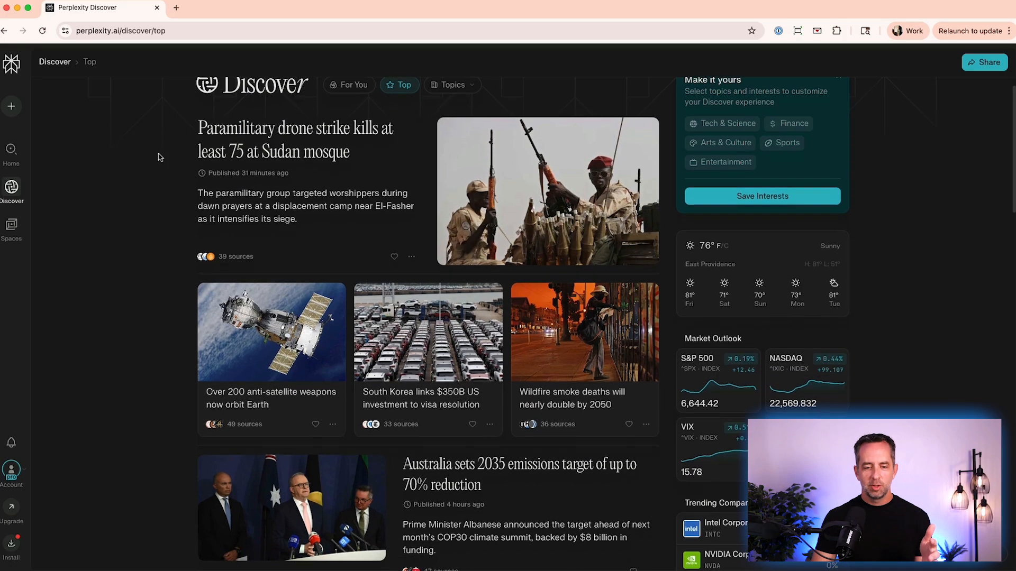
{"action": "scroll", "scroll_direction": "down", "scroll_amount": 3}
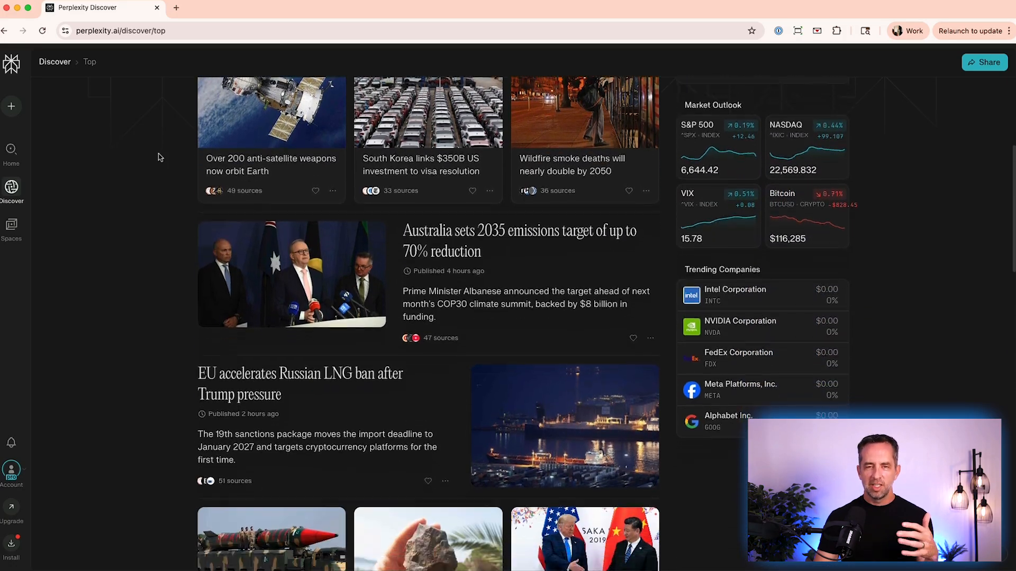
{"action": "scroll", "scroll_direction": "down", "scroll_amount": 3}
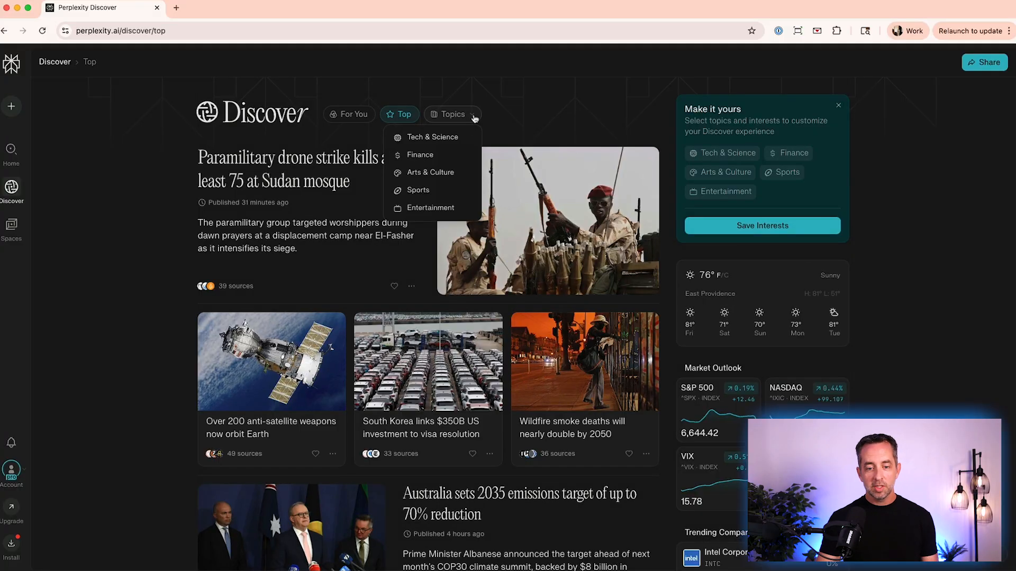
Step: Filter the Discover feed to Arts & Culture and scroll its stories
{"action": "left_click", "coordinate": [430, 172]}
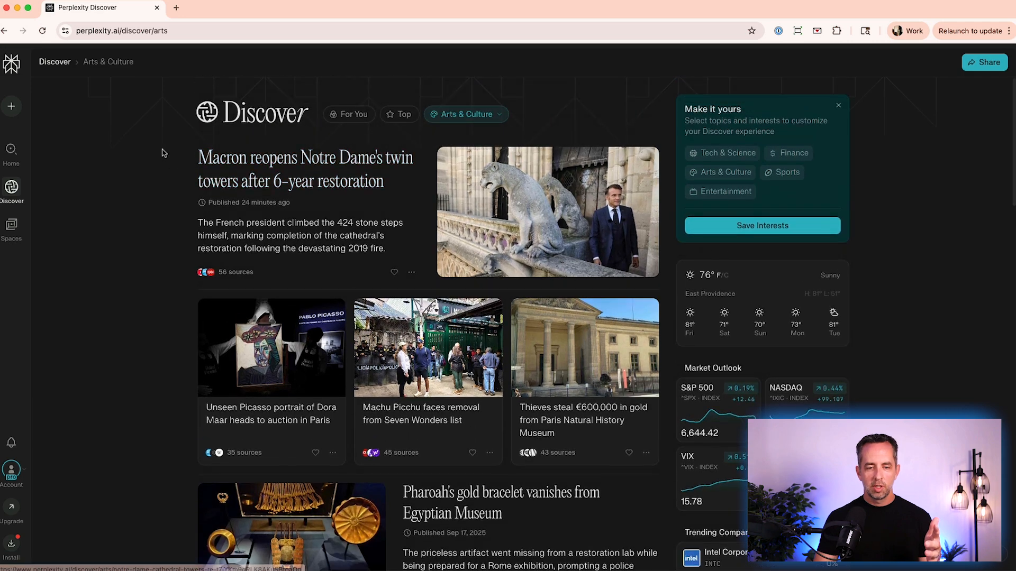
{"action": "scroll", "scroll_direction": "down", "scroll_amount": 3}
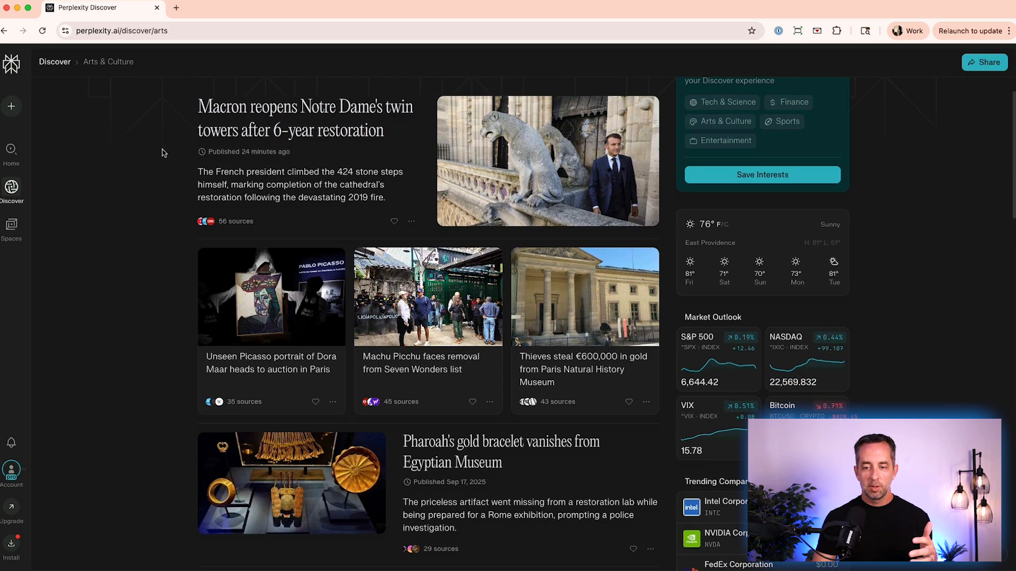
{"action": "scroll", "scroll_direction": "down", "scroll_amount": 3}
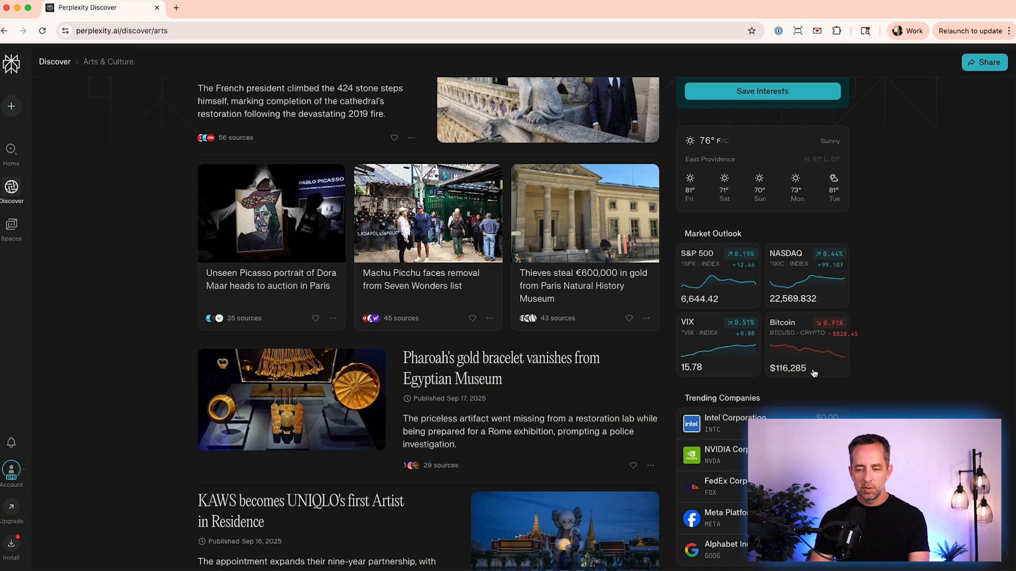
{"action": "scroll", "scroll_direction": "down", "scroll_amount": 3}
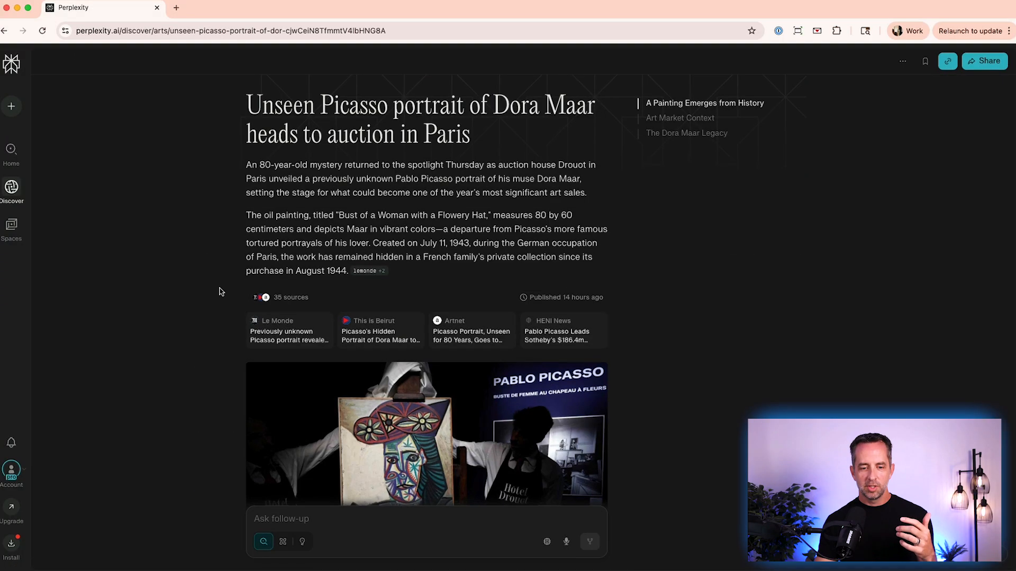
{"action": "mouse_move", "coordinate": [555, 328]}
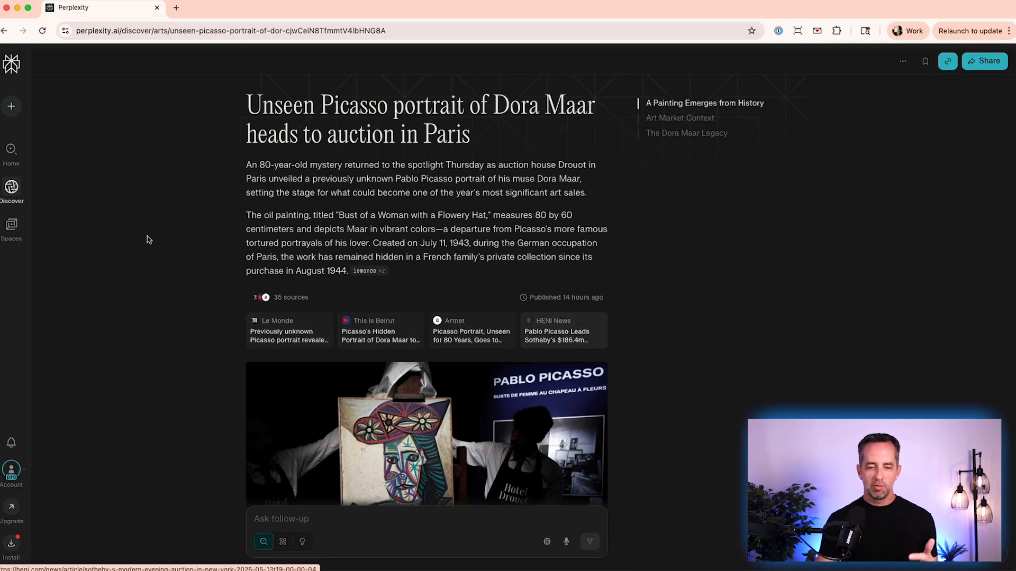
{"action": "mouse_move", "coordinate": [225, 212]}
{"action": "type", "text": "Create an image of a pink kitten playing in the s"}
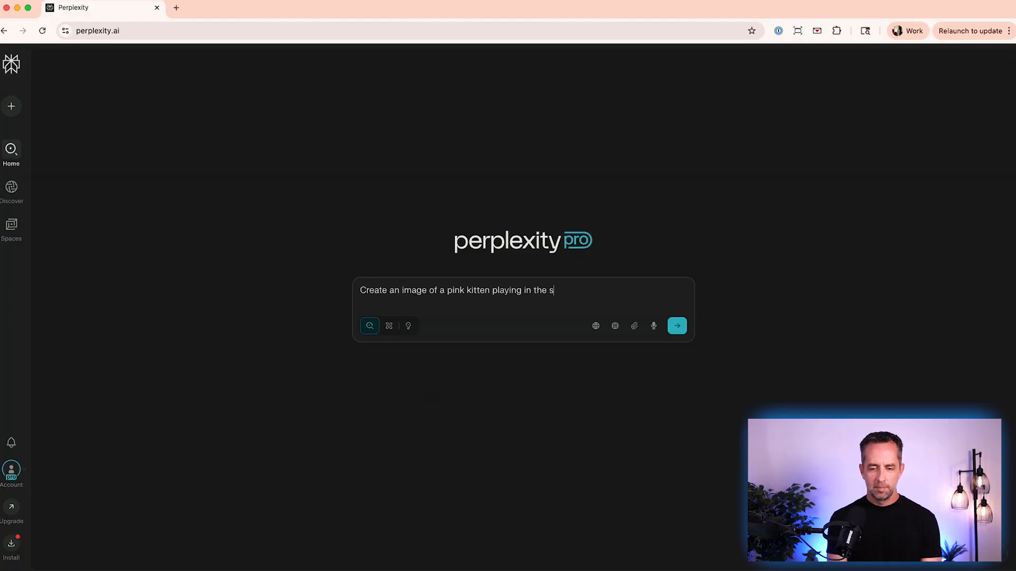
Step: Submit the pink snow kitten with red ball image prompt and check its generation steps
{"action": "left_click", "coordinate": [676, 325]}
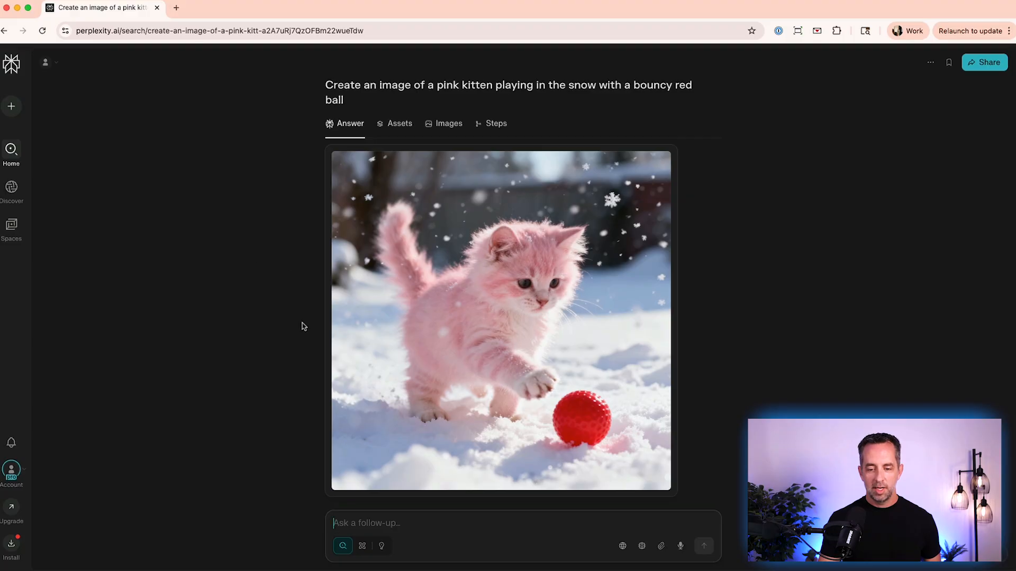
{"action": "scroll", "scroll_direction": "down", "scroll_amount": 3}
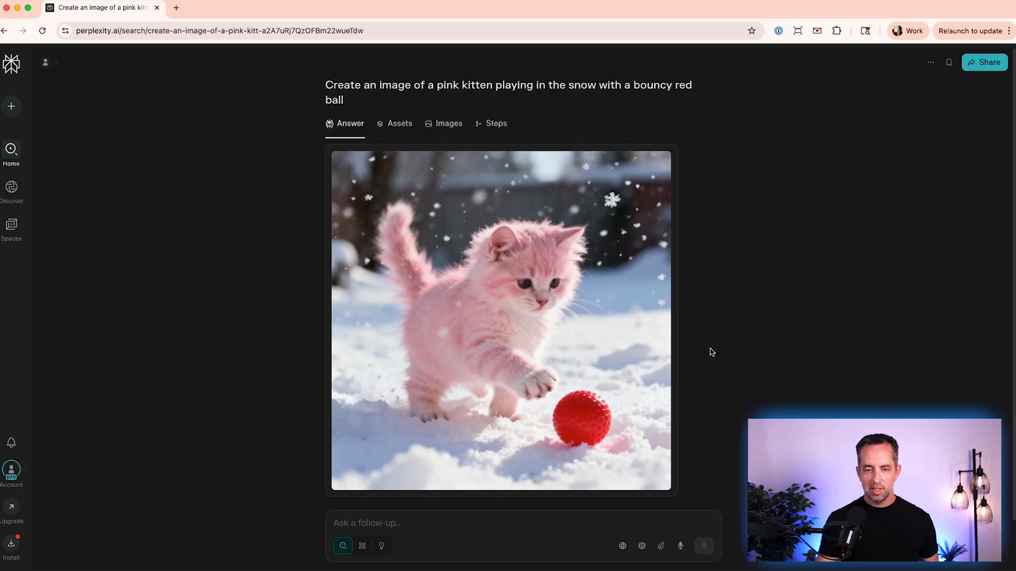
{"action": "mouse_move", "coordinate": [496, 125]}
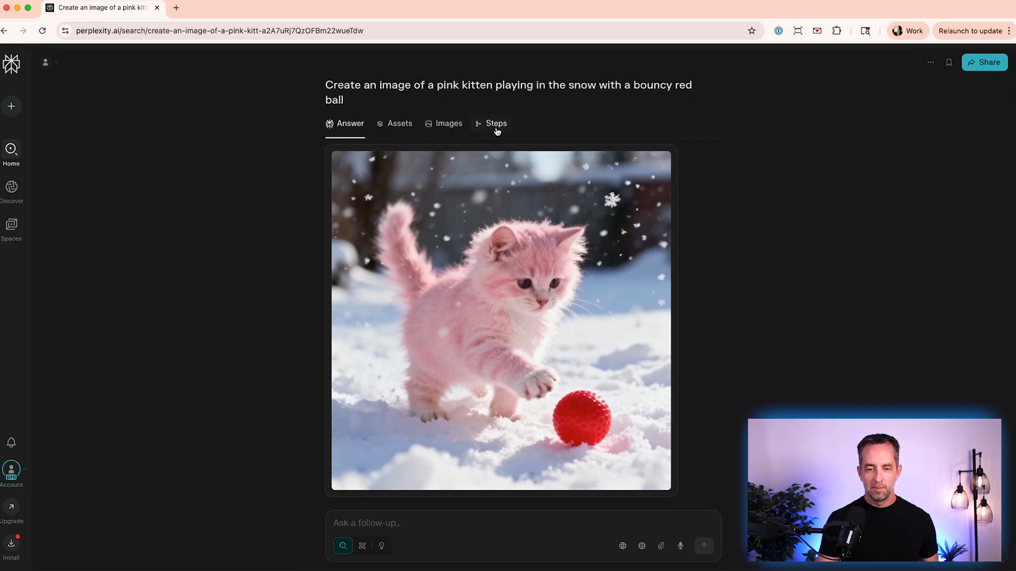
{"action": "left_click", "coordinate": [495, 124]}
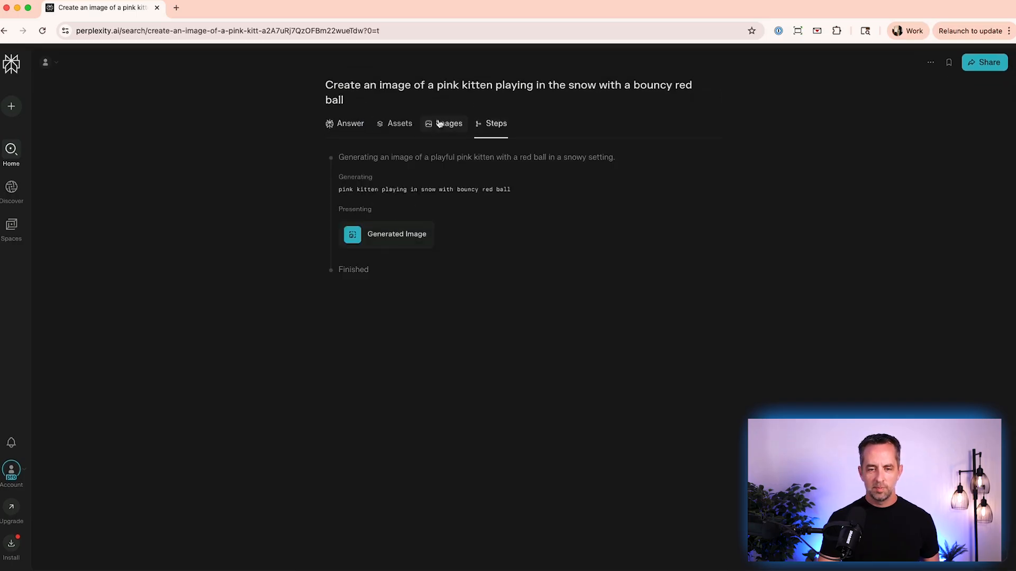
{"action": "left_click", "coordinate": [350, 124]}
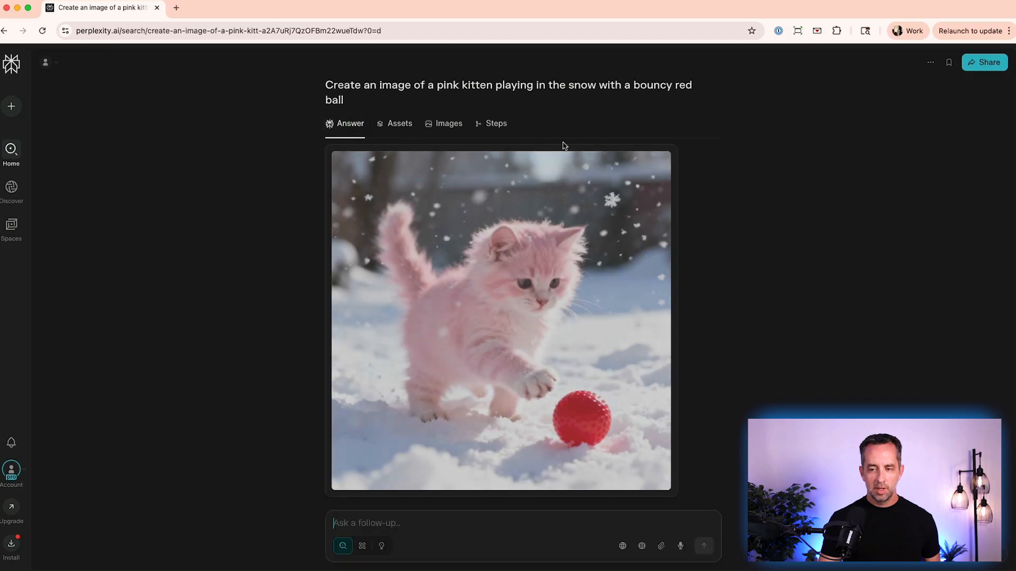
{"action": "scroll", "scroll_direction": "down", "scroll_amount": 3}
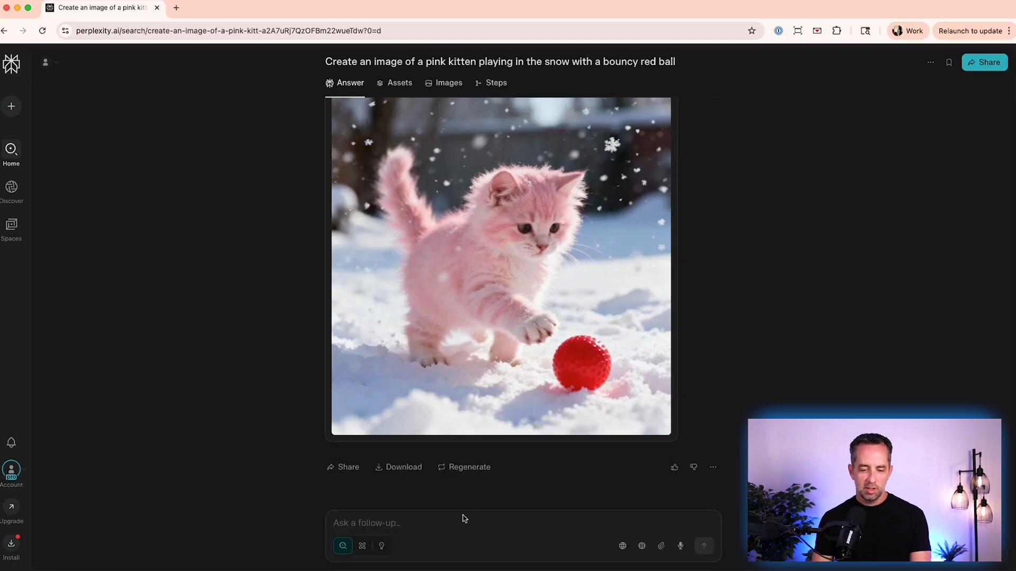
Step: Ask a follow-up to add the caption 'aww, cute!' to the kitten image
{"action": "type", "text": "ok now a"}
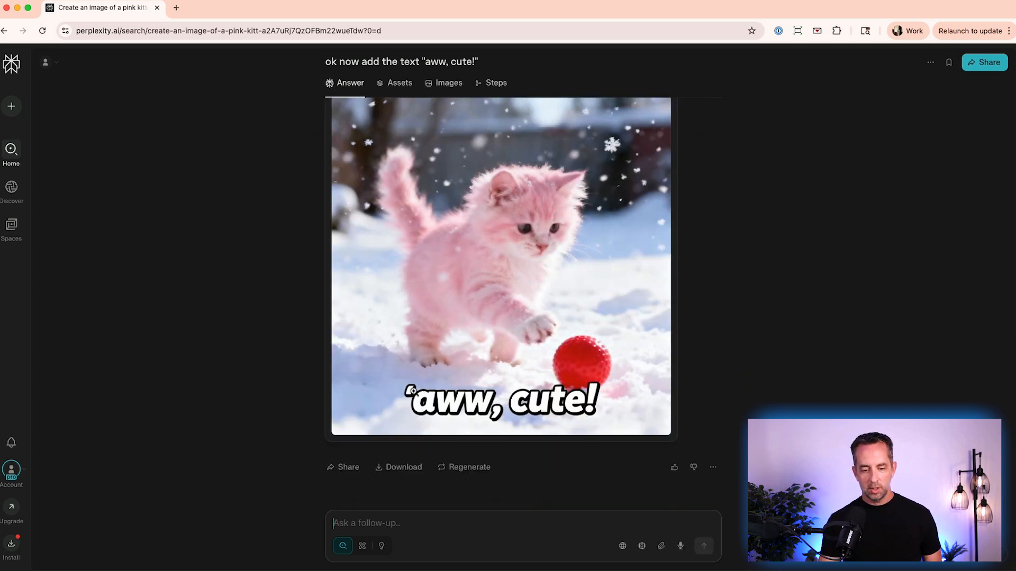
{"action": "mouse_move", "coordinate": [473, 404]}
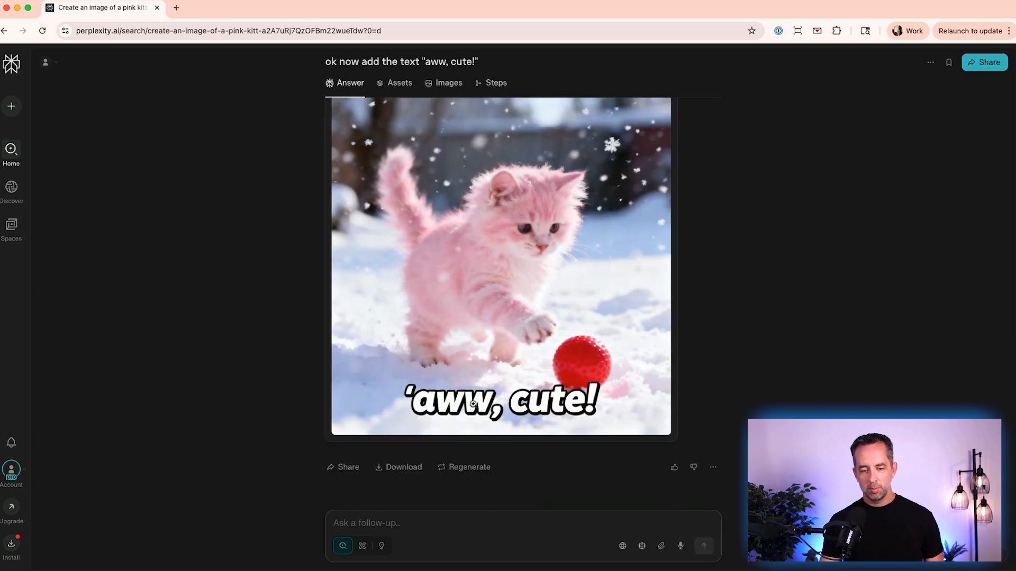
{"action": "mouse_move", "coordinate": [283, 345]}
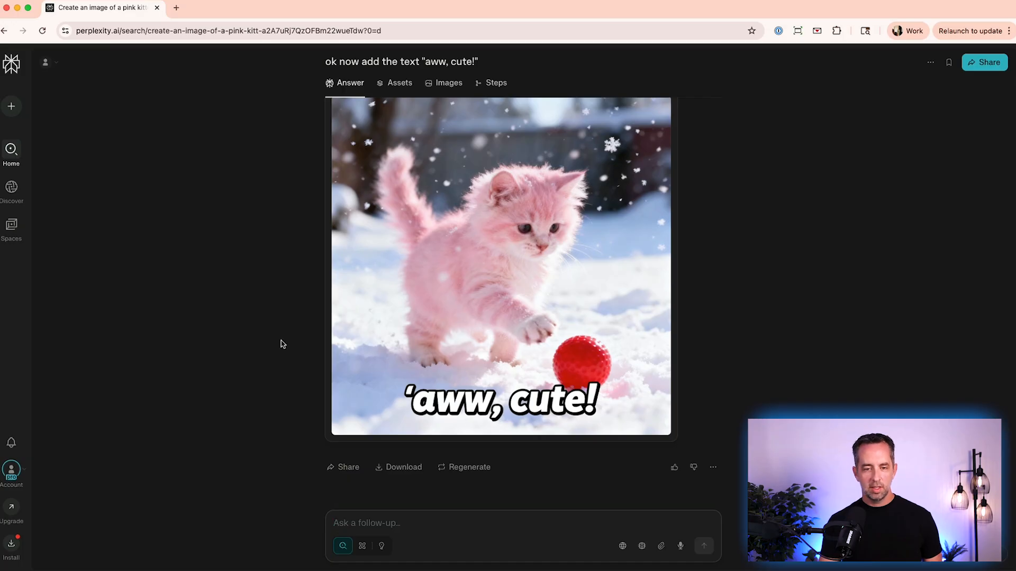
{"action": "mouse_move", "coordinate": [439, 304]}
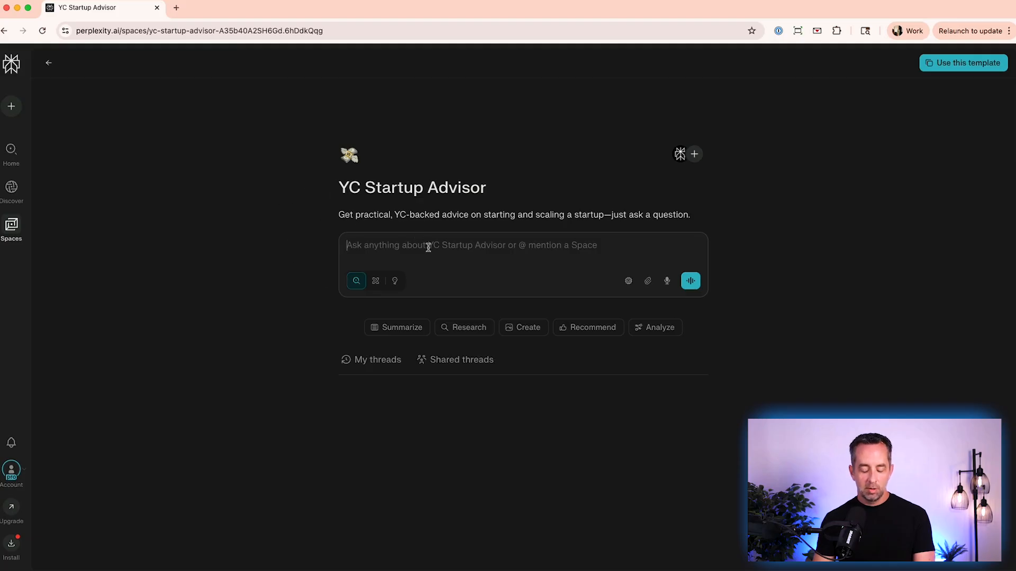
Step: View YC Startup Advisor's shared fundraising thread, then go back to Technology templates
{"action": "left_click", "coordinate": [461, 360]}
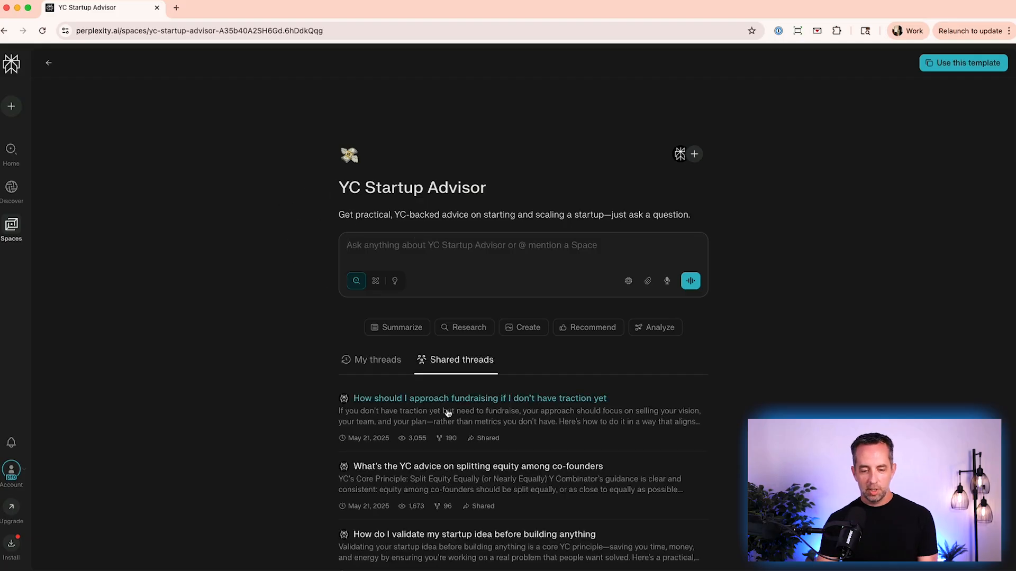
{"action": "mouse_move", "coordinate": [446, 408]}
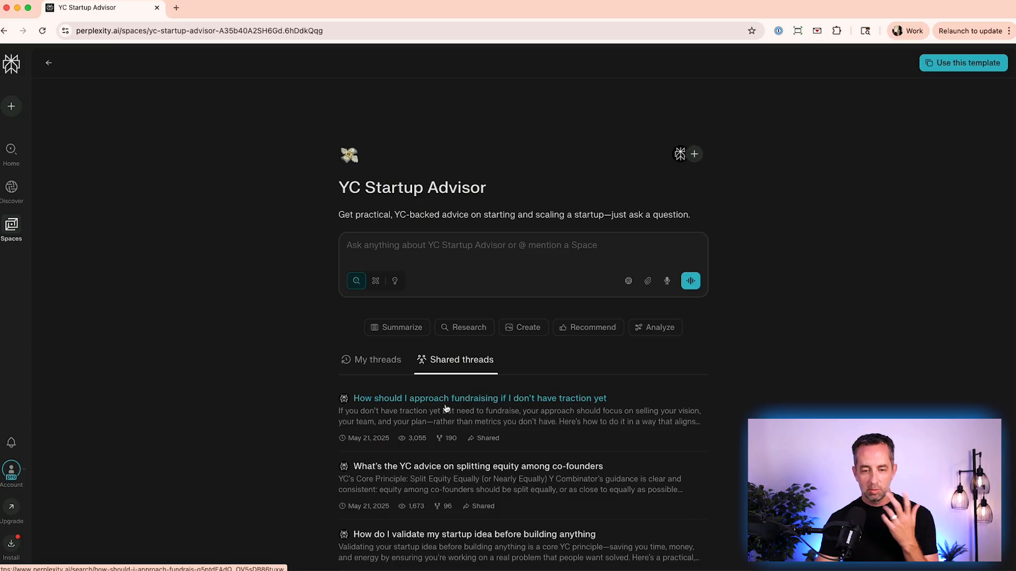
{"action": "left_click", "coordinate": [480, 398]}
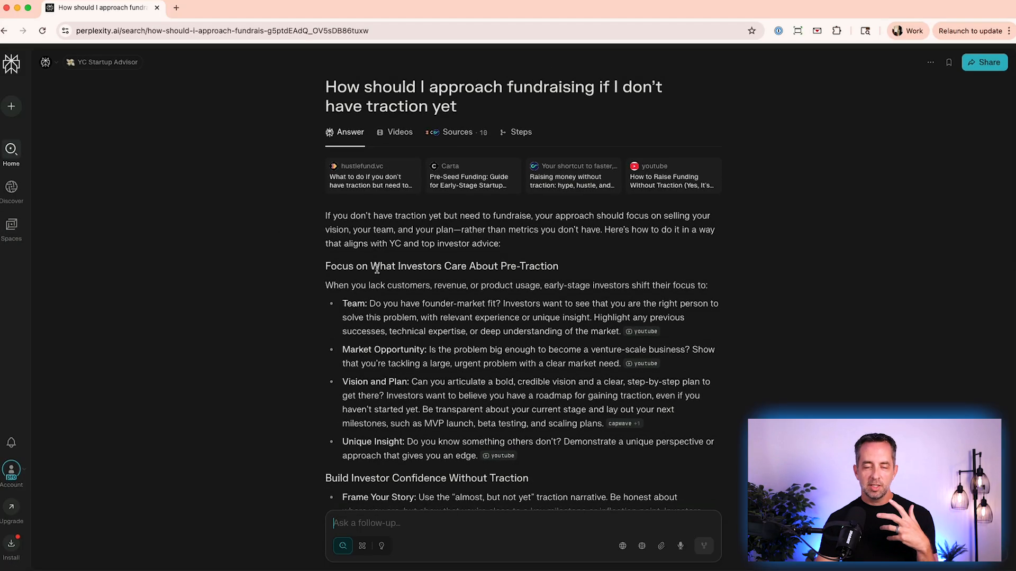
{"action": "left_click", "coordinate": [102, 62]}
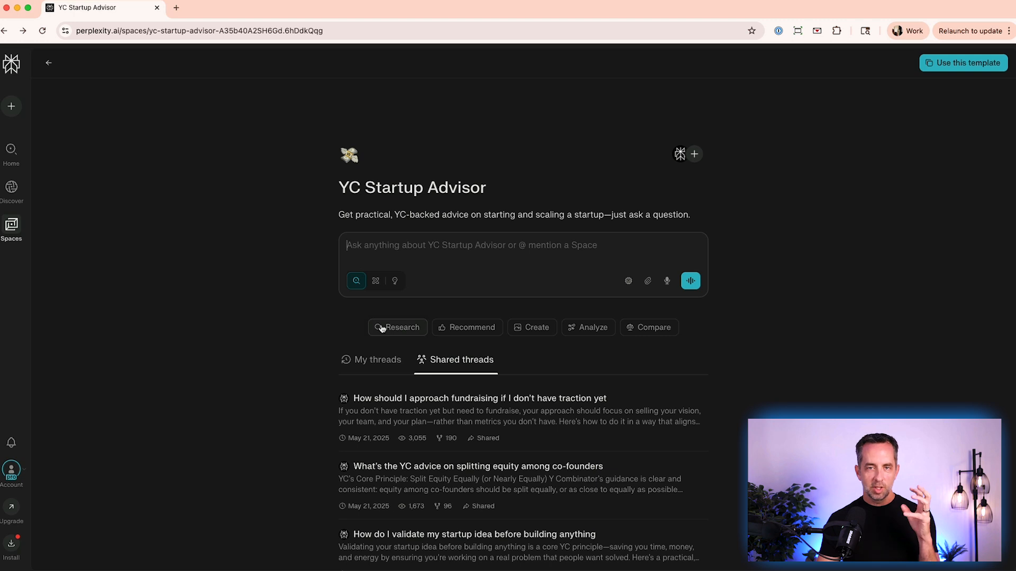
{"action": "mouse_move", "coordinate": [496, 223]}
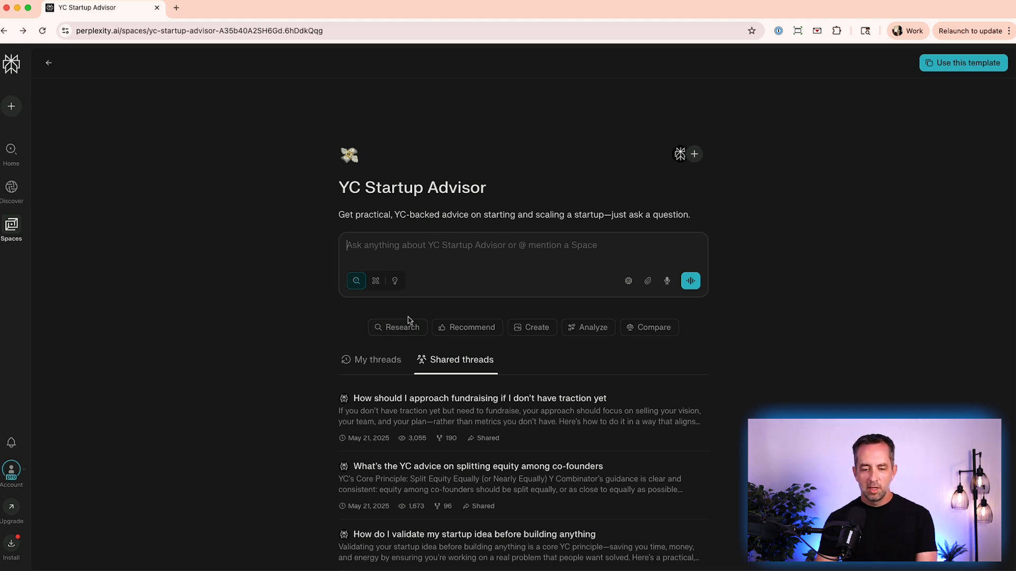
{"action": "left_click", "coordinate": [49, 64]}
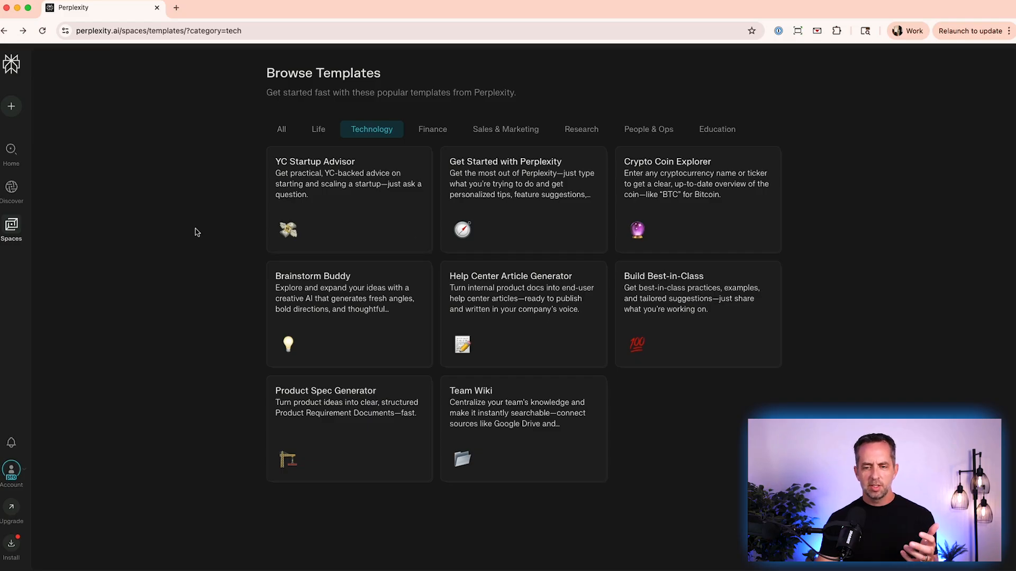
Step: Create a Space named 'Craig's Email Writer' for writing incredible marketing emails
{"action": "left_click", "coordinate": [11, 228]}
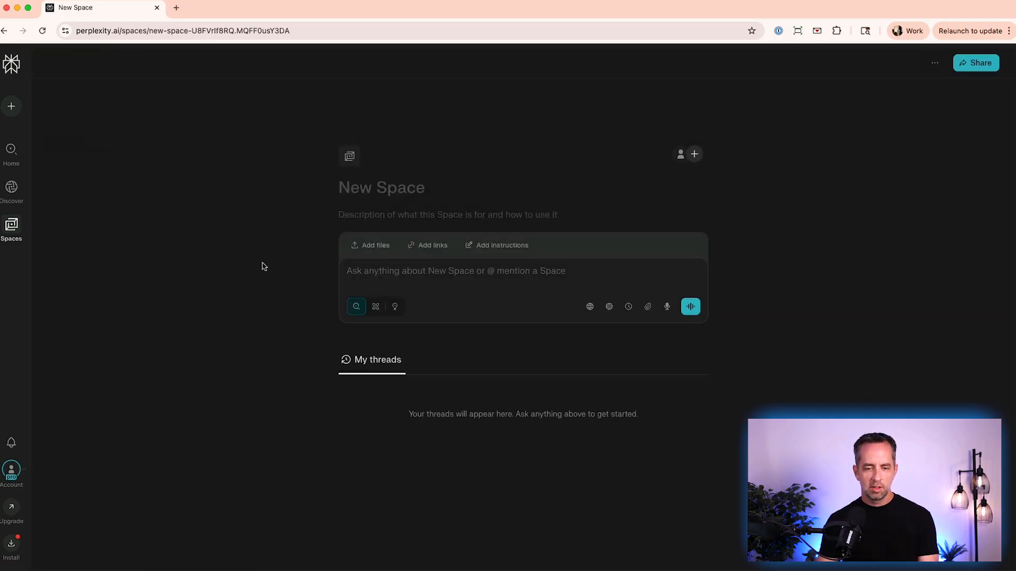
{"action": "type", "text": "Craig's Email Writer"}
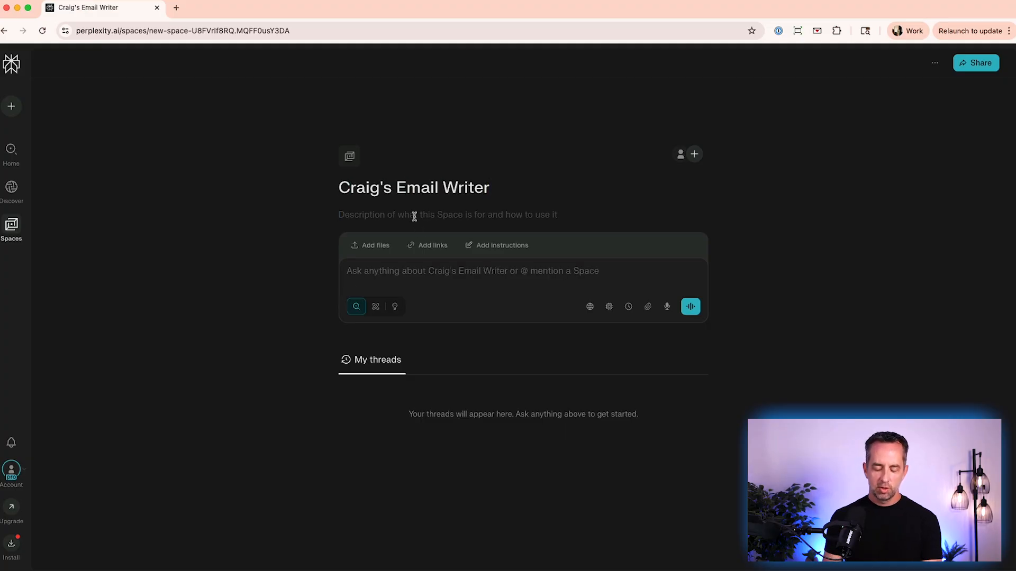
{"action": "type", "text": "to write incredible marketing em"}
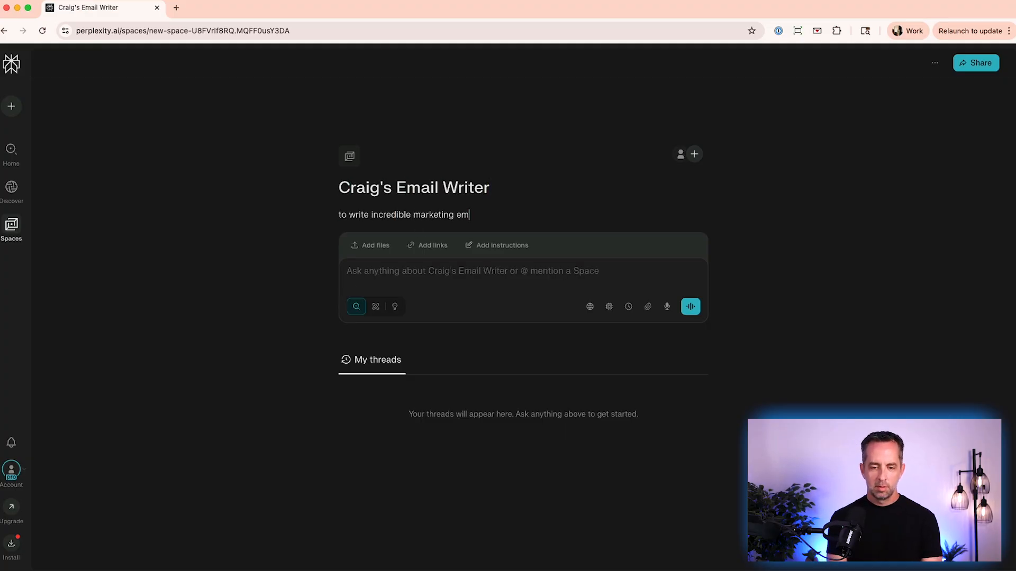
{"action": "type", "text": "ails"}
{"action": "type", "text": "cla"}
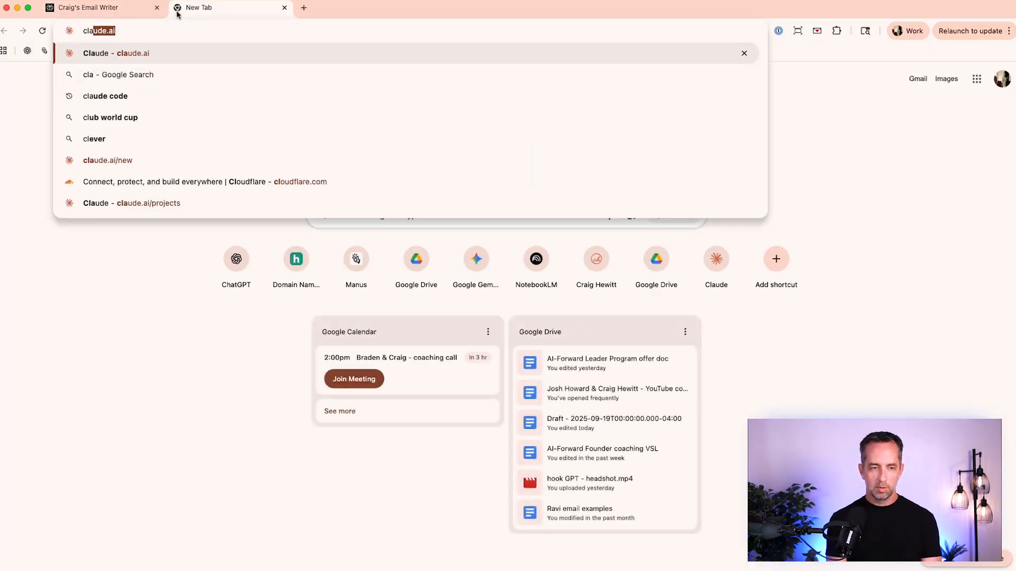
Step: Select all of the Claude project's instructions and return to the Perplexity Space
{"action": "left_click", "coordinate": [108, 160]}
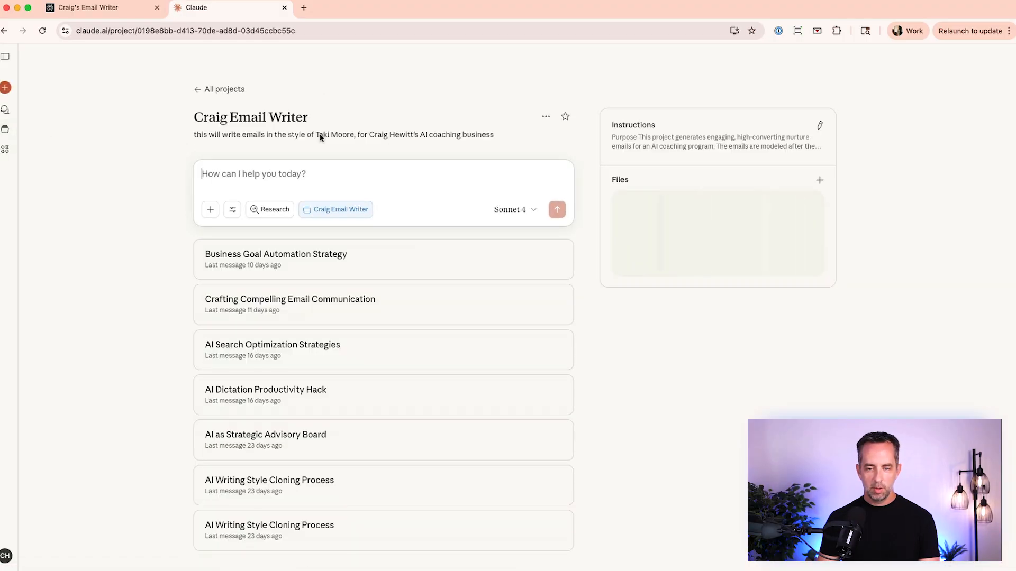
{"action": "left_click", "coordinate": [819, 126]}
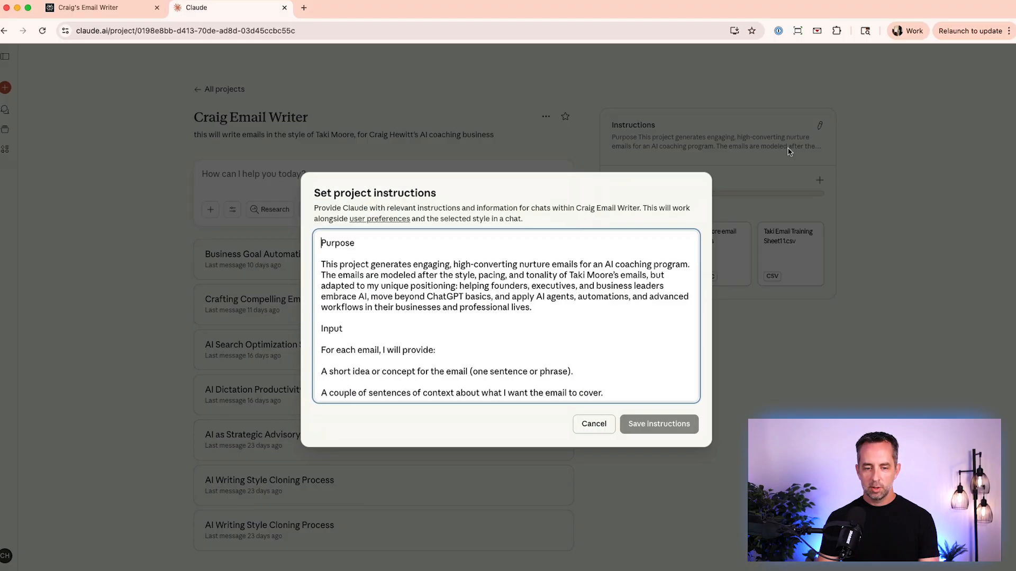
{"action": "key", "text": "cmd+a"}
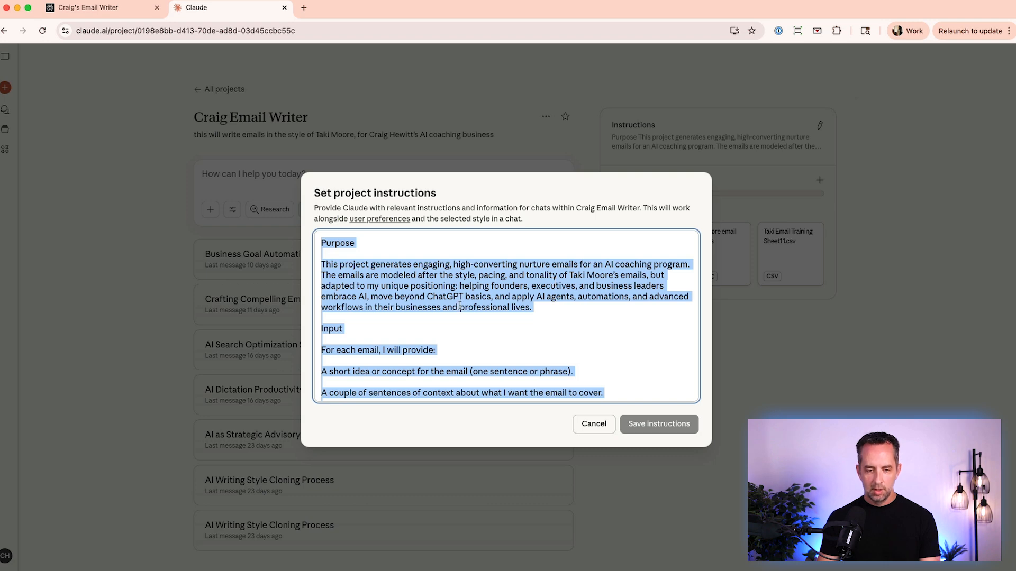
{"action": "left_click", "coordinate": [84, 7]}
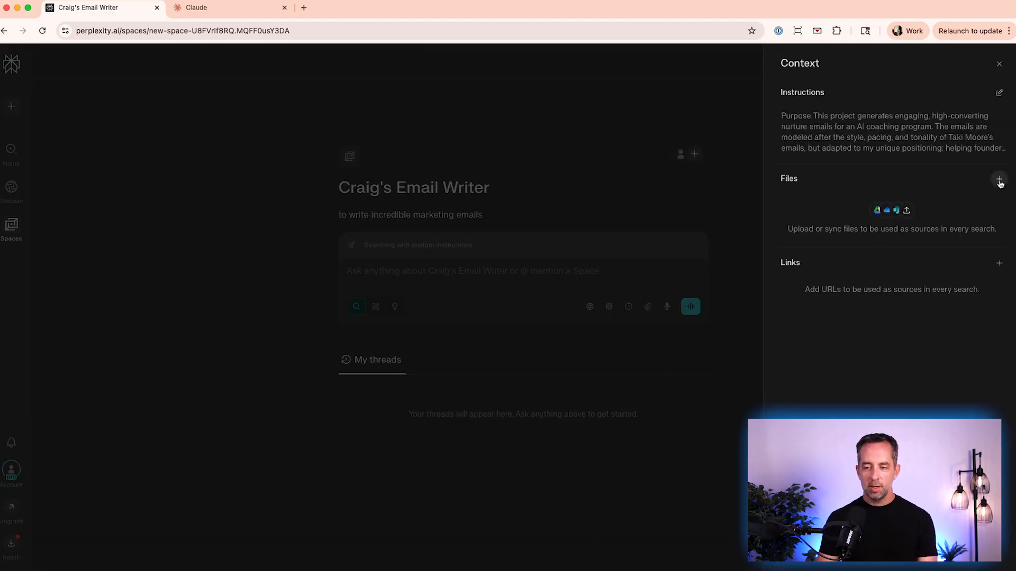
Step: Open the Space's Sources panel for adding files and close it
{"action": "left_click", "coordinate": [999, 179]}
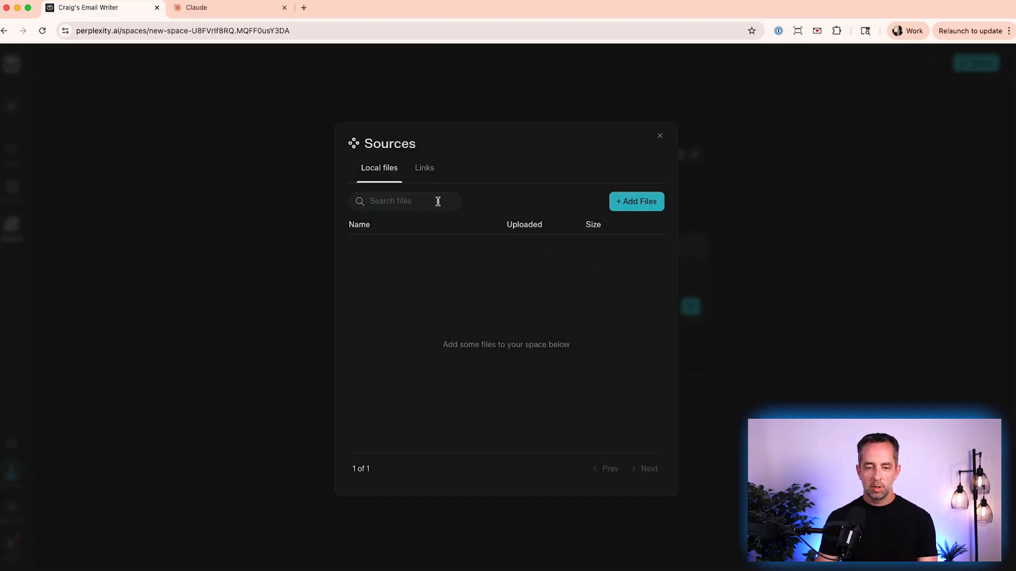
{"action": "left_click", "coordinate": [425, 167]}
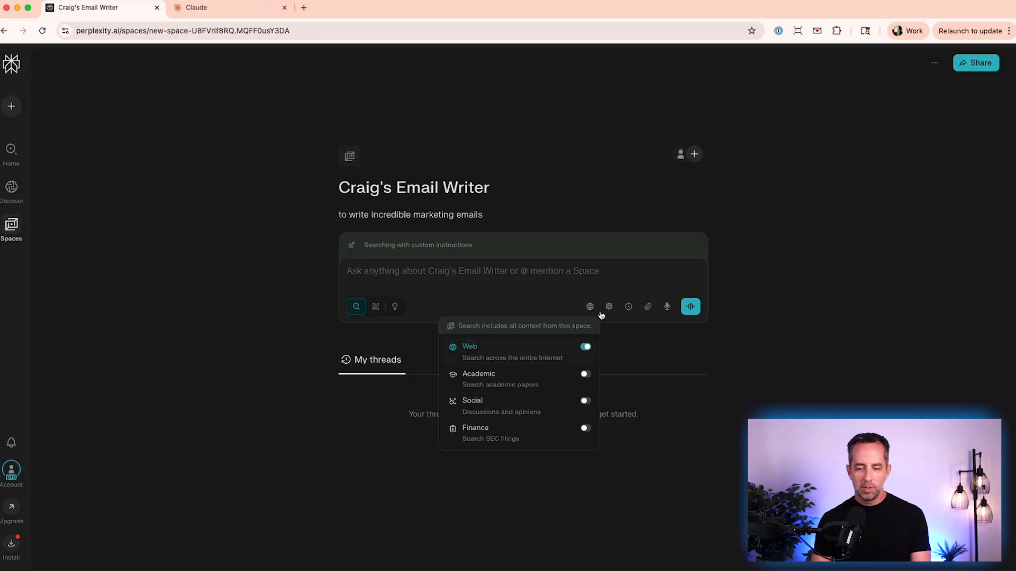
Step: Close the source options and open the account menu
{"action": "left_click", "coordinate": [609, 307]}
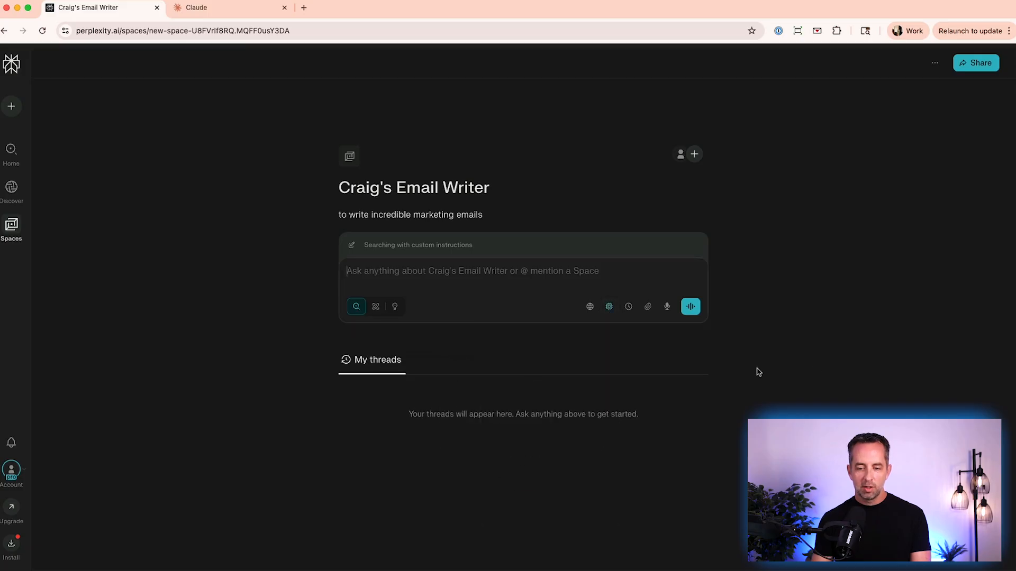
{"action": "mouse_move", "coordinate": [841, 374]}
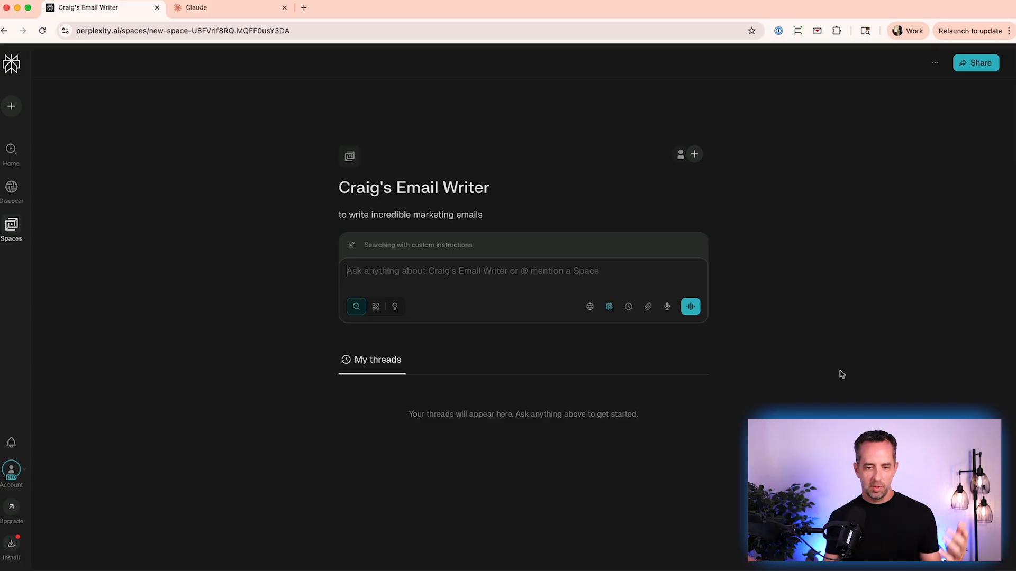
{"action": "left_click", "coordinate": [11, 470]}
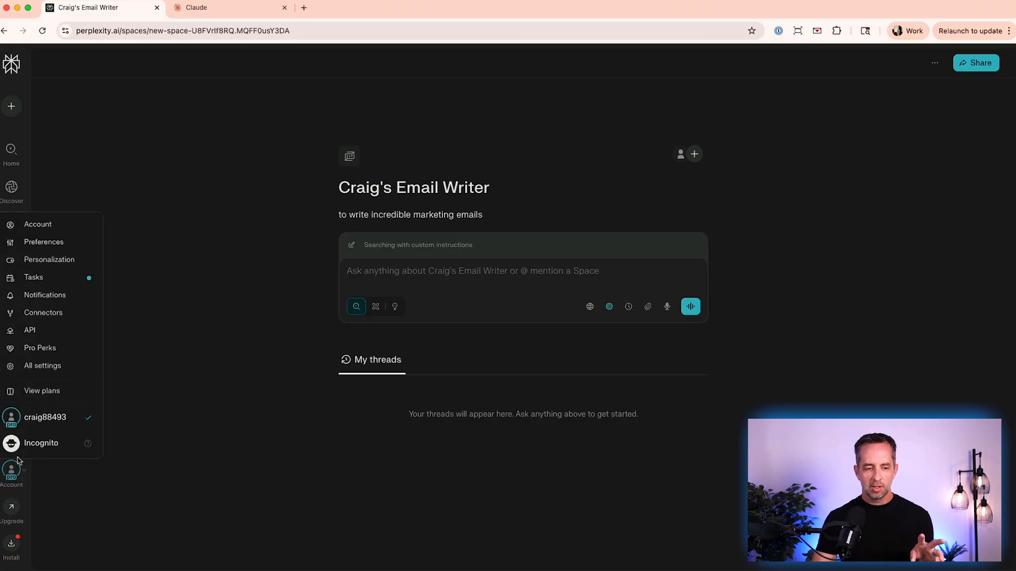
Step: Open Tasks settings and draft a task from the Tech Insights template
{"action": "left_click", "coordinate": [32, 277]}
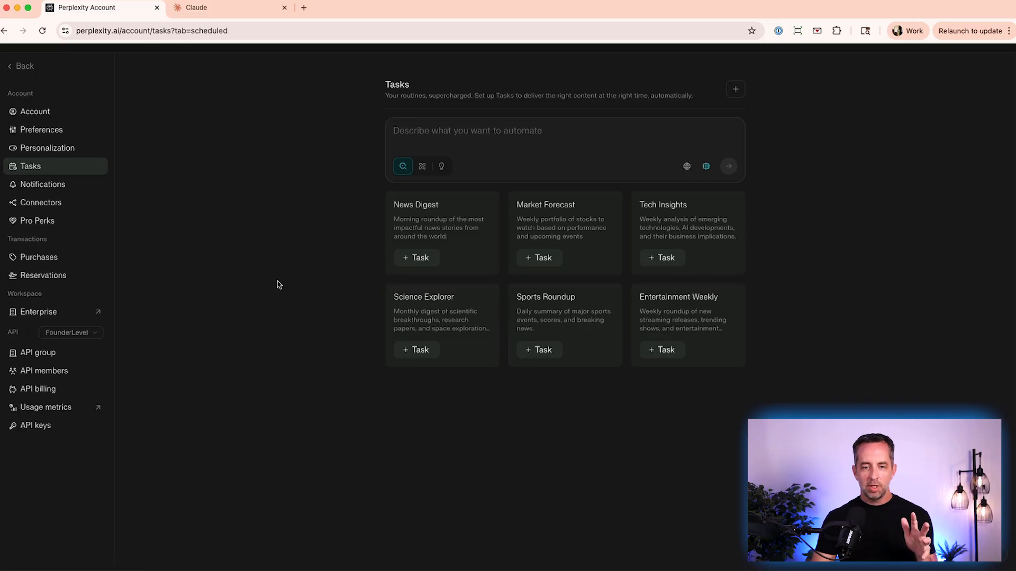
{"action": "mouse_move", "coordinate": [390, 178]}
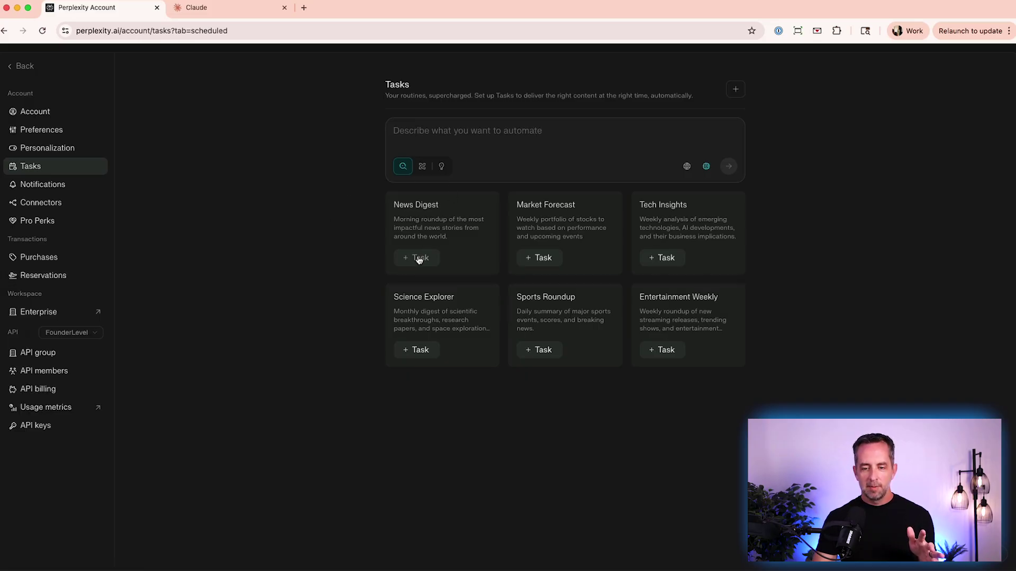
{"action": "left_click", "coordinate": [662, 258]}
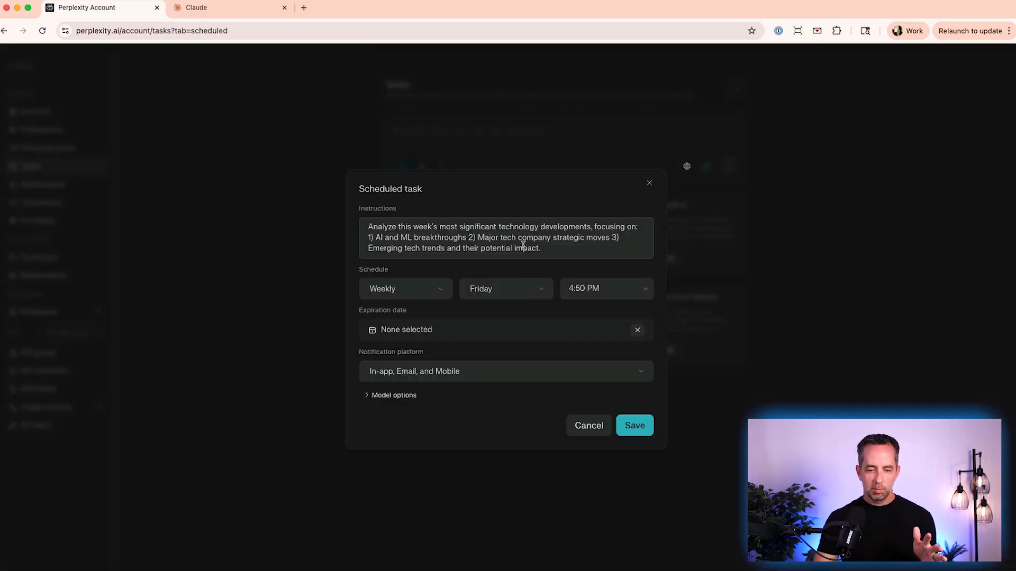
Step: Schedule the task daily at 8:00 AM with email and mobile notifications off
{"action": "left_click", "coordinate": [405, 289]}
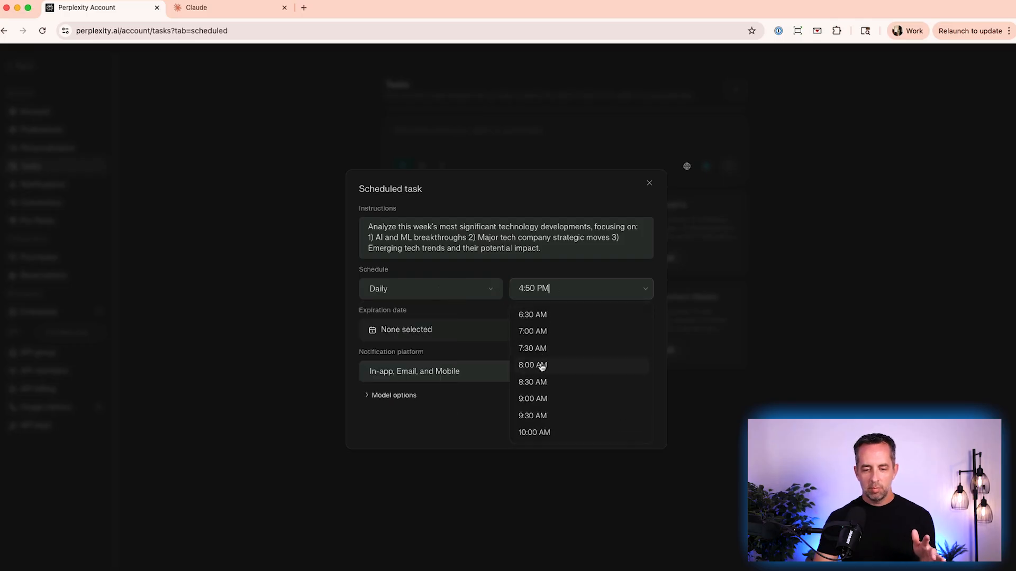
{"action": "left_click", "coordinate": [533, 365]}
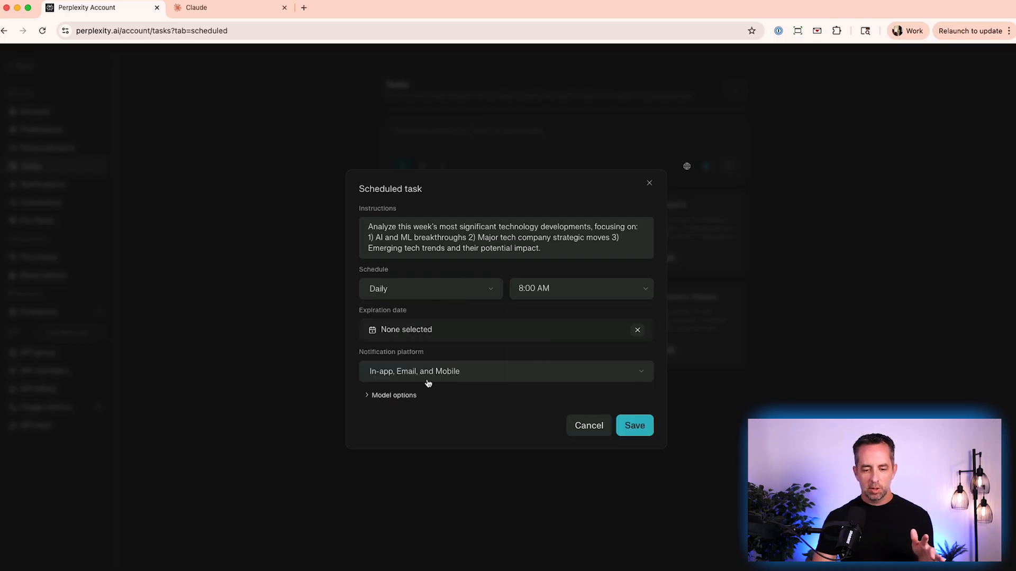
{"action": "left_click", "coordinate": [505, 372]}
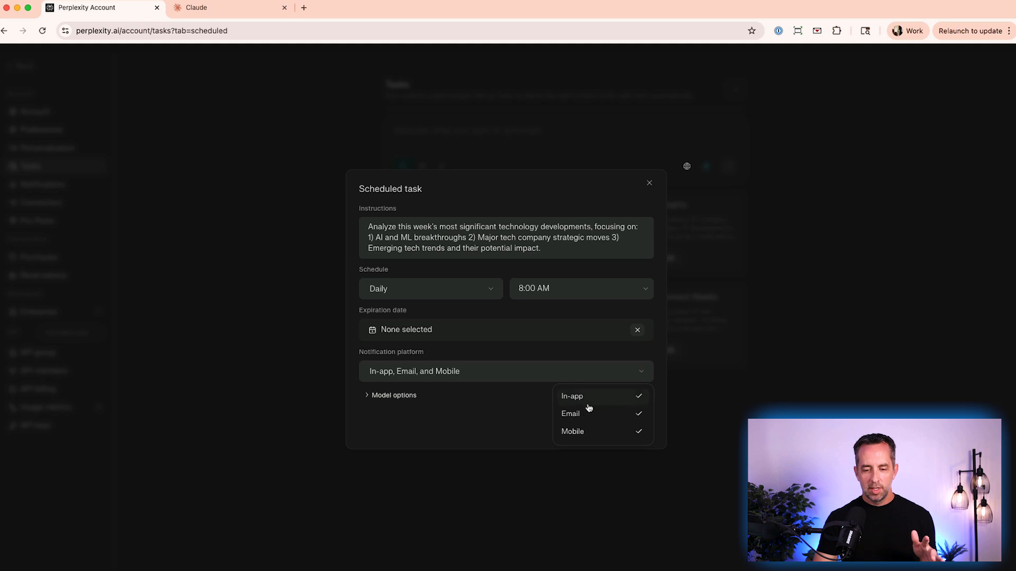
{"action": "left_click", "coordinate": [571, 414]}
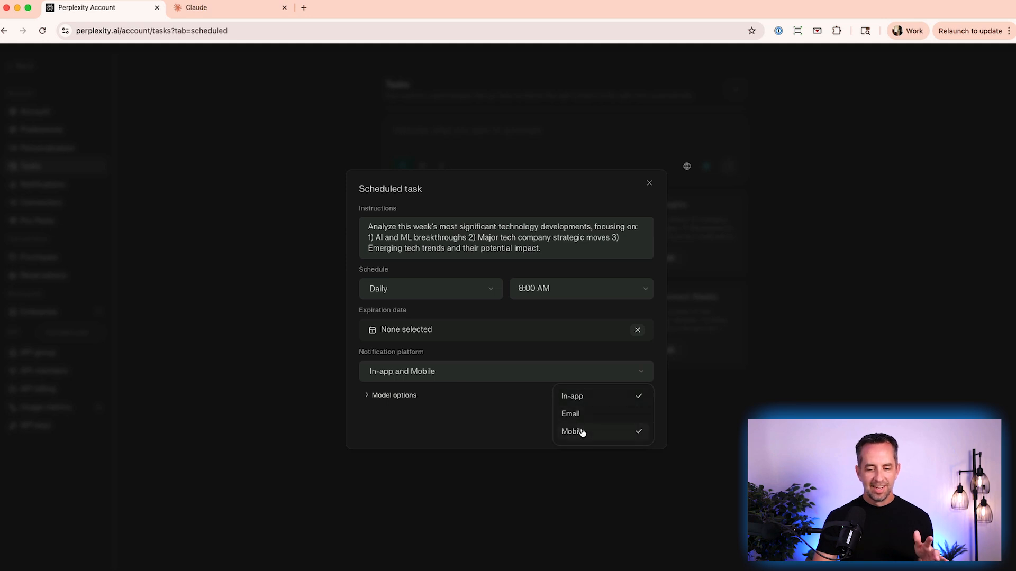
{"action": "left_click", "coordinate": [574, 432]}
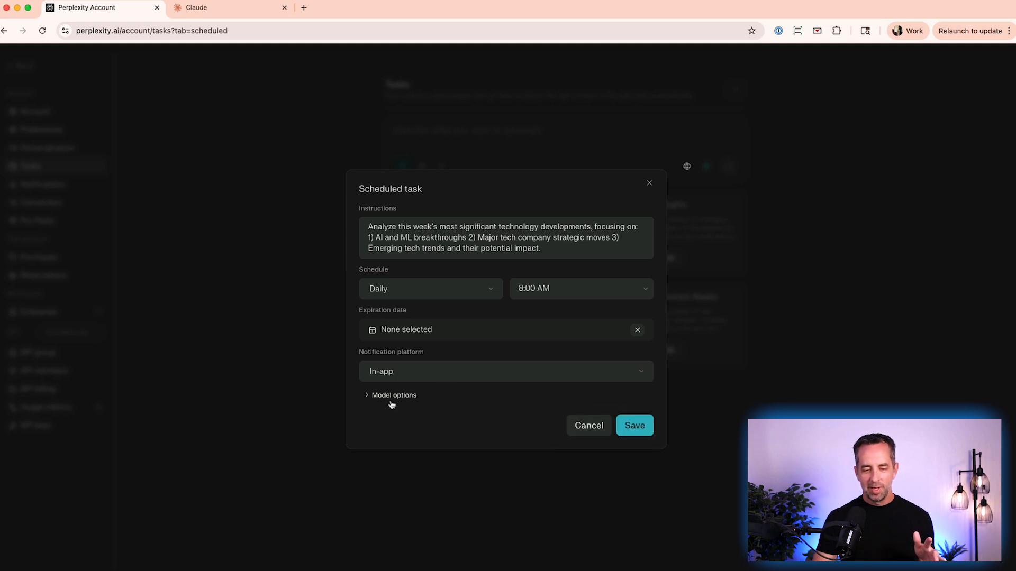
Step: Review the task's model options and list of available models
{"action": "left_click", "coordinate": [394, 395]}
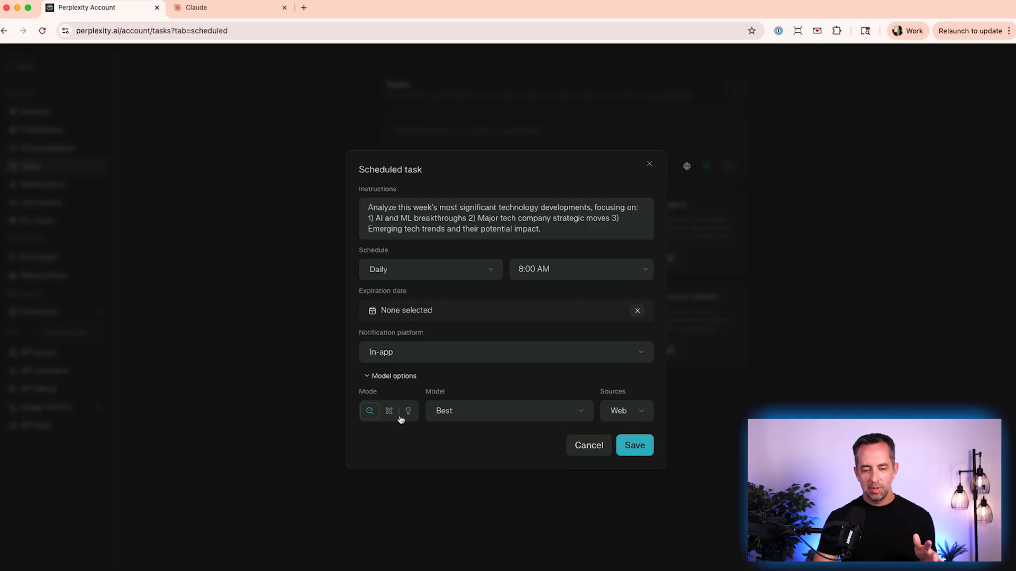
{"action": "mouse_move", "coordinate": [472, 413]}
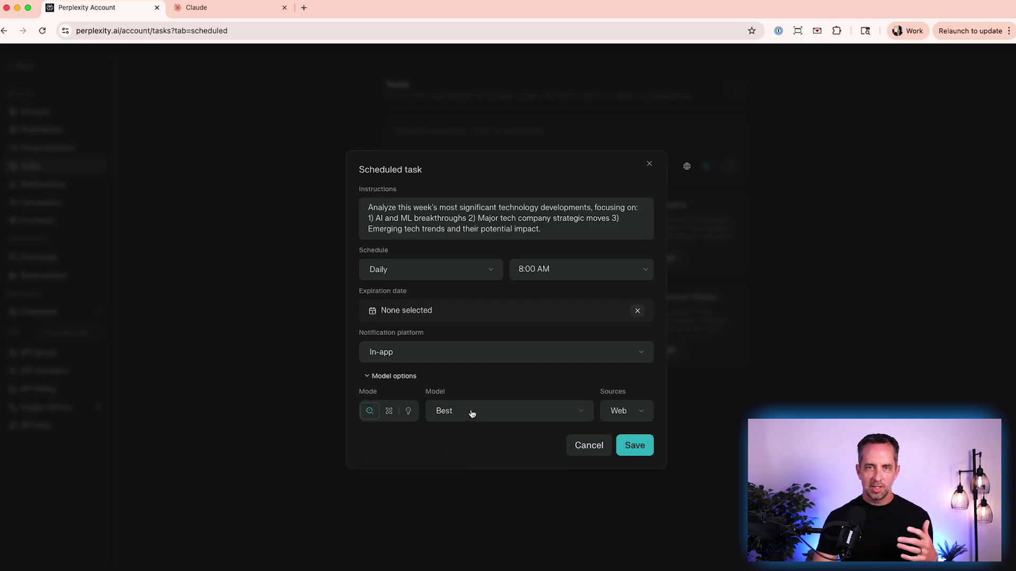
{"action": "left_click", "coordinate": [509, 411]}
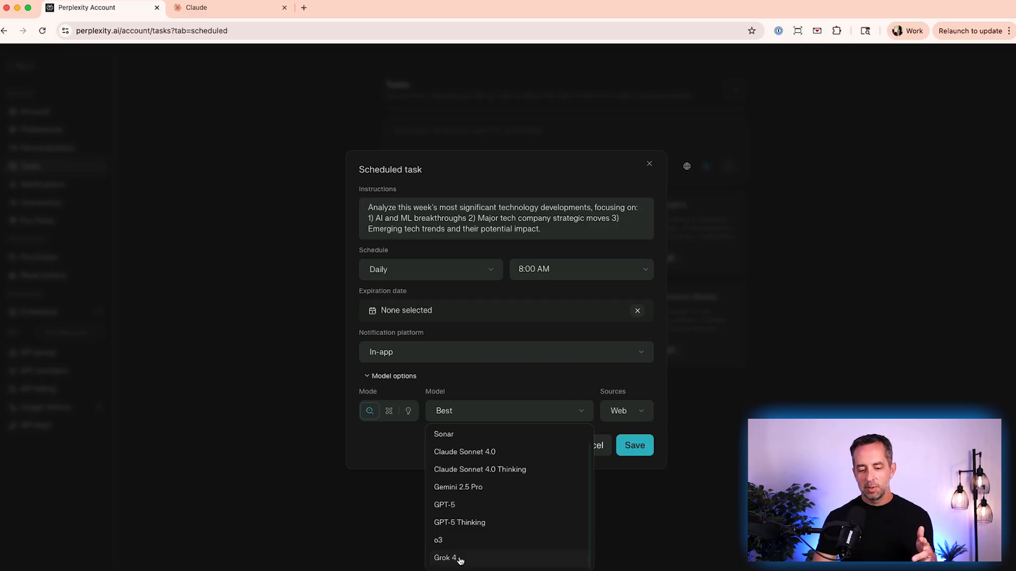
{"action": "mouse_move", "coordinate": [437, 434]}
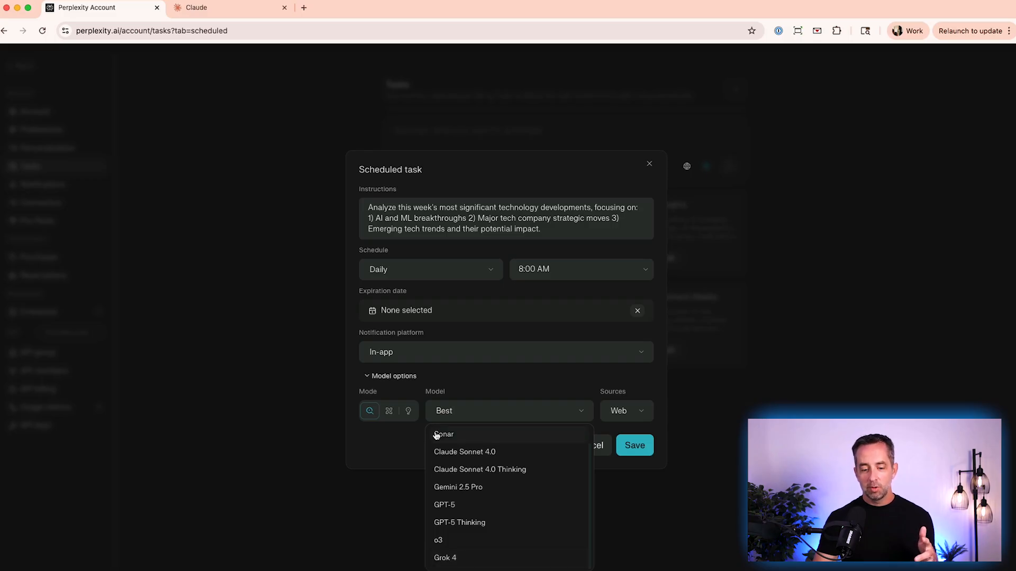
{"action": "mouse_move", "coordinate": [459, 386]}
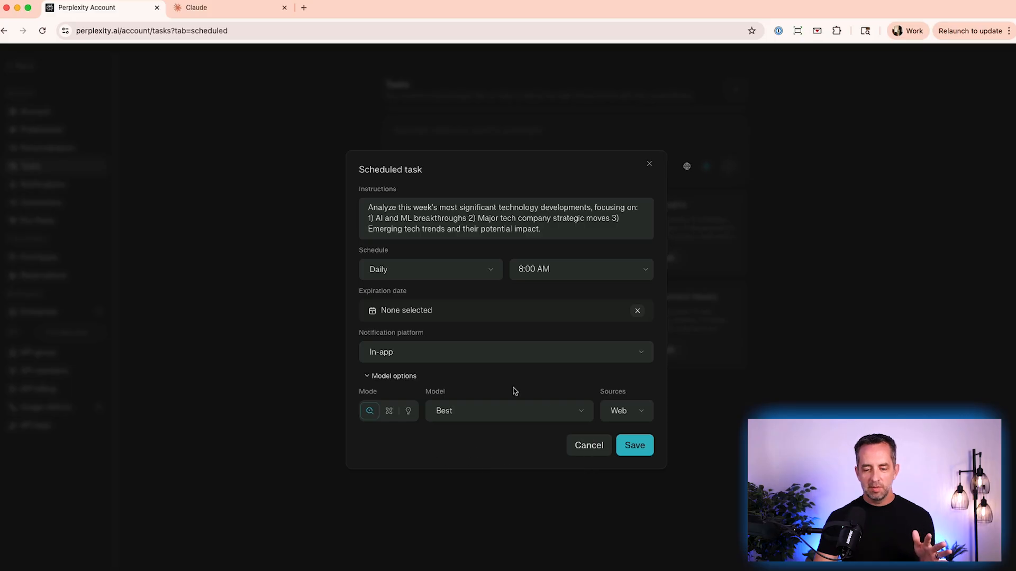
{"action": "left_click", "coordinate": [635, 446]}
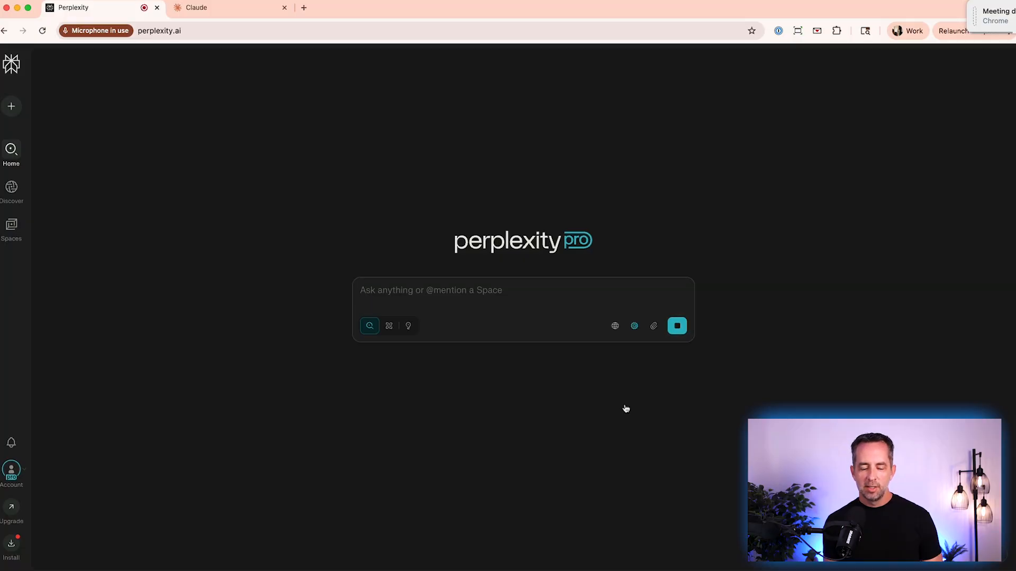
Step: Dictate 'What is the latest in AI news for today?' and submit it
{"action": "type", "text": "What is the latest in AI news for today?"}
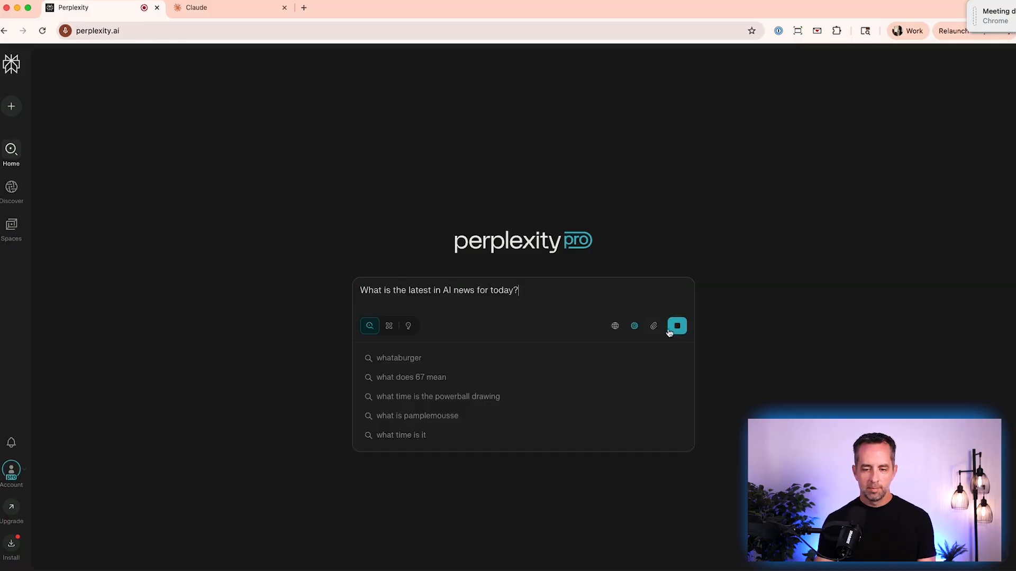
{"action": "left_click", "coordinate": [676, 326]}
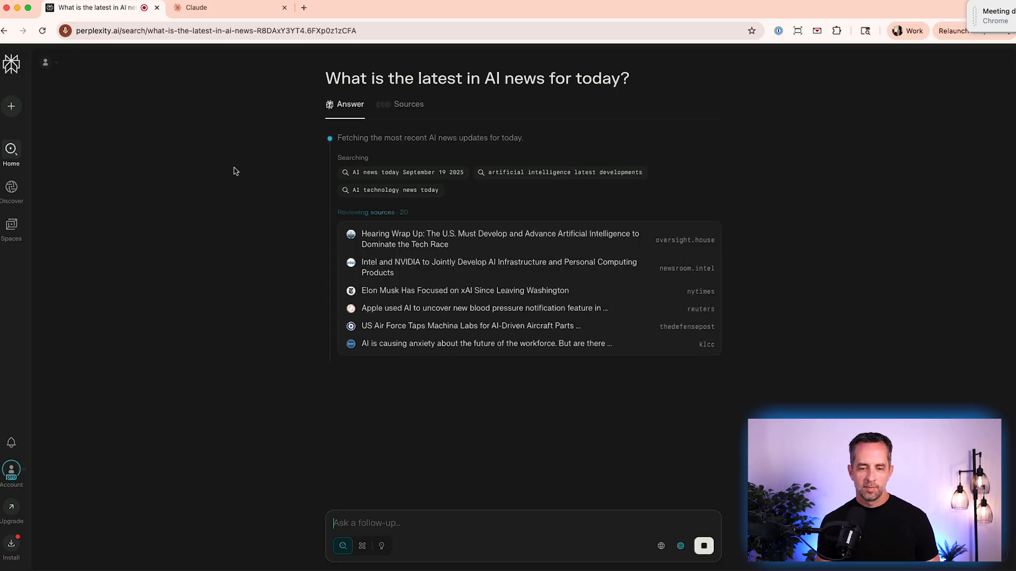